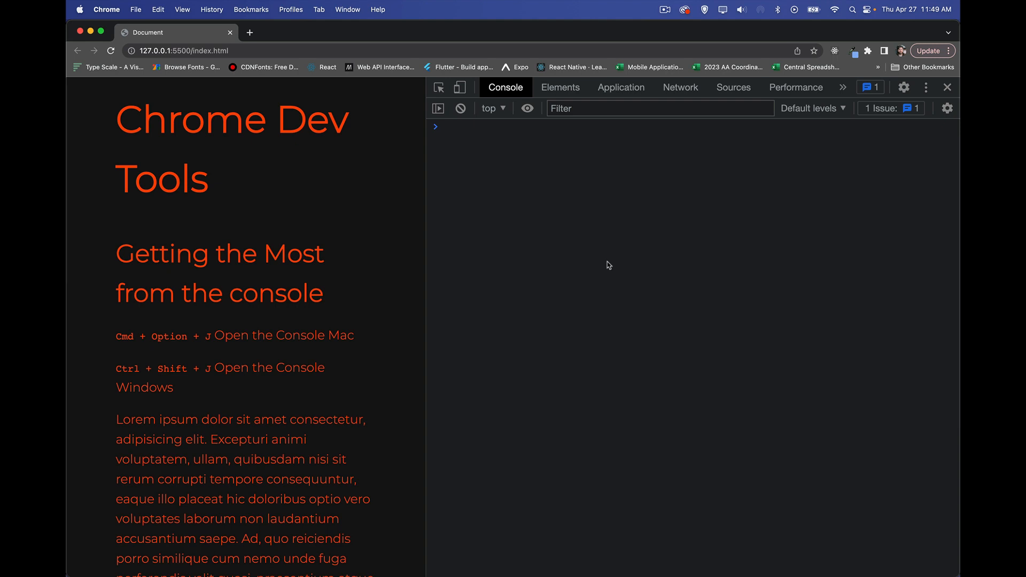
{"action": "mouse_move", "coordinate": [517, 234]}
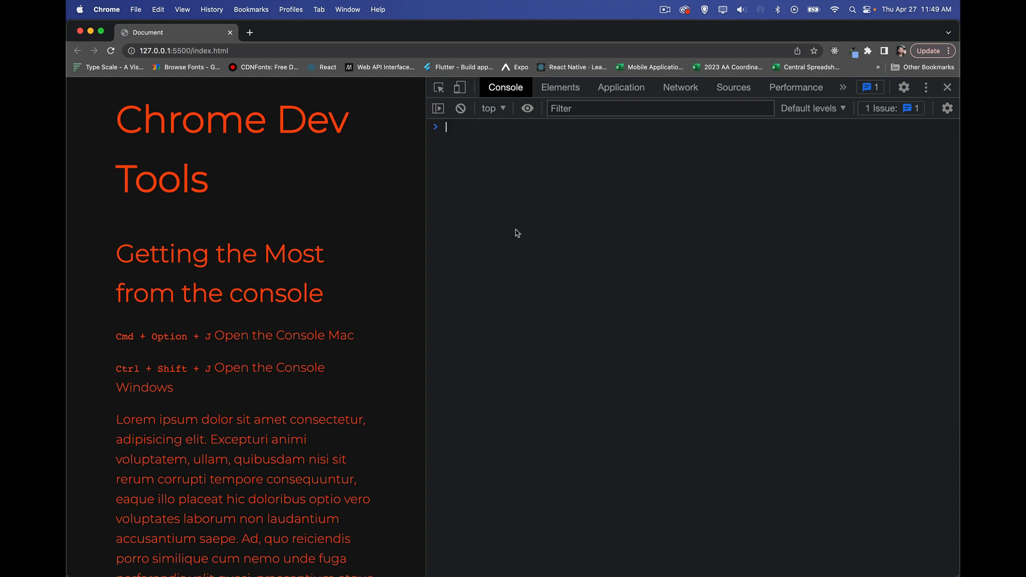
- Select the page's <main> node in Elements, then return to the Console for $0
{"action": "left_click", "coordinate": [560, 87]}
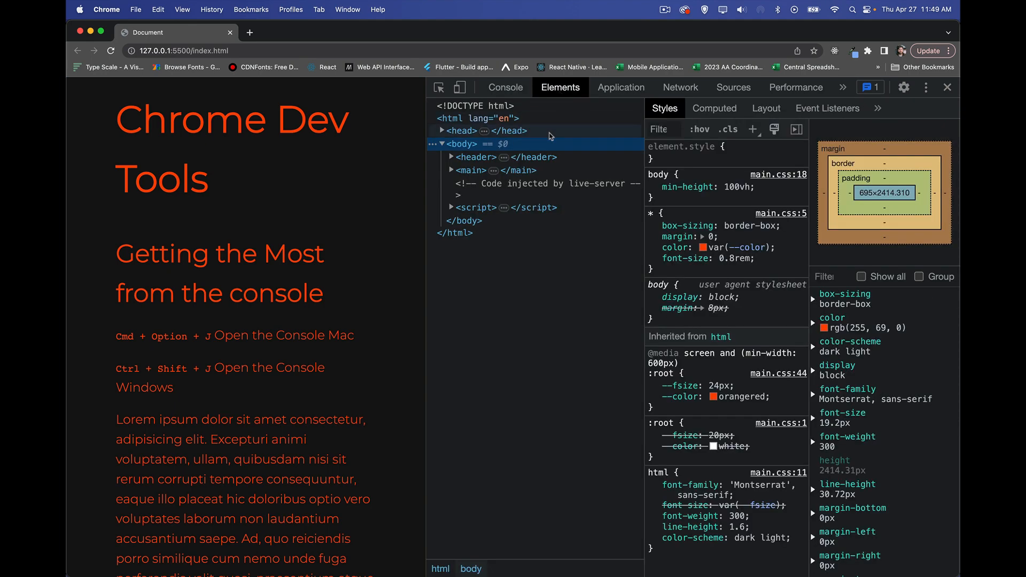
{"action": "left_click", "coordinate": [470, 170]}
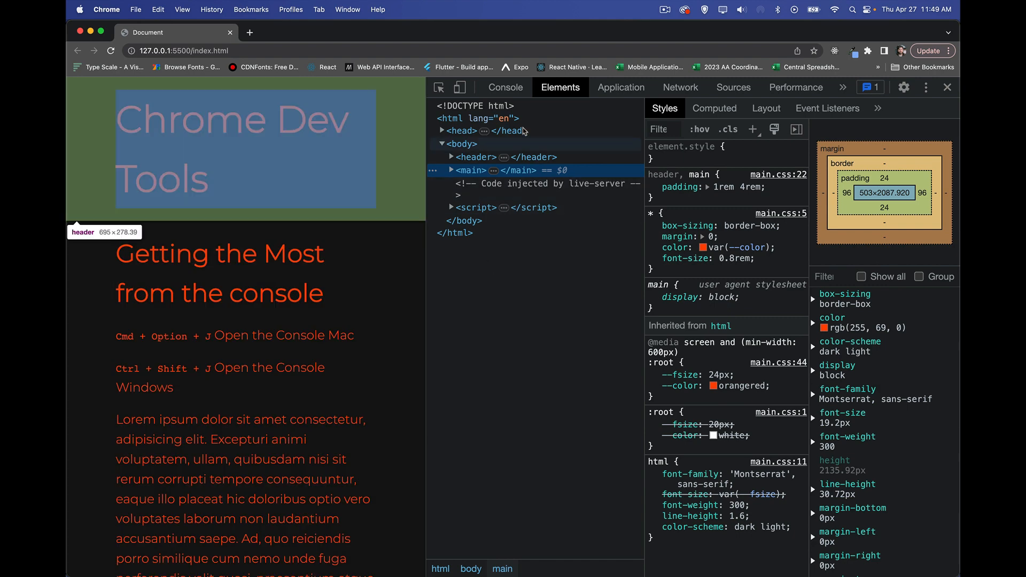
{"action": "left_click", "coordinate": [505, 87]}
{"action": "type", "text": "$0"}
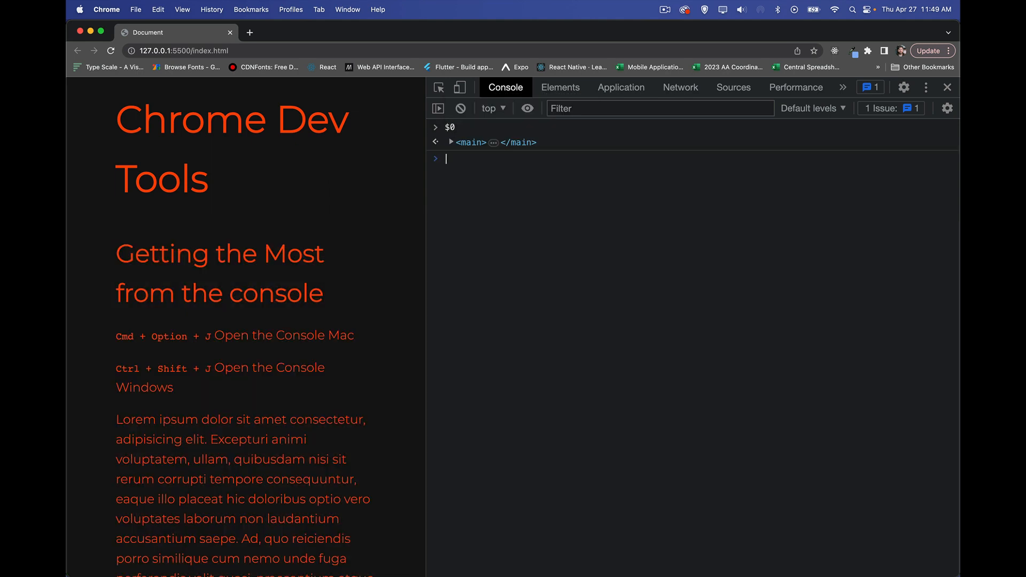
{"action": "mouse_move", "coordinate": [476, 152]}
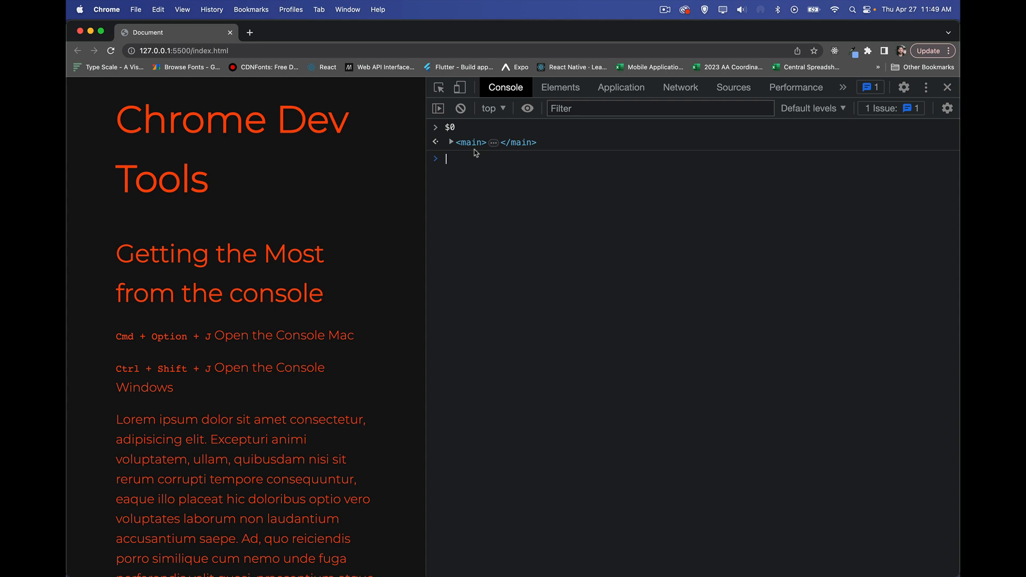
- Evaluate $('h2') to return the h2 heading and 1+1 to get 2
{"action": "type", "text": "$"}
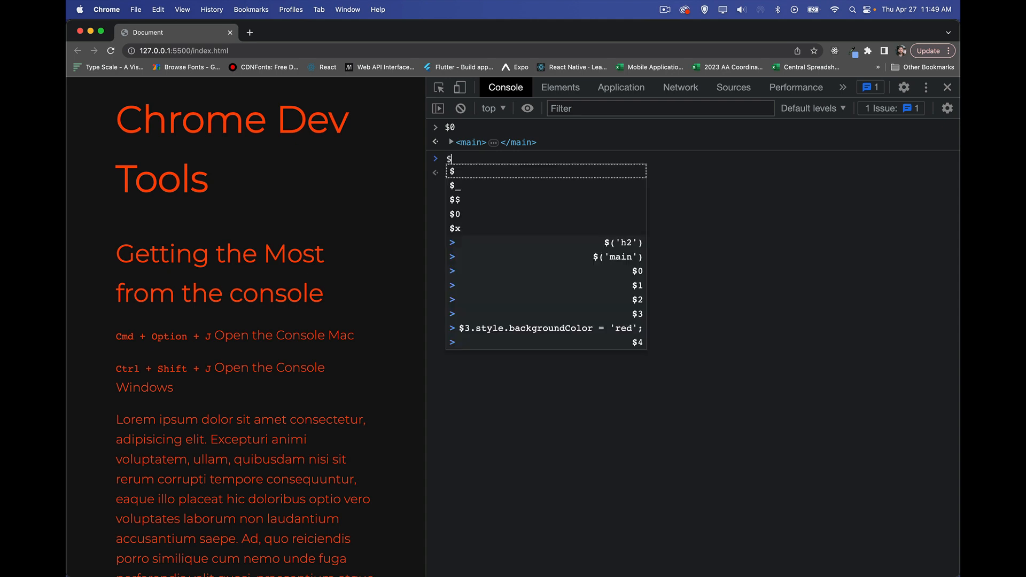
{"action": "type", "text": "('h2"}
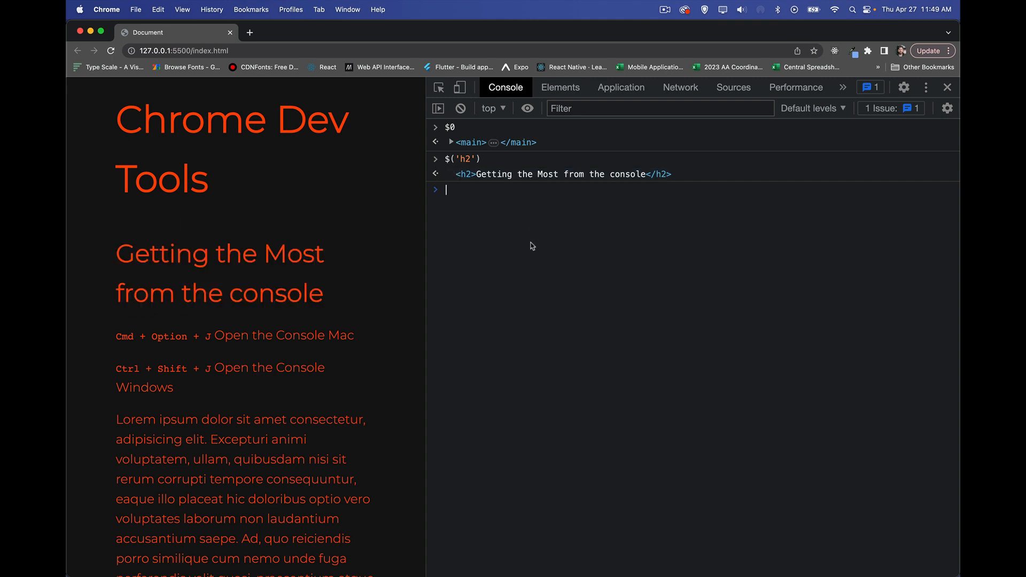
{"action": "mouse_move", "coordinate": [402, 159]}
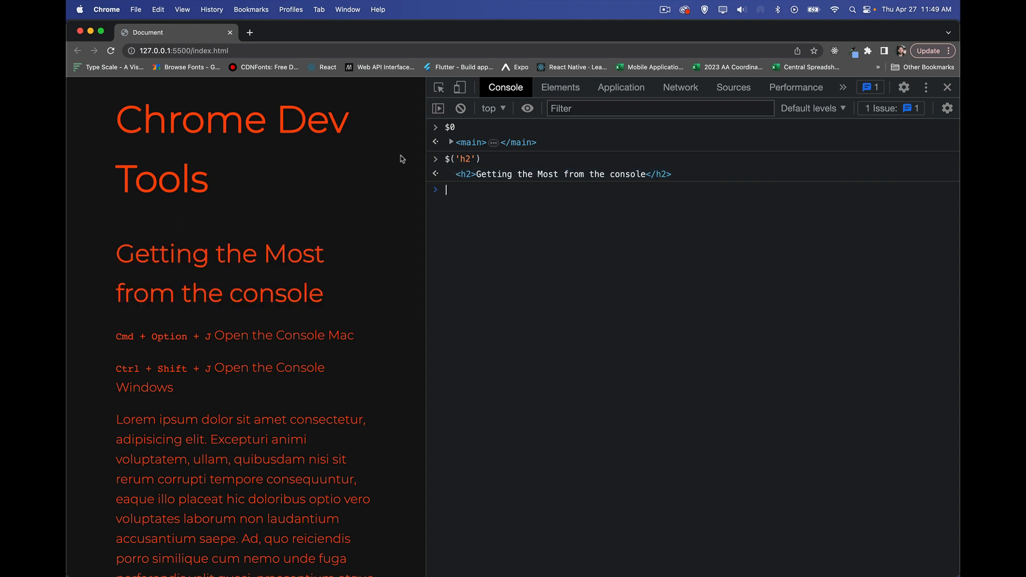
{"action": "mouse_move", "coordinate": [509, 260]}
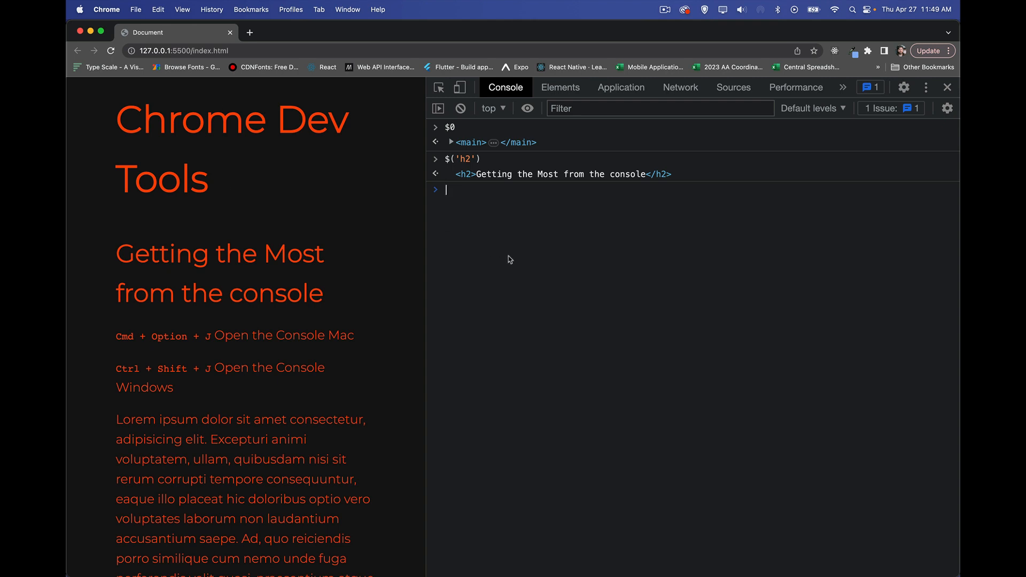
{"action": "type", "text": "1+1"}
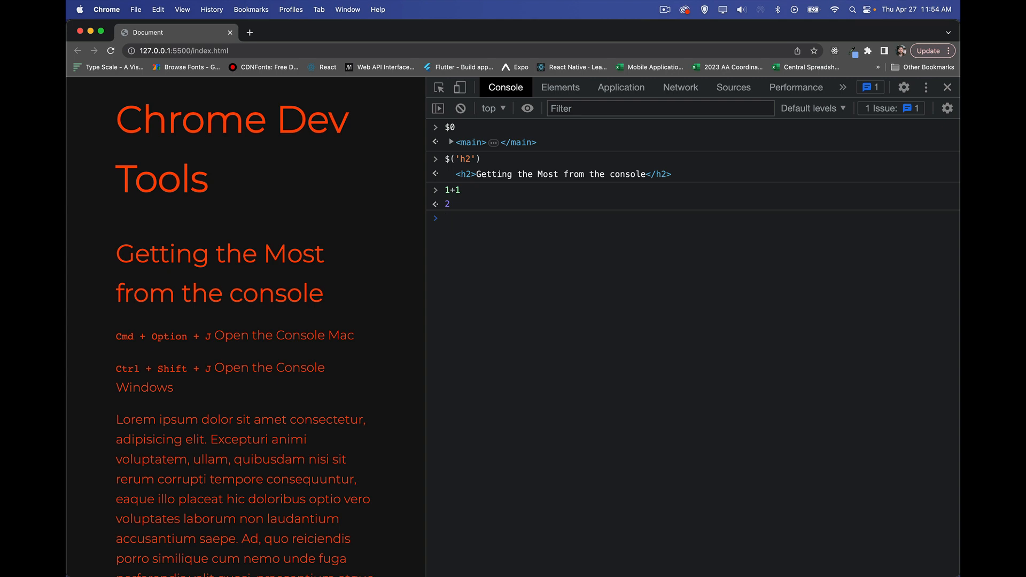
{"action": "left_click", "coordinate": [447, 218]}
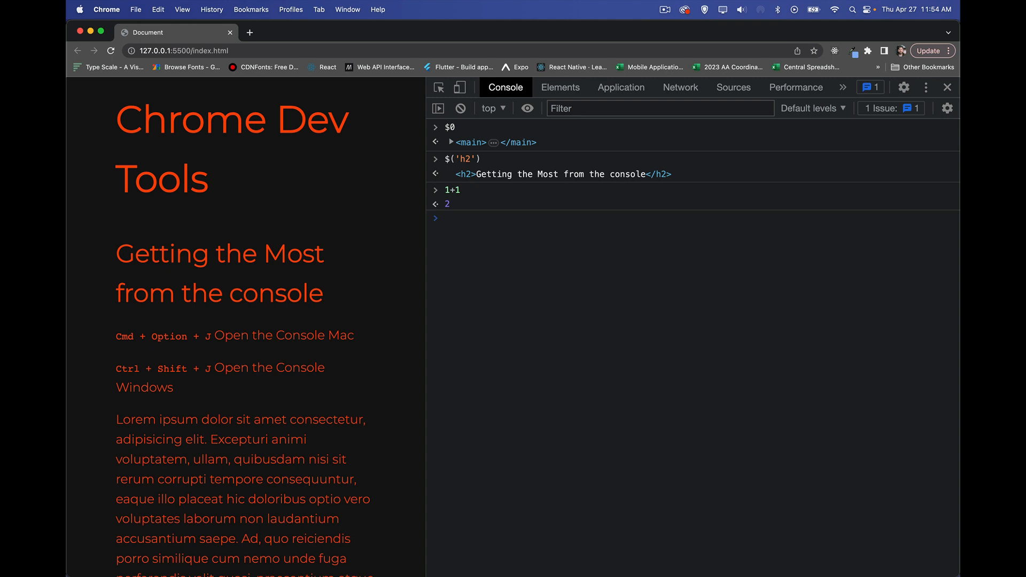
{"action": "left_click", "coordinate": [446, 218]}
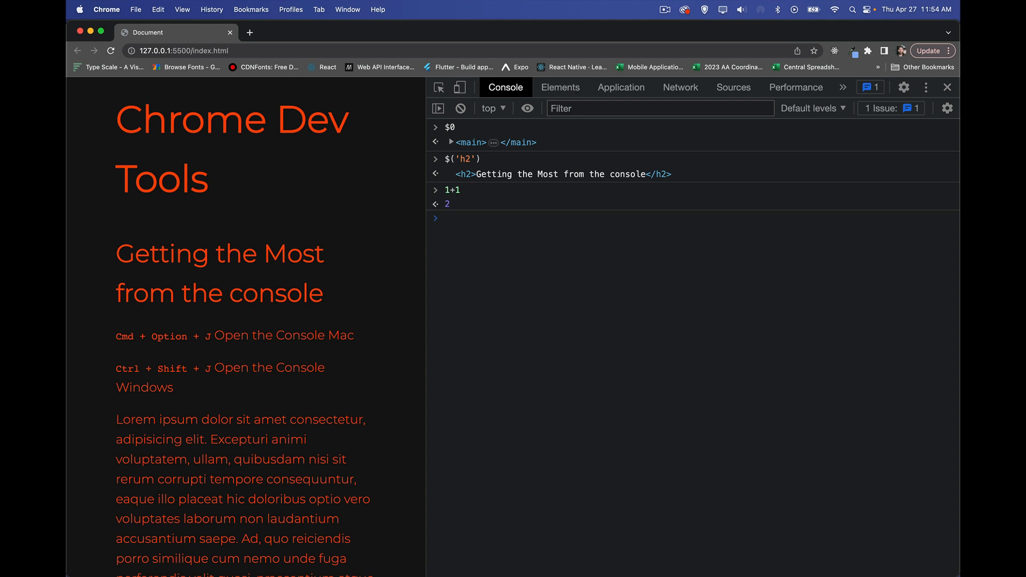
{"action": "mouse_move", "coordinate": [648, 328]}
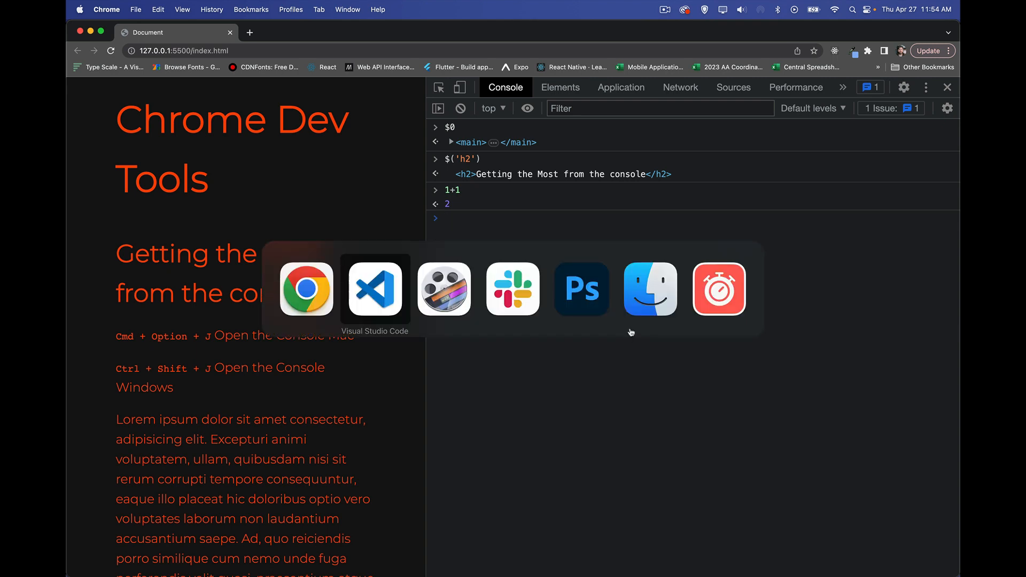
- Switch to VS Code, glance at index.html, and highlight the console.log alias in main.js
{"action": "left_click", "coordinate": [374, 289]}
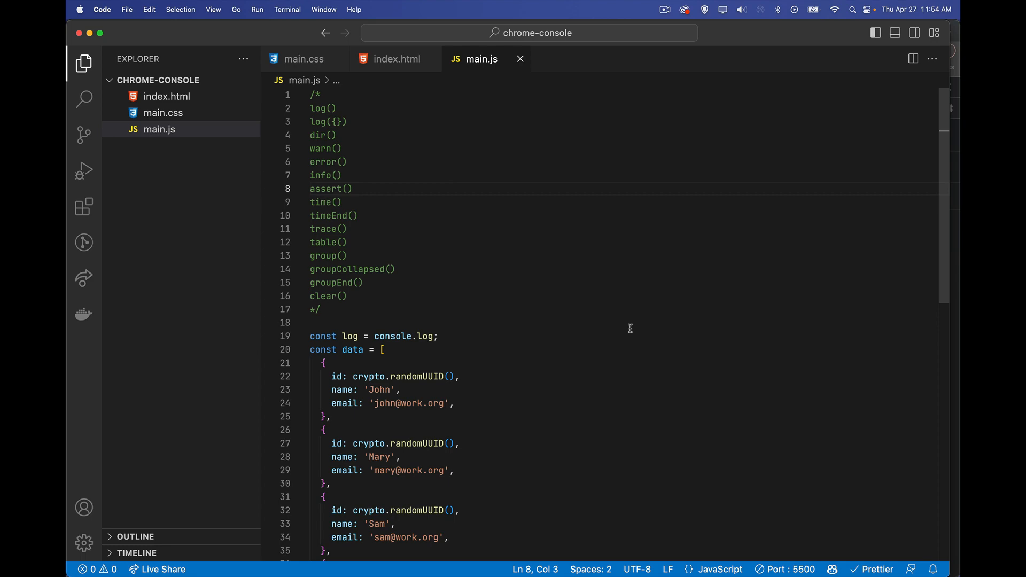
{"action": "left_click", "coordinate": [394, 59]}
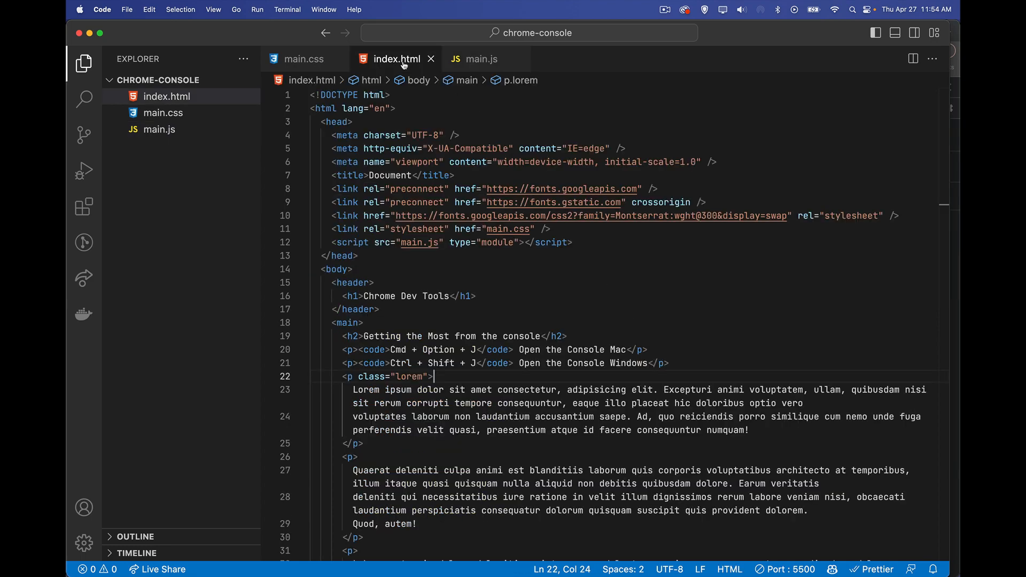
{"action": "left_click", "coordinate": [480, 59]}
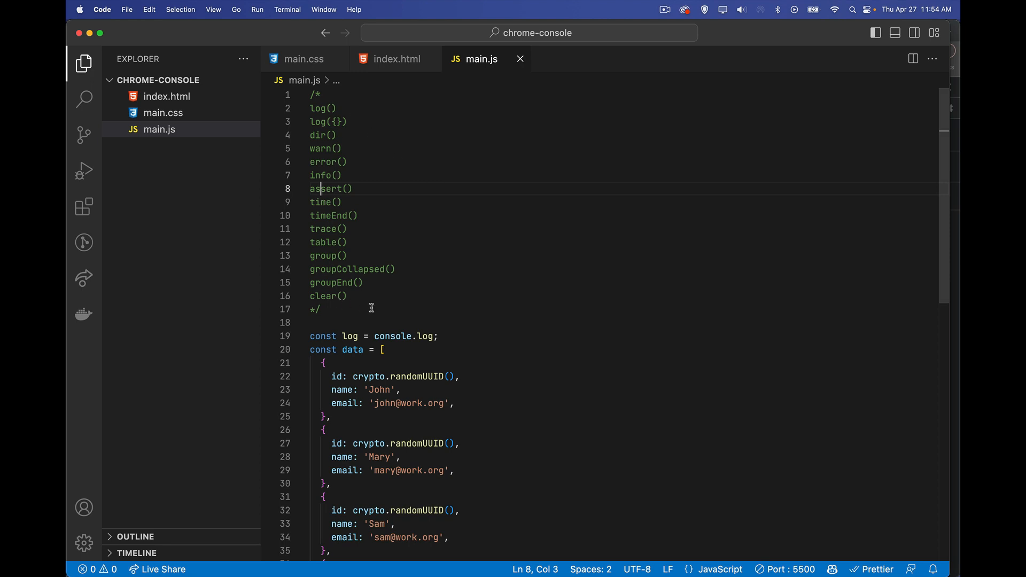
{"action": "mouse_move", "coordinate": [445, 340]}
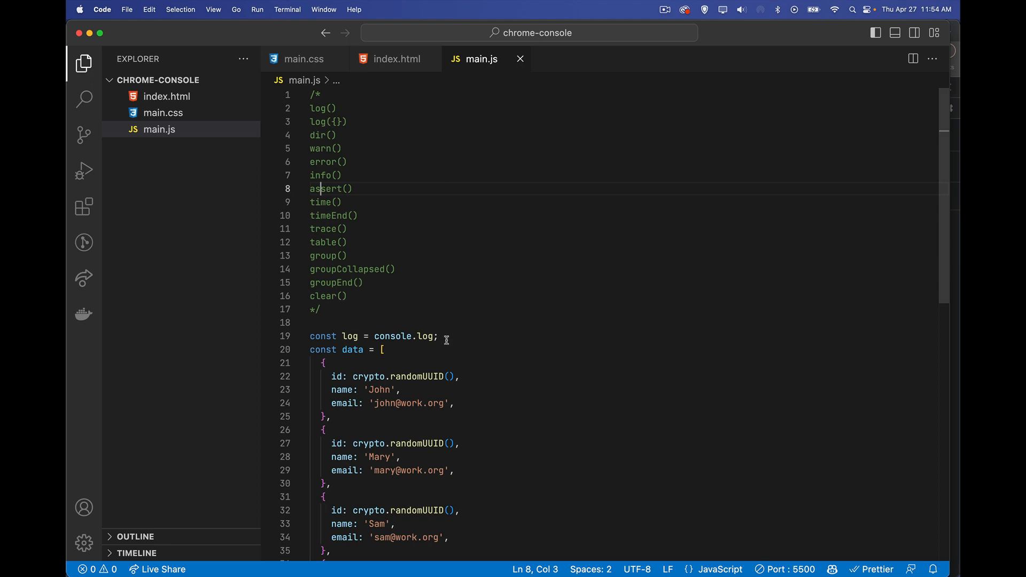
{"action": "triple_click", "coordinate": [373, 336]}
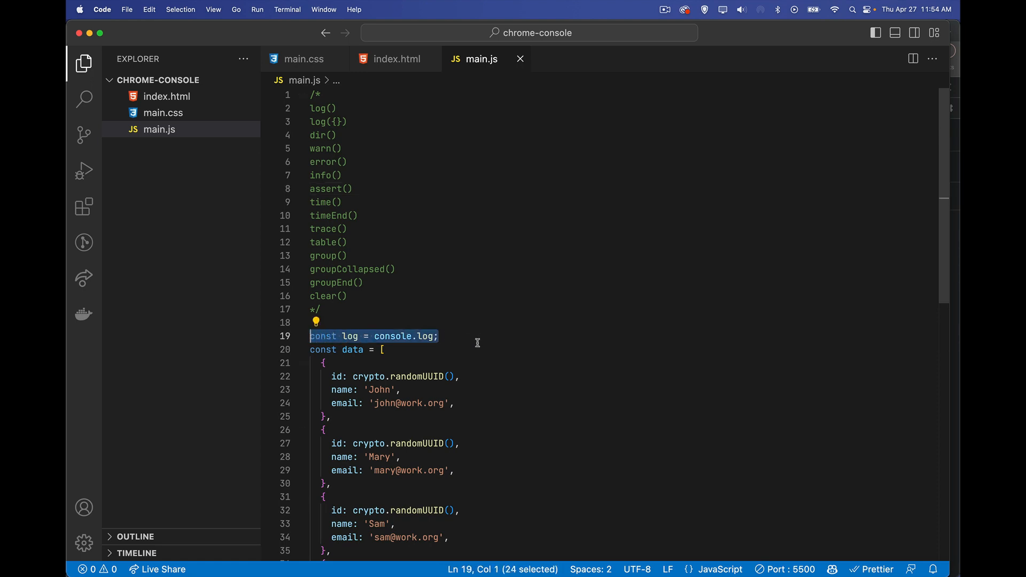
{"action": "mouse_move", "coordinate": [410, 327]}
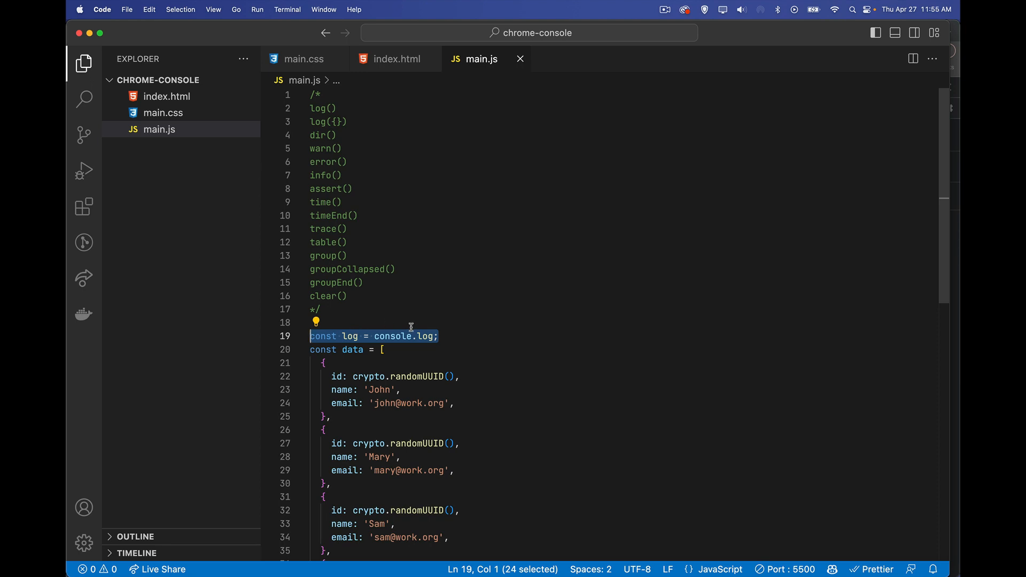
{"action": "mouse_move", "coordinate": [526, 359]}
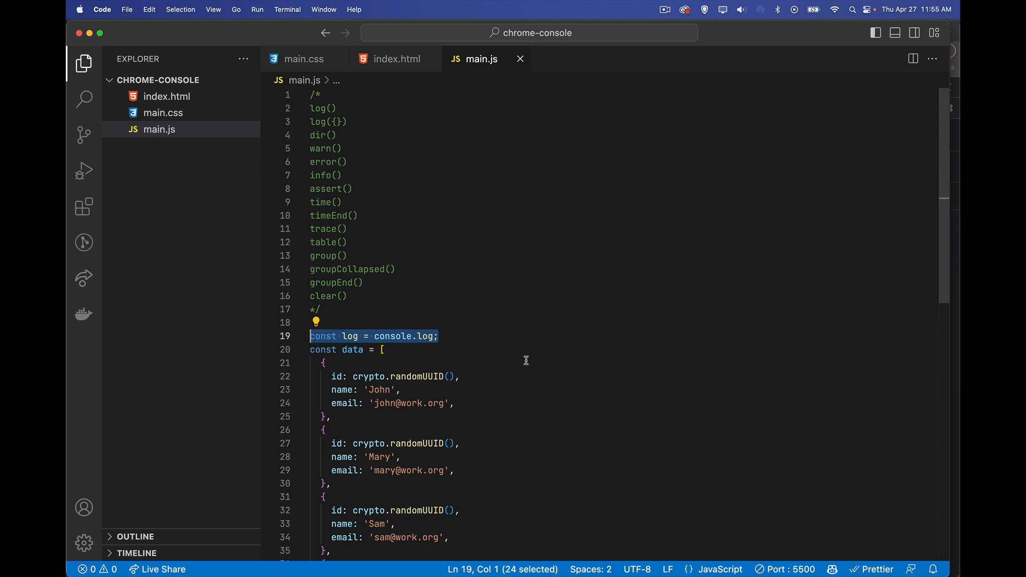
{"action": "mouse_move", "coordinate": [411, 332]}
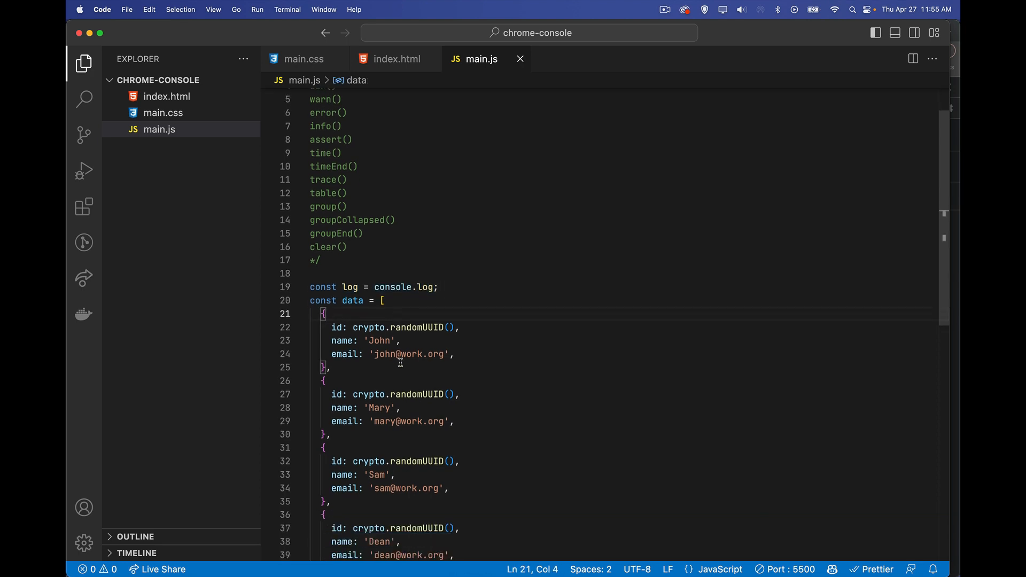
- Fold the long data array and start a new line after the h2 query
{"action": "scroll", "scroll_direction": "down", "scroll_amount": 3}
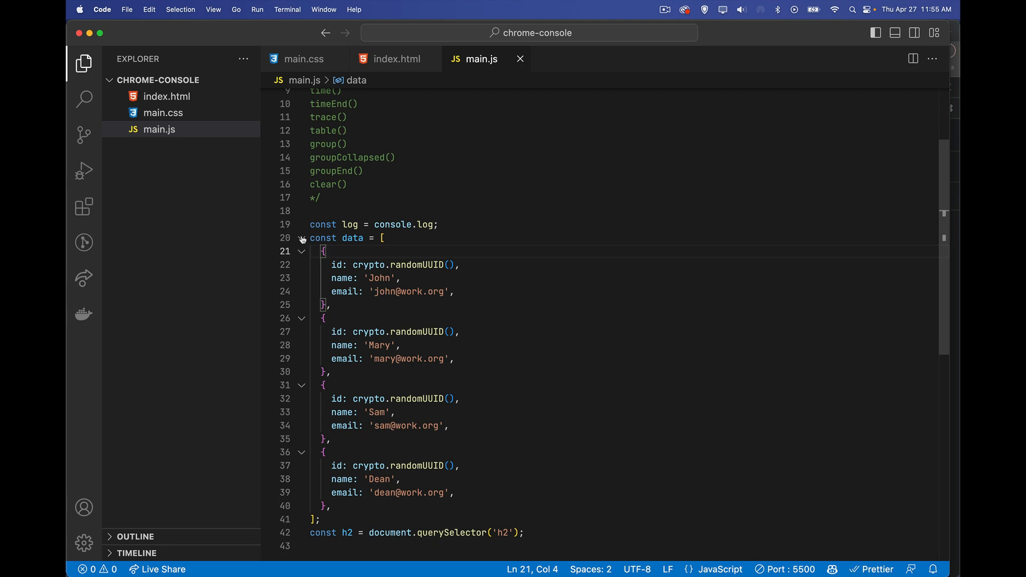
{"action": "left_click", "coordinate": [302, 238]}
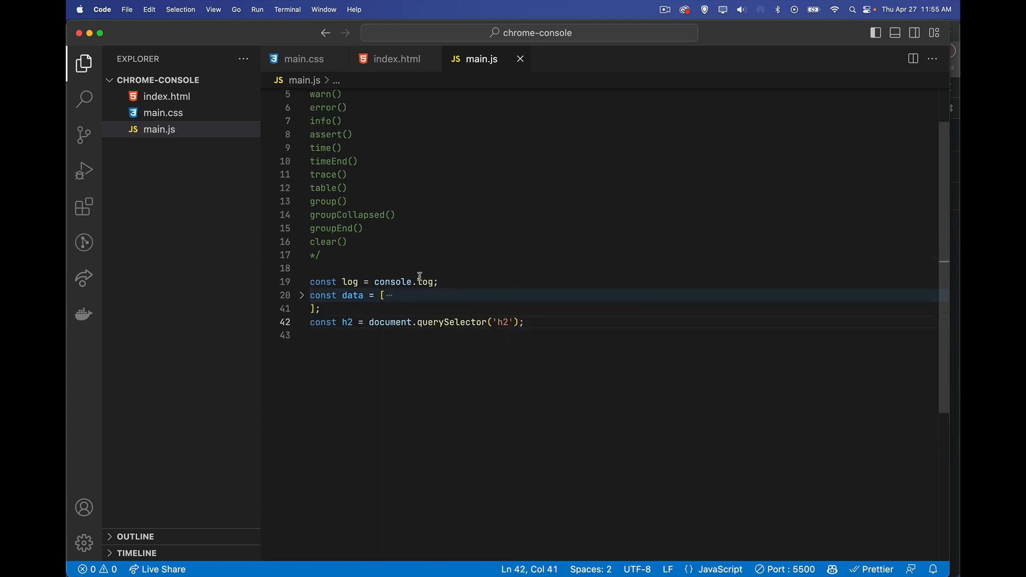
{"action": "scroll", "scroll_direction": "up", "scroll_amount": 3}
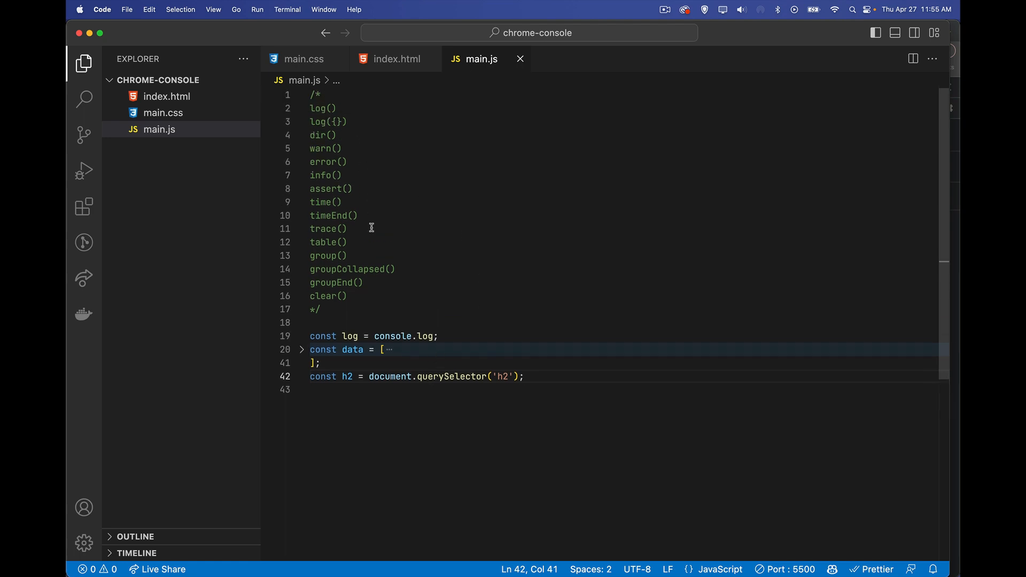
{"action": "left_click", "coordinate": [414, 389]}
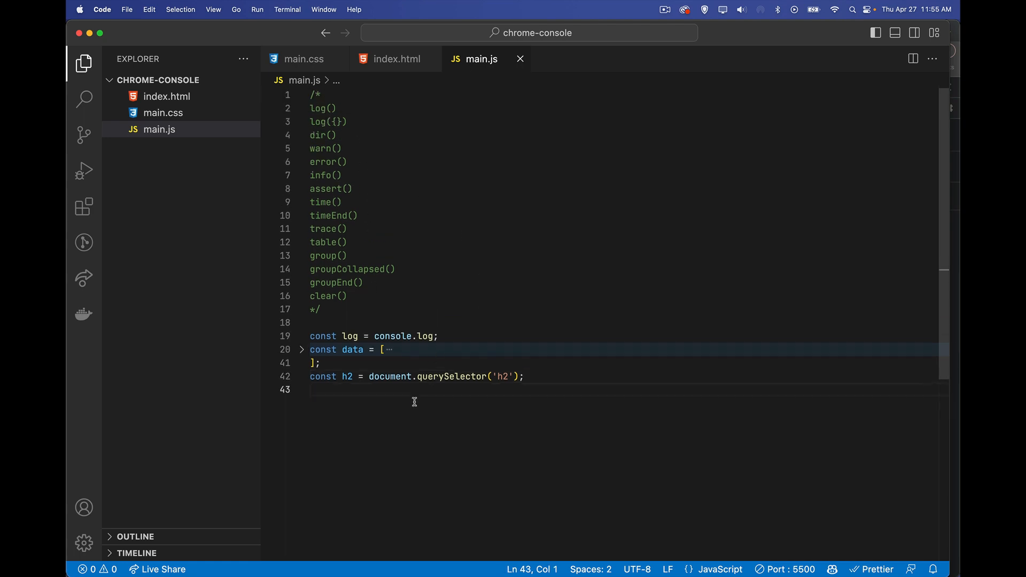
- Add a console.log('hello world') line
{"action": "type", "text": "console.log()"}
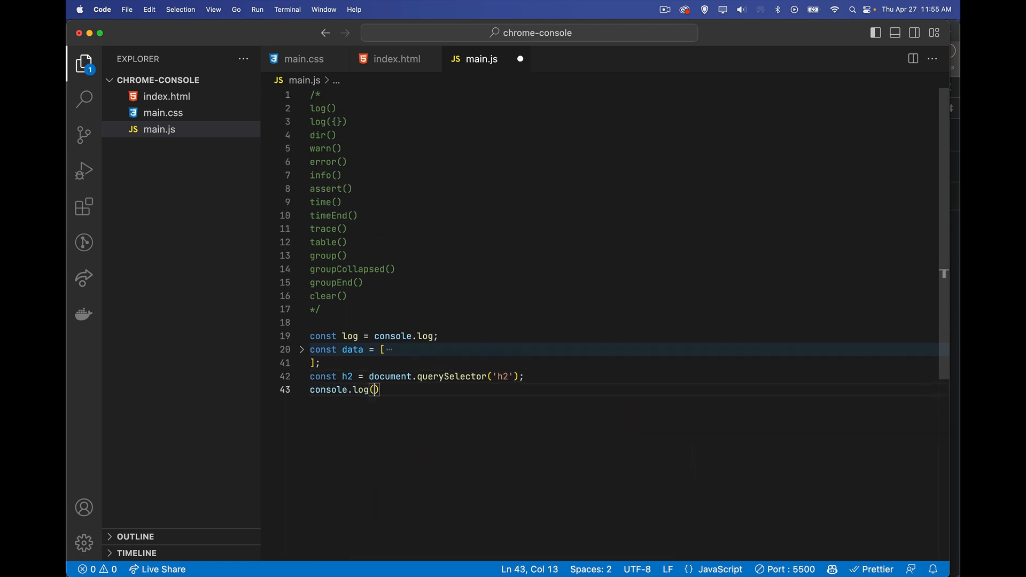
{"action": "type", "text": "'hello world'"}
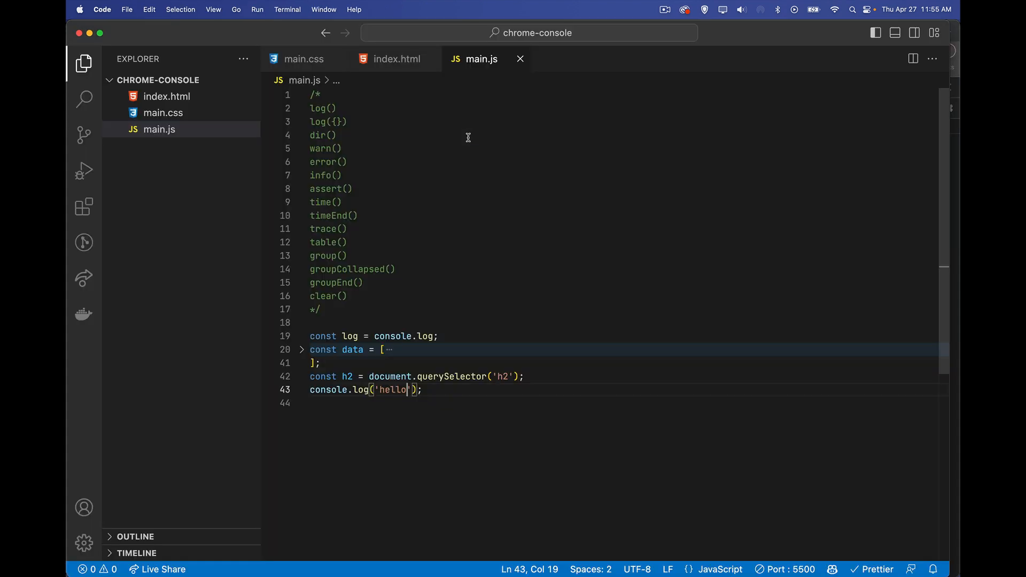
{"action": "mouse_move", "coordinate": [433, 411]}
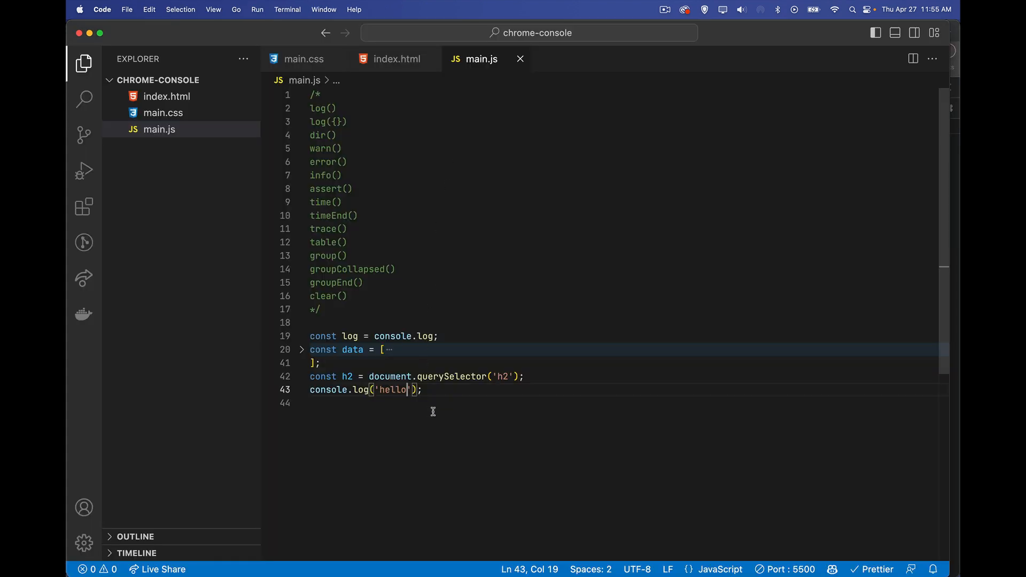
{"action": "mouse_move", "coordinate": [353, 121]}
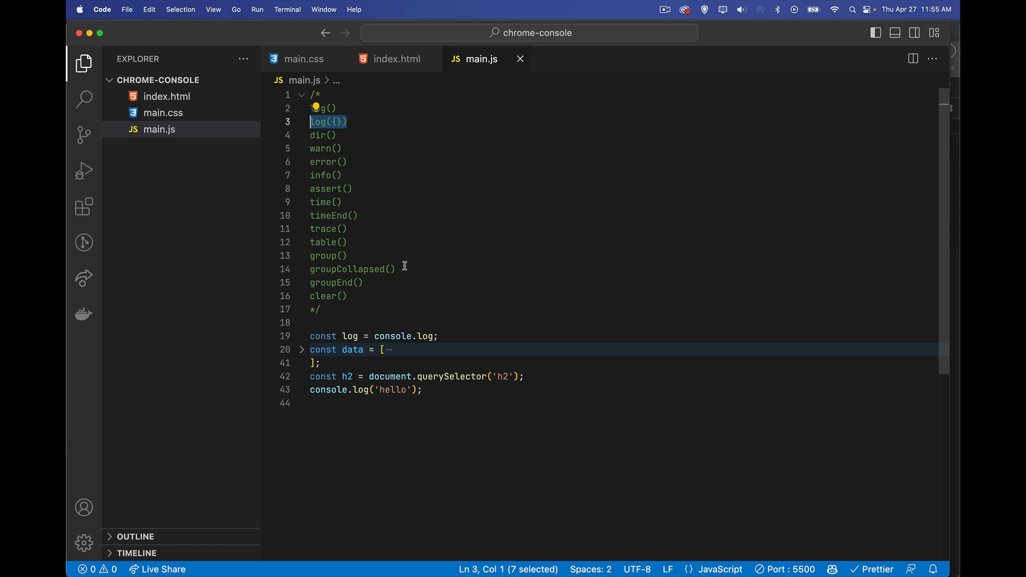
{"action": "mouse_move", "coordinate": [391, 295]}
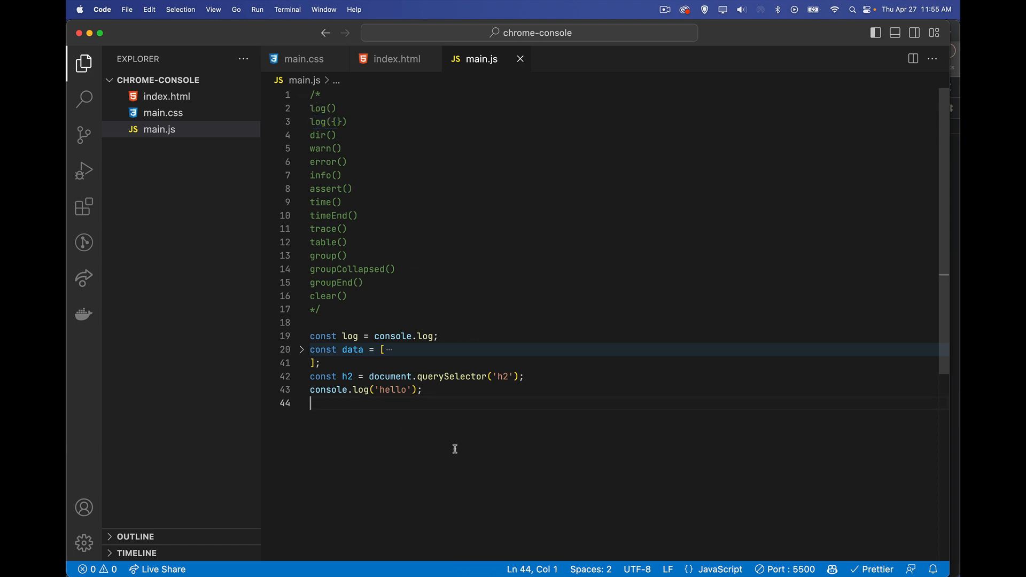
- Add console.log({data:data}) logging the data array inside an object
{"action": "type", "text": "console.log("}
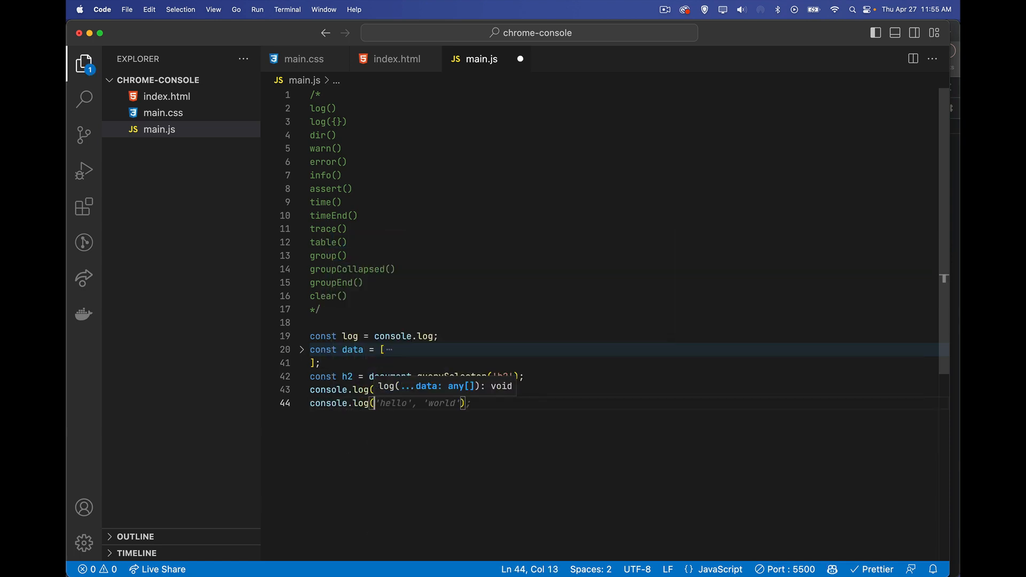
{"action": "type", "text": "{}"}
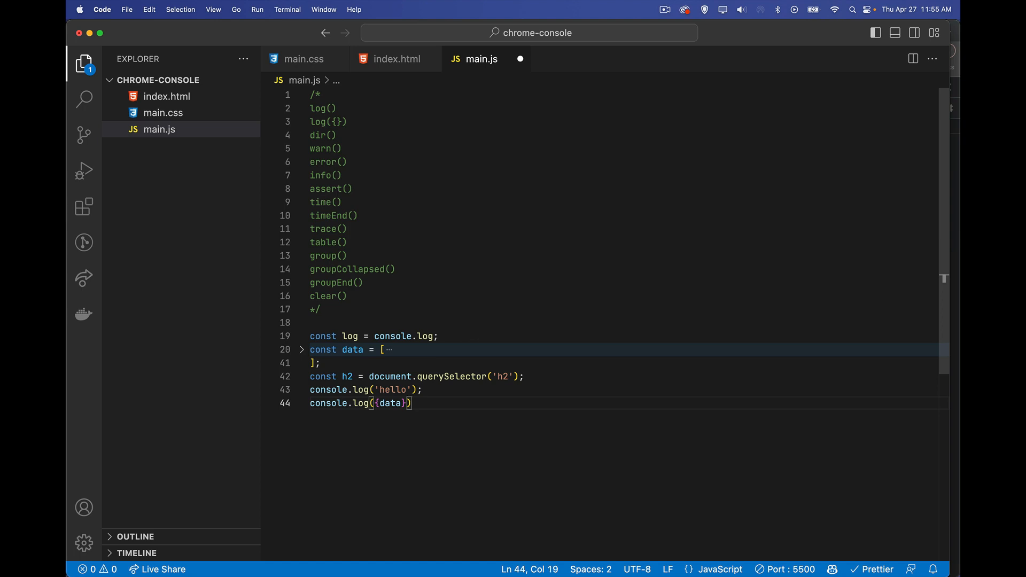
{"action": "double_click", "coordinate": [390, 403]}
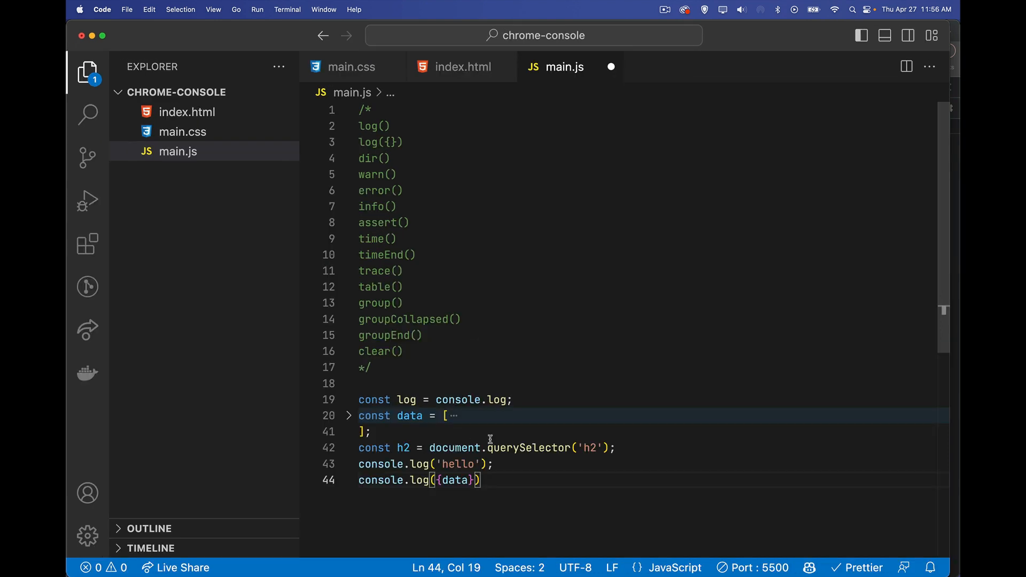
{"action": "scroll", "scroll_direction": "down", "scroll_amount": 3}
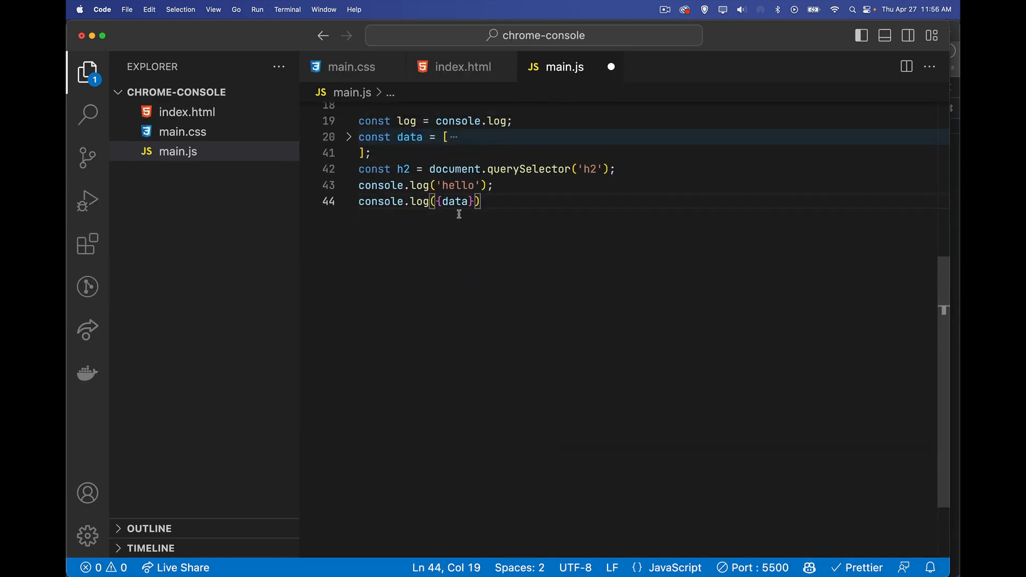
{"action": "type", "text": ":"}
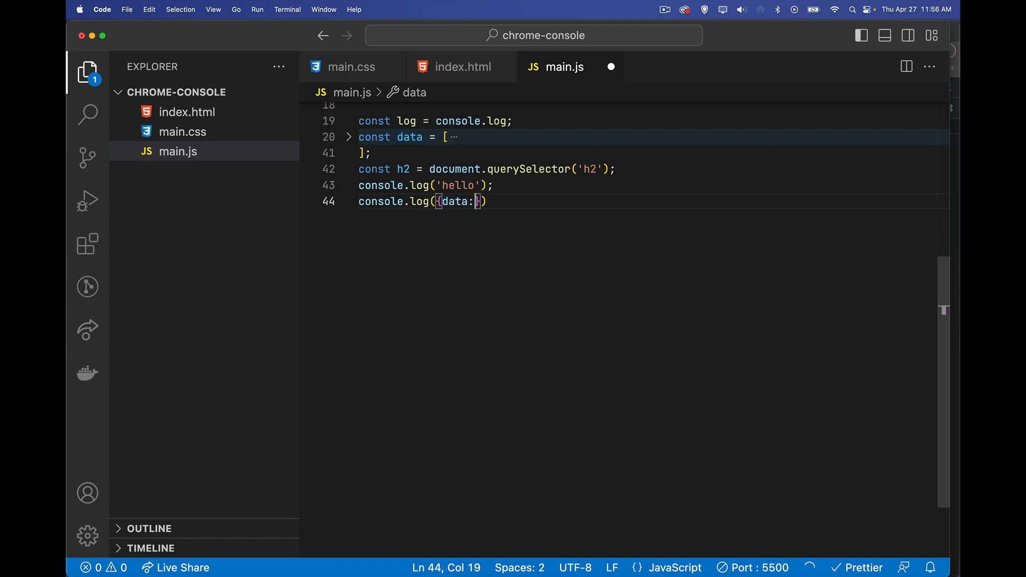
{"action": "type", "text": "data}"}
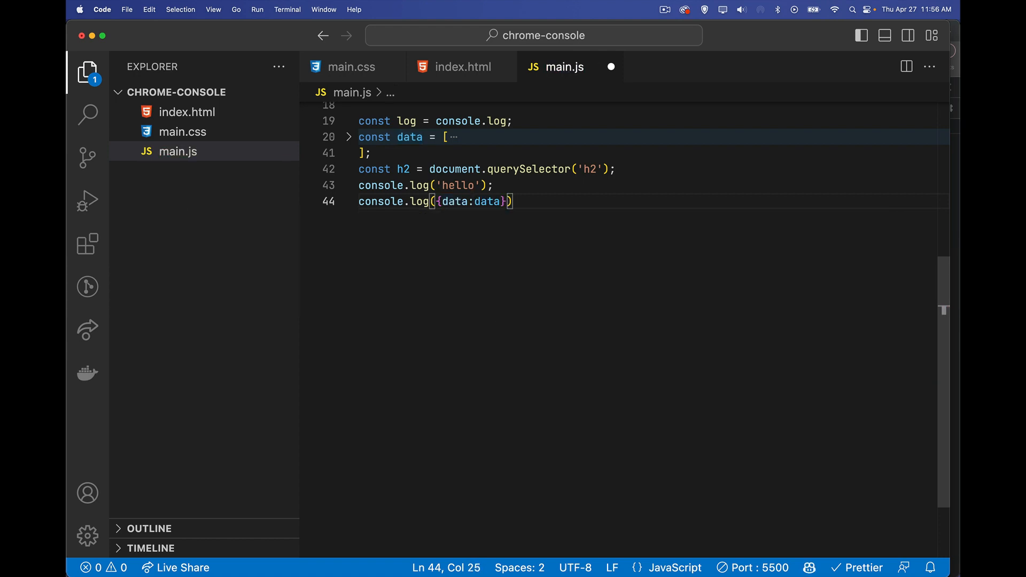
{"action": "double_click", "coordinate": [486, 201]}
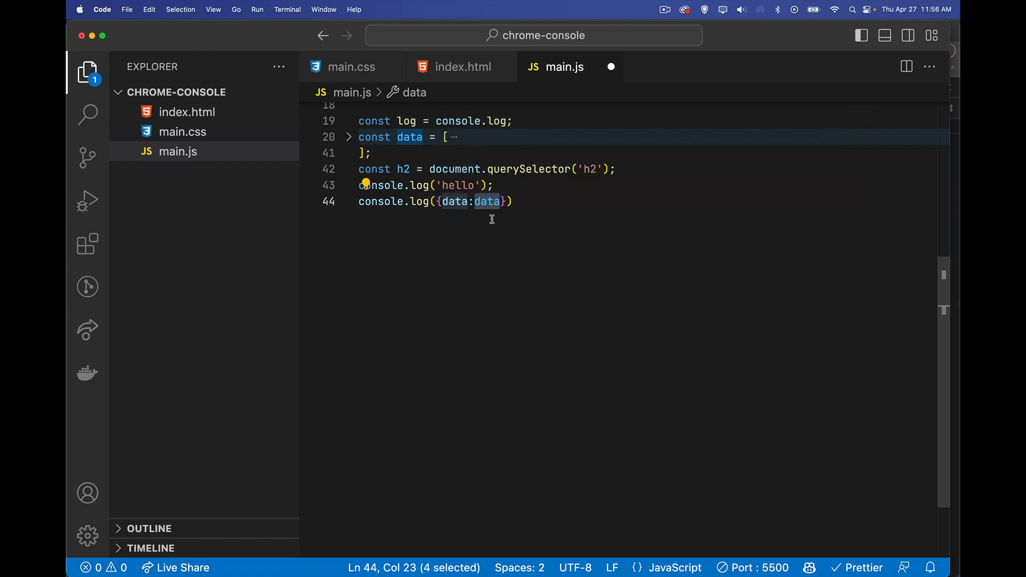
{"action": "mouse_move", "coordinate": [523, 221]}
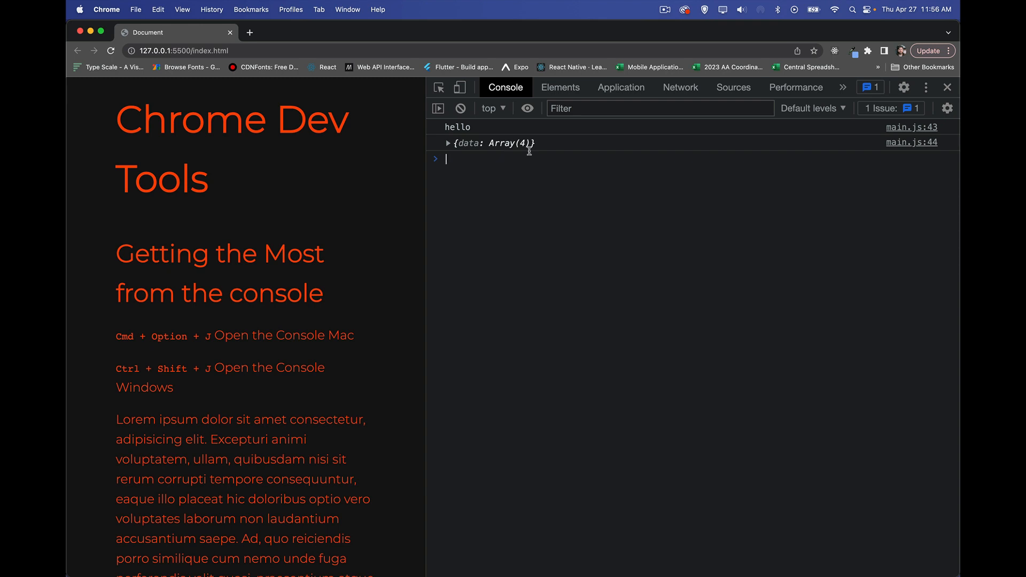
- Expand the logged {data: Array(4)} object in the console and return to the editor
{"action": "left_click", "coordinate": [448, 143]}
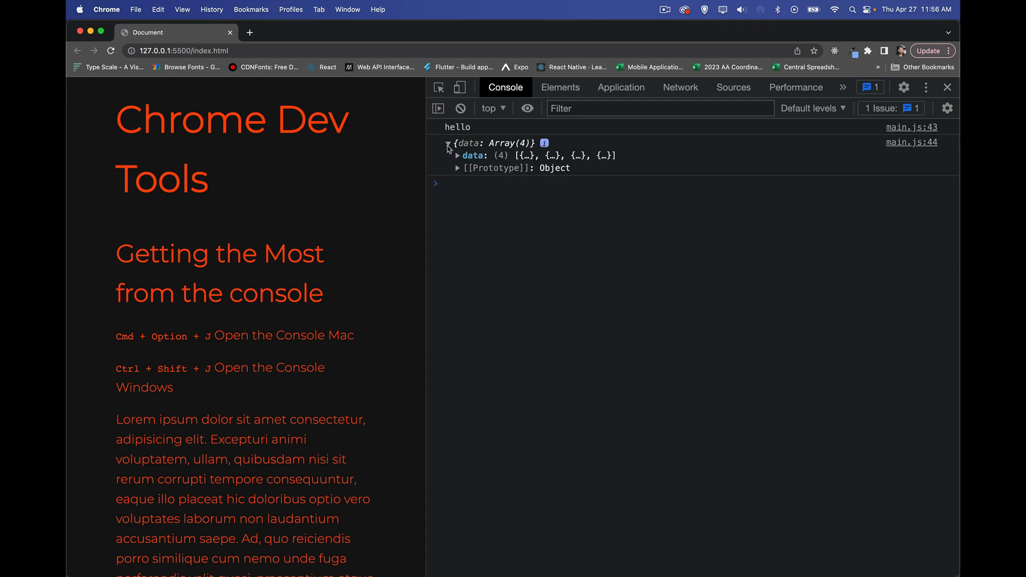
{"action": "left_click", "coordinate": [458, 155]}
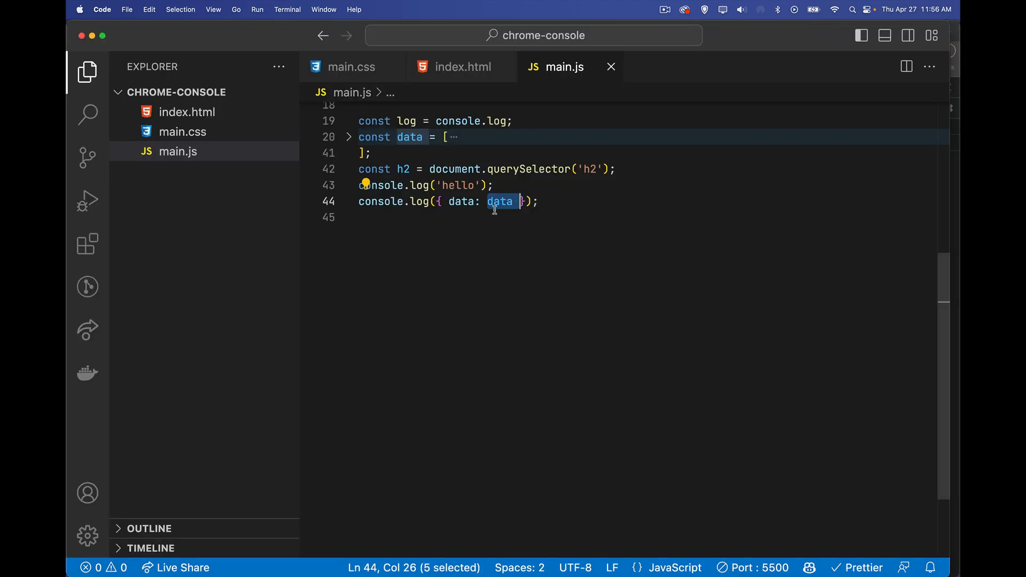
{"action": "mouse_move", "coordinate": [509, 221]}
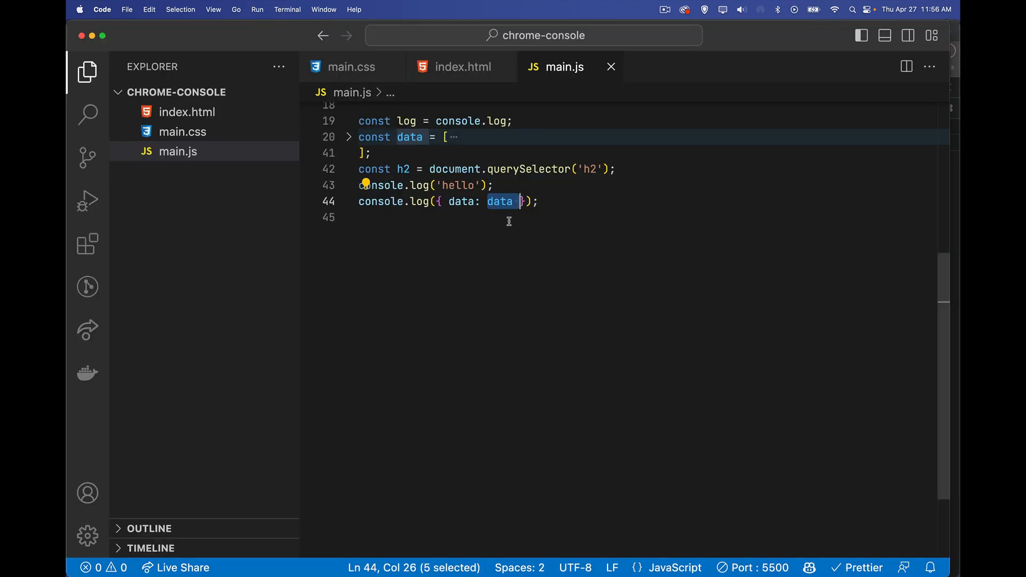
{"action": "mouse_move", "coordinate": [461, 212]}
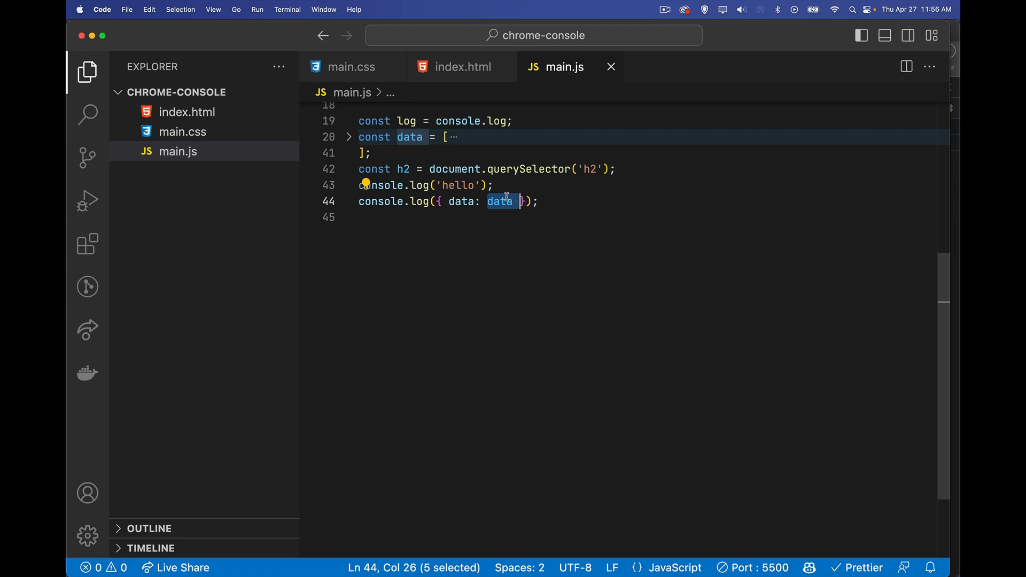
{"action": "mouse_move", "coordinate": [501, 217]}
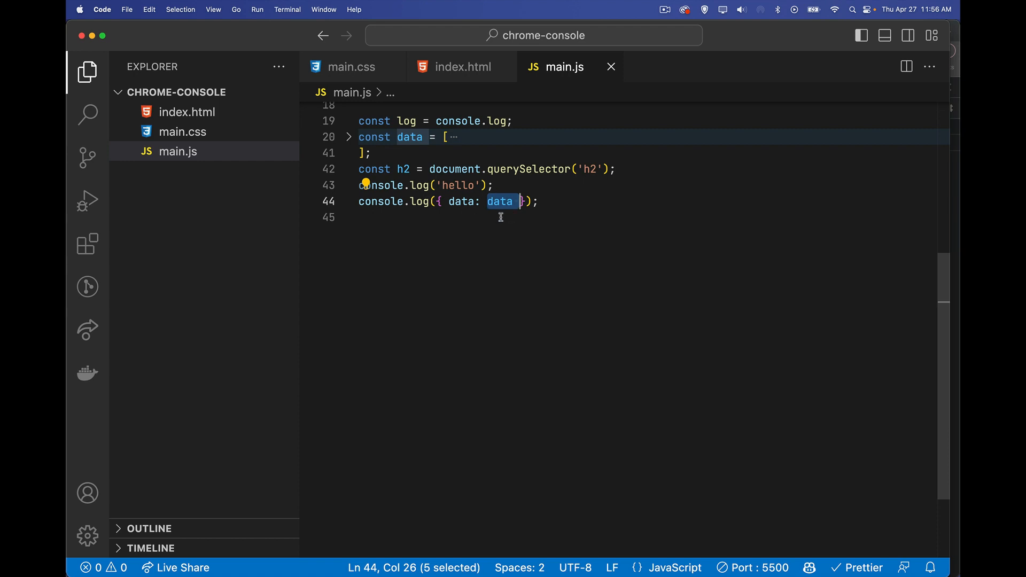
{"action": "mouse_move", "coordinate": [470, 201]}
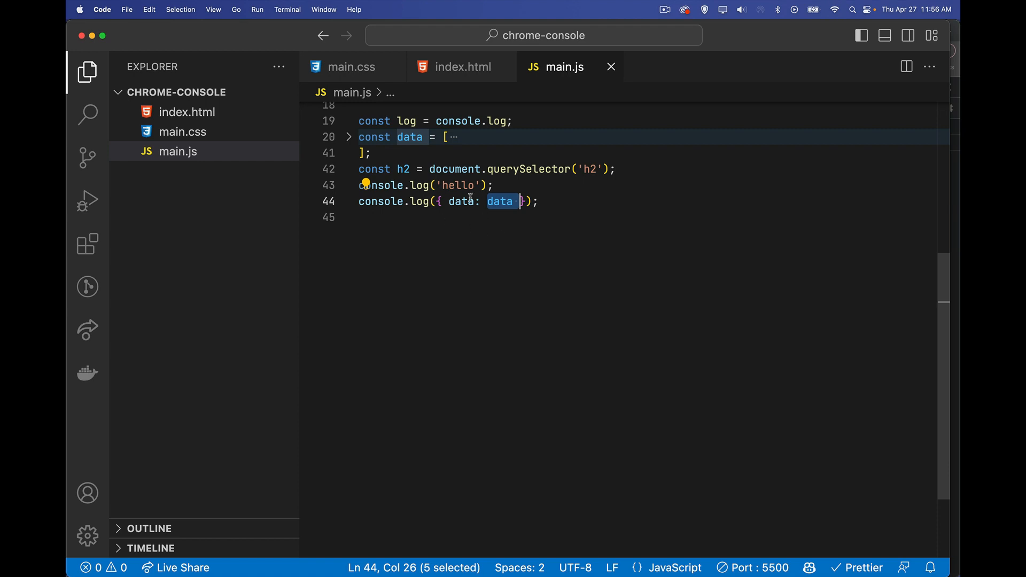
- Shorten the logged object to { data }, save, and check it expands the same in the console
{"action": "key", "text": "Backspace"}
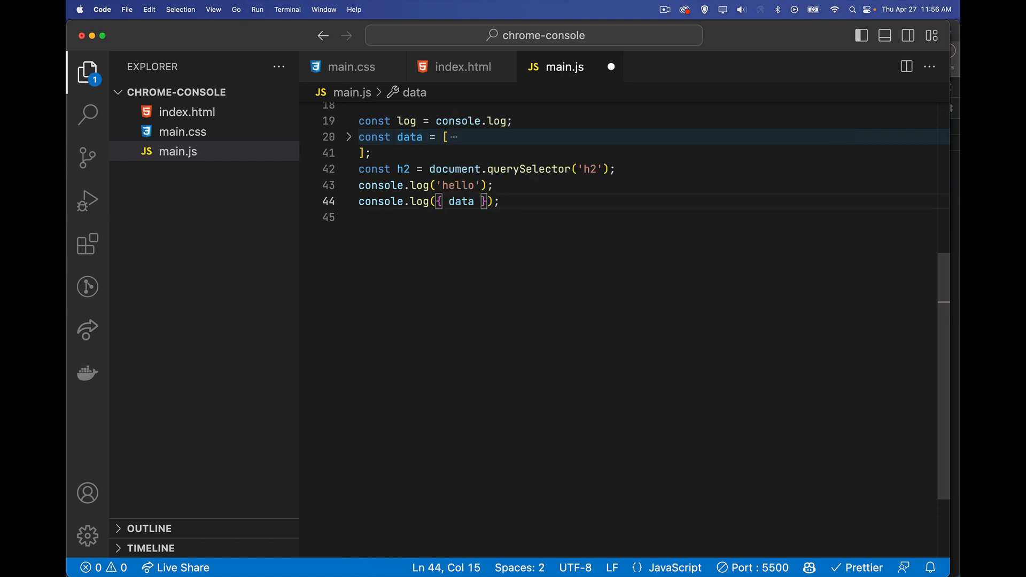
{"action": "key", "text": "cmd+tab"}
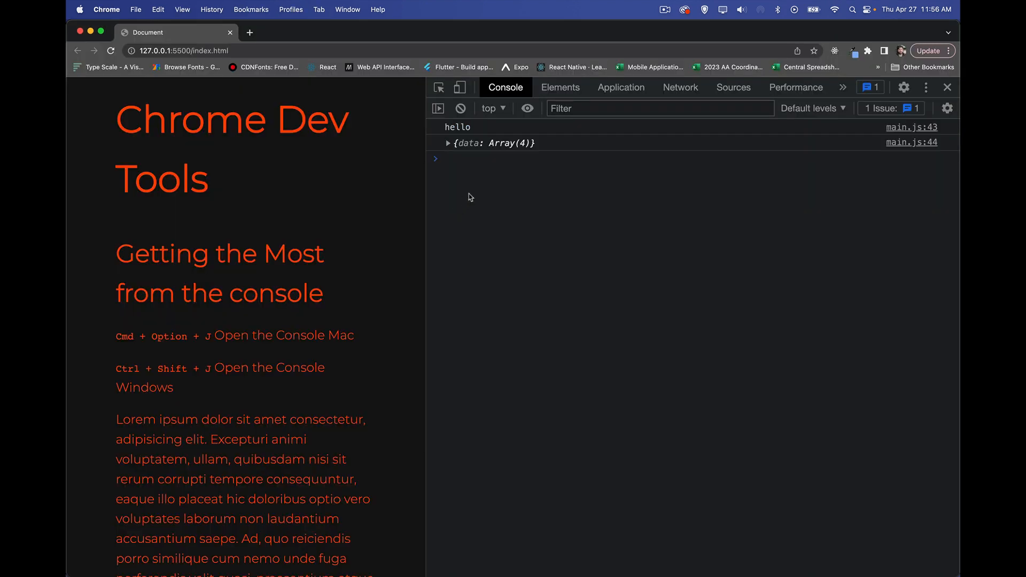
{"action": "left_click", "coordinate": [447, 143]}
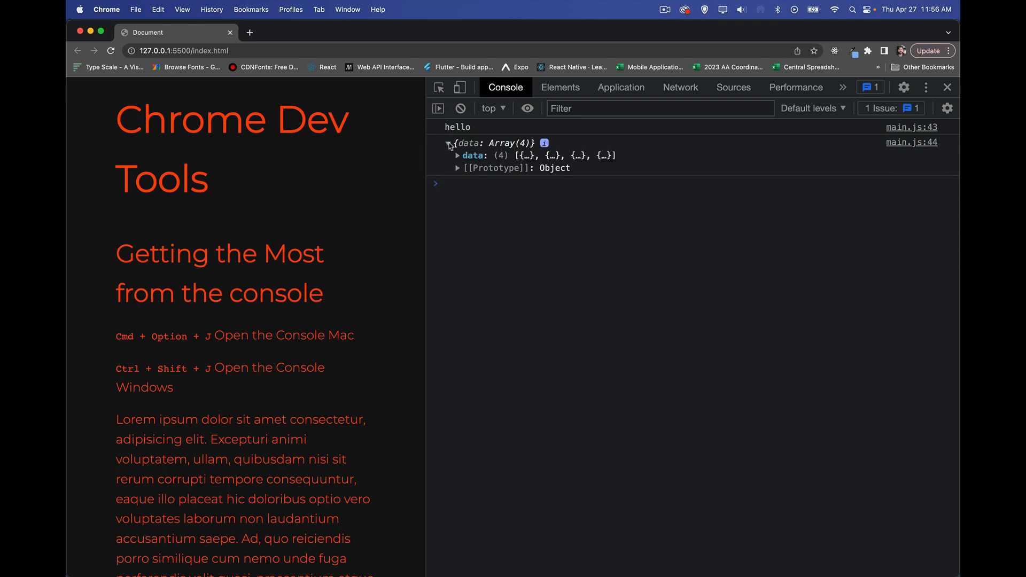
{"action": "left_click", "coordinate": [458, 155]}
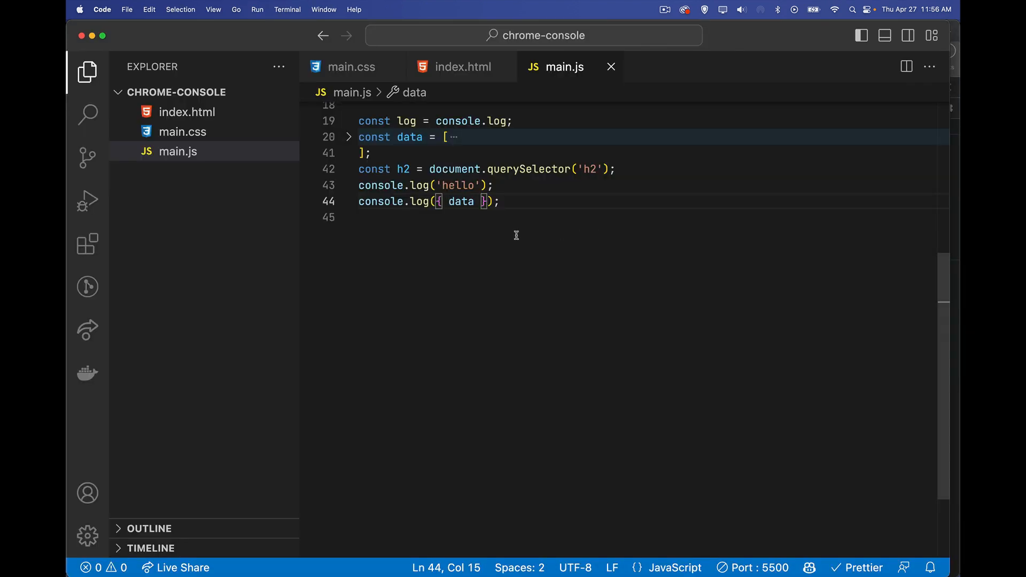
{"action": "left_click", "coordinate": [369, 185]}
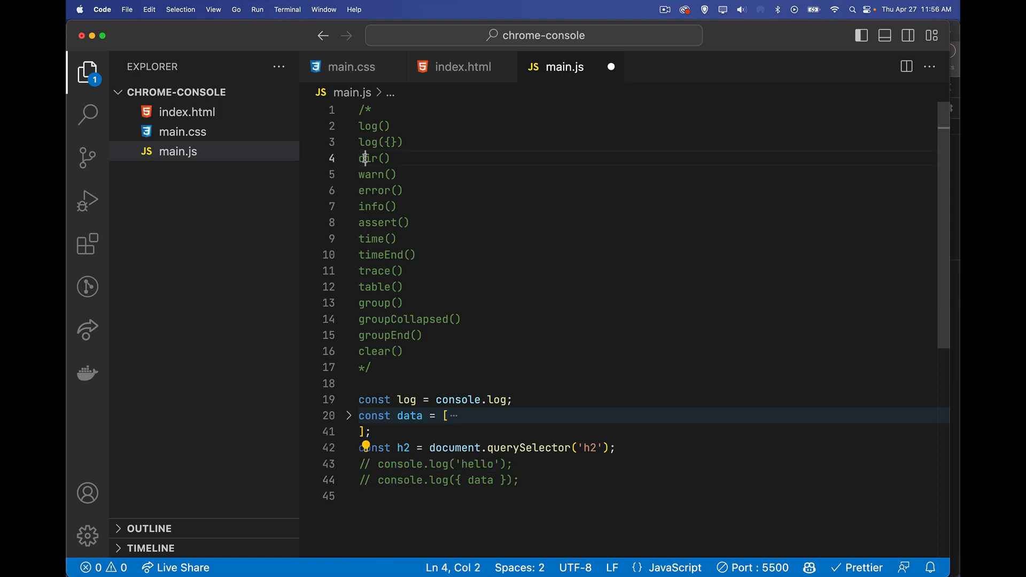
- Add a line logging the data array directly after console.log({ data })
{"action": "double_click", "coordinate": [371, 157]}
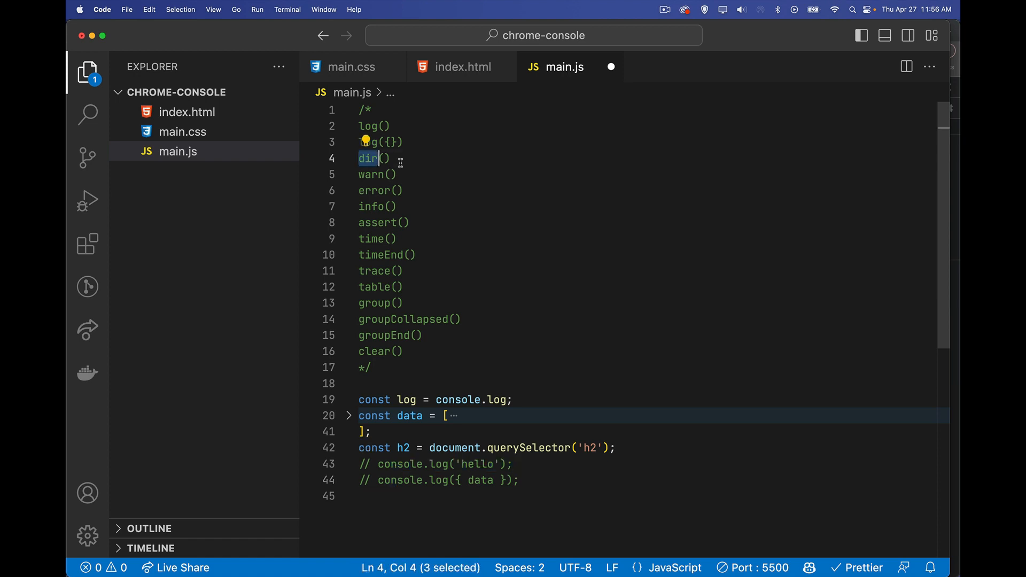
{"action": "scroll", "scroll_direction": "down", "scroll_amount": 3}
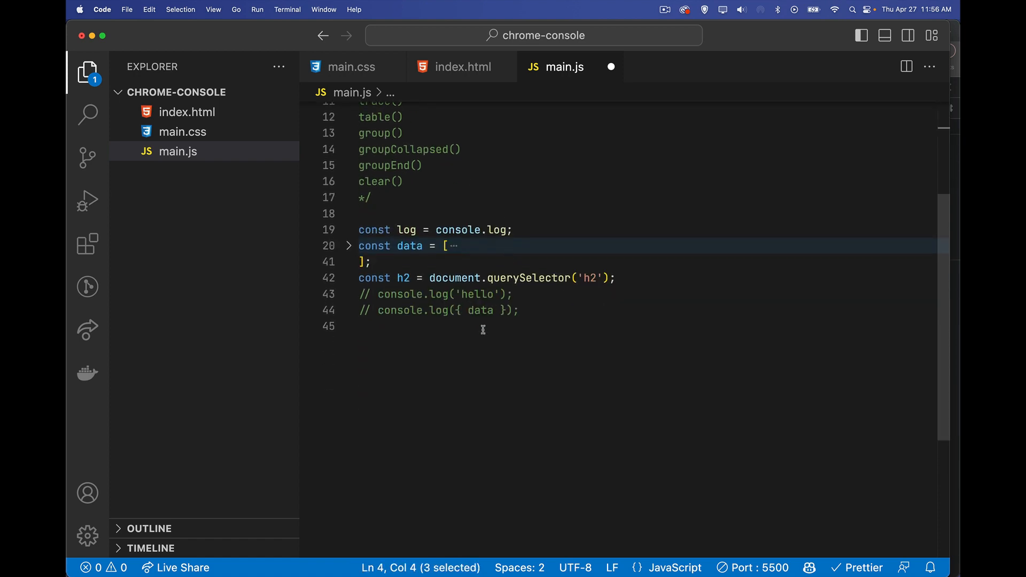
{"action": "left_click", "coordinate": [477, 326]}
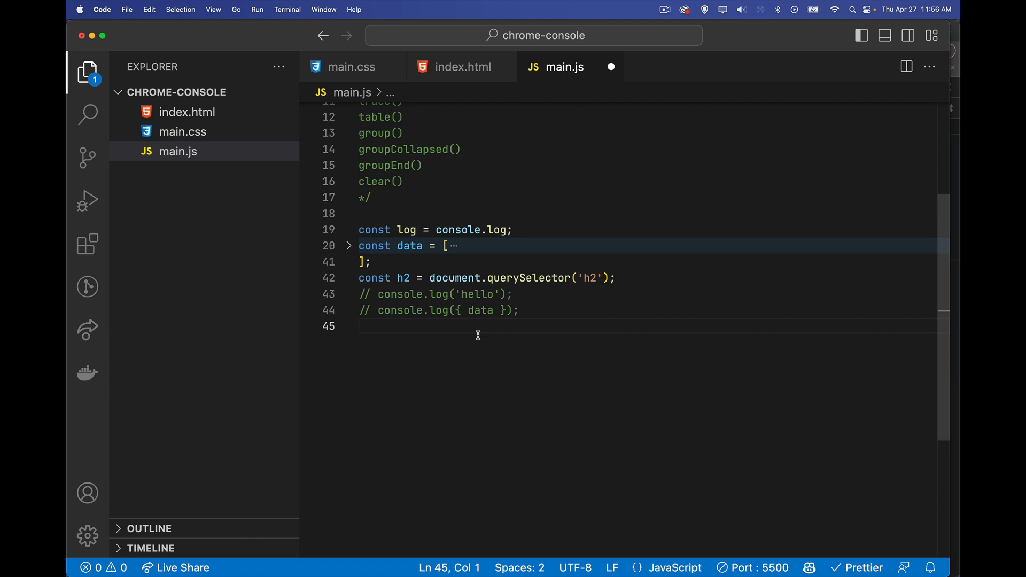
{"action": "type", "text": "console.l"}
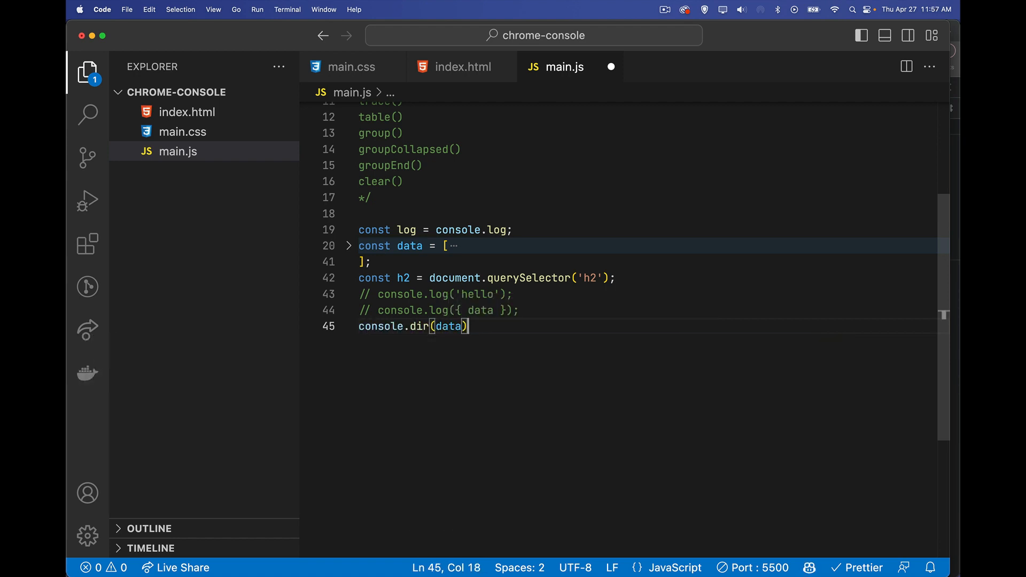
{"action": "type", "text": ";"}
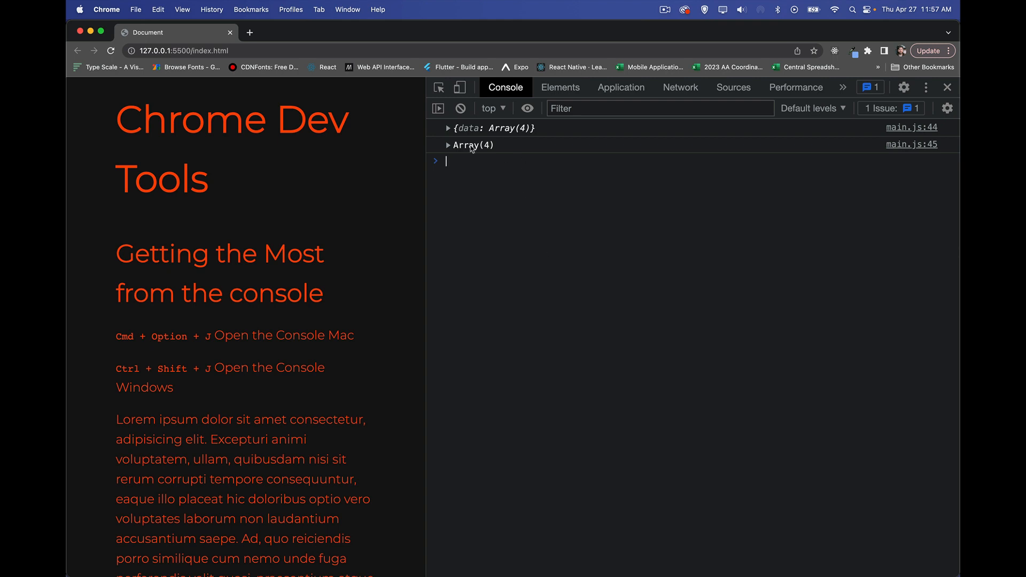
- Expand the logged Array(4) and the {data} object in the console to show four user entries
{"action": "left_click", "coordinate": [448, 145]}
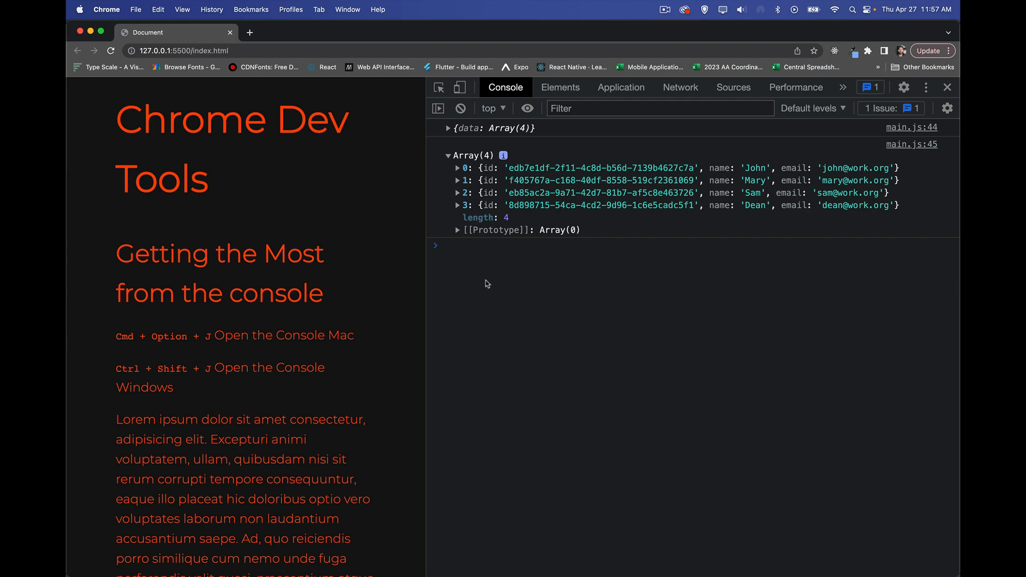
{"action": "mouse_move", "coordinate": [538, 335]}
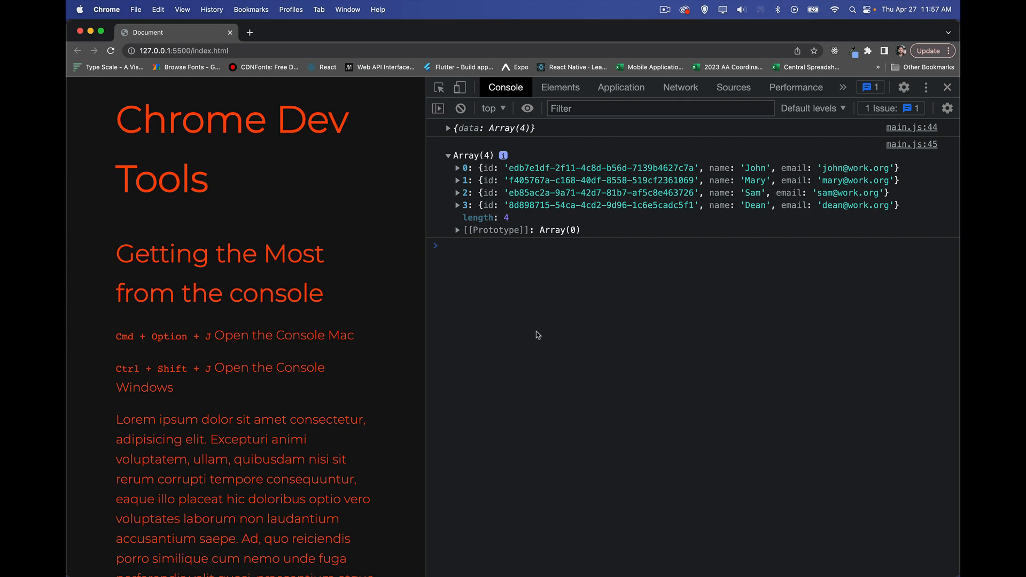
{"action": "mouse_move", "coordinate": [513, 175]}
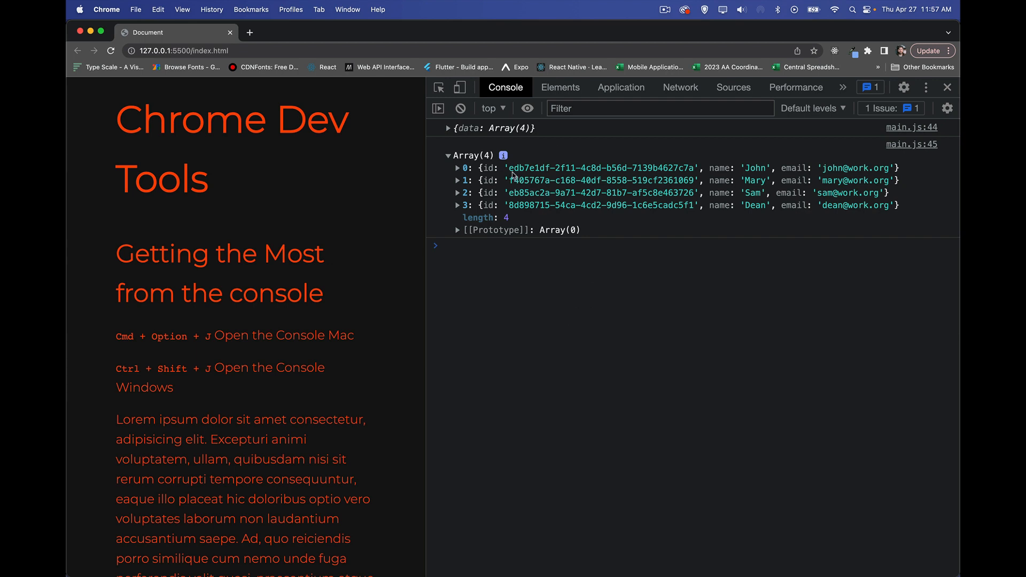
{"action": "mouse_move", "coordinate": [504, 157]}
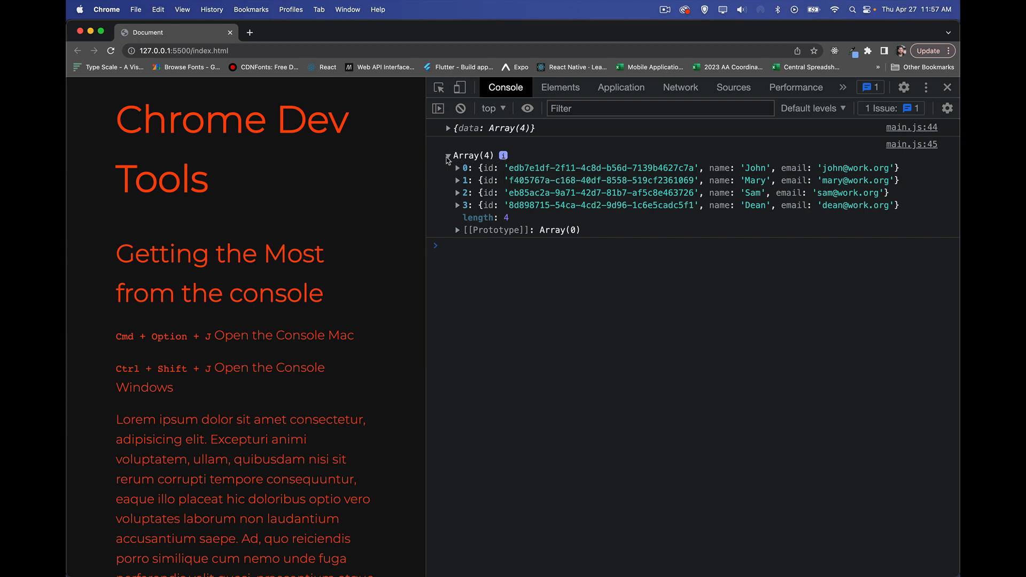
{"action": "left_click", "coordinate": [446, 145]}
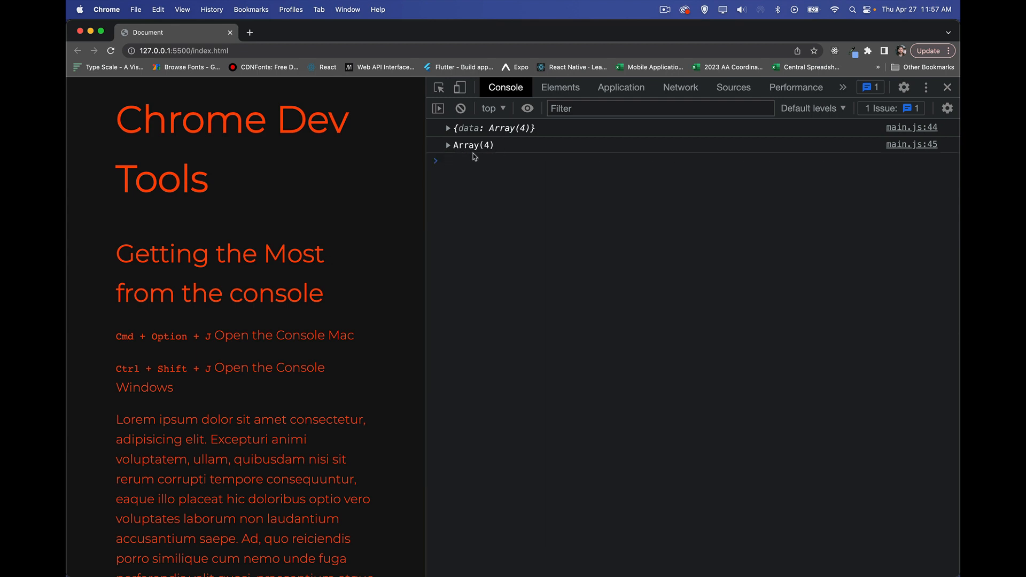
{"action": "left_click", "coordinate": [448, 145]}
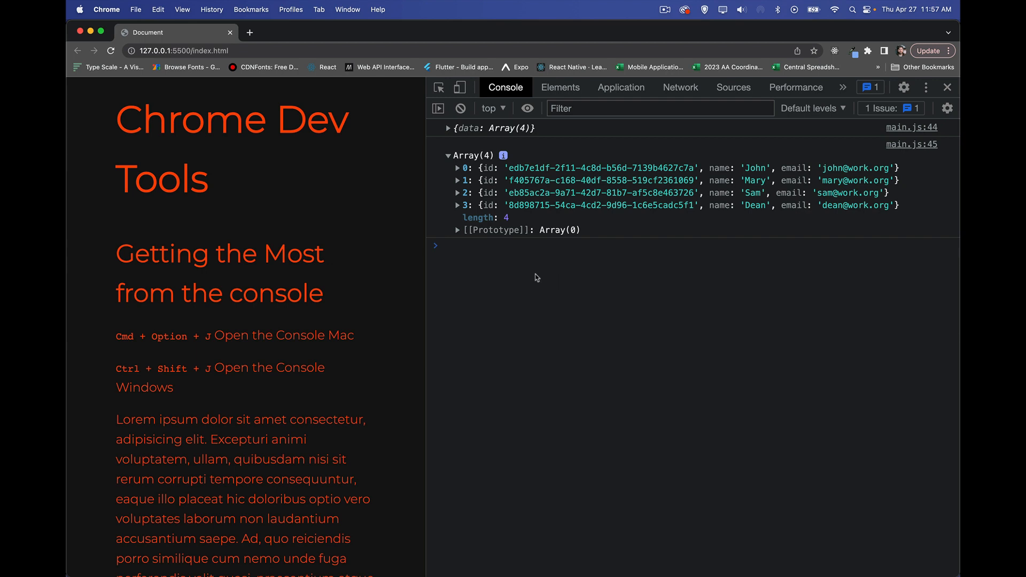
{"action": "mouse_move", "coordinate": [507, 132]}
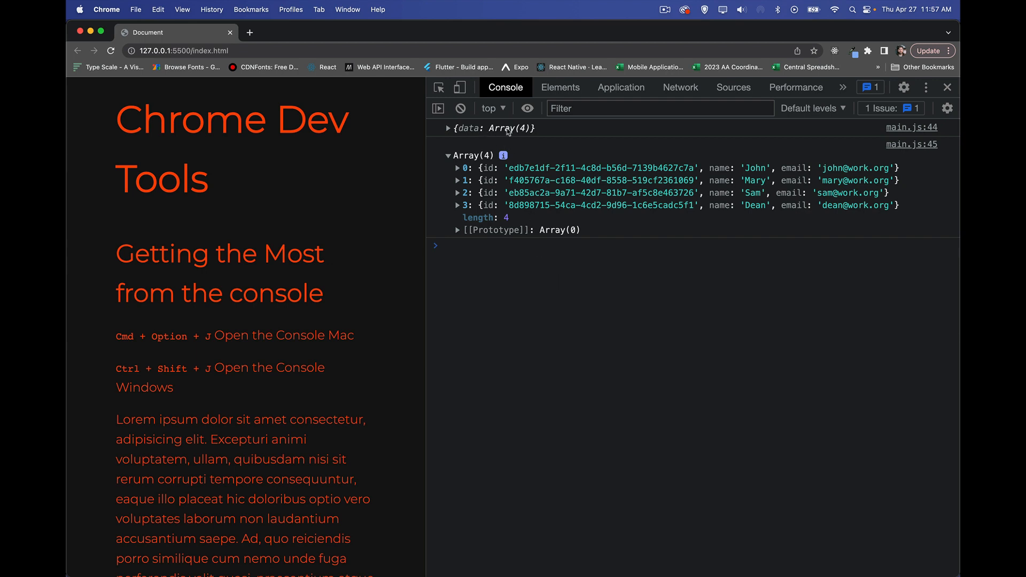
{"action": "left_click", "coordinate": [448, 128]}
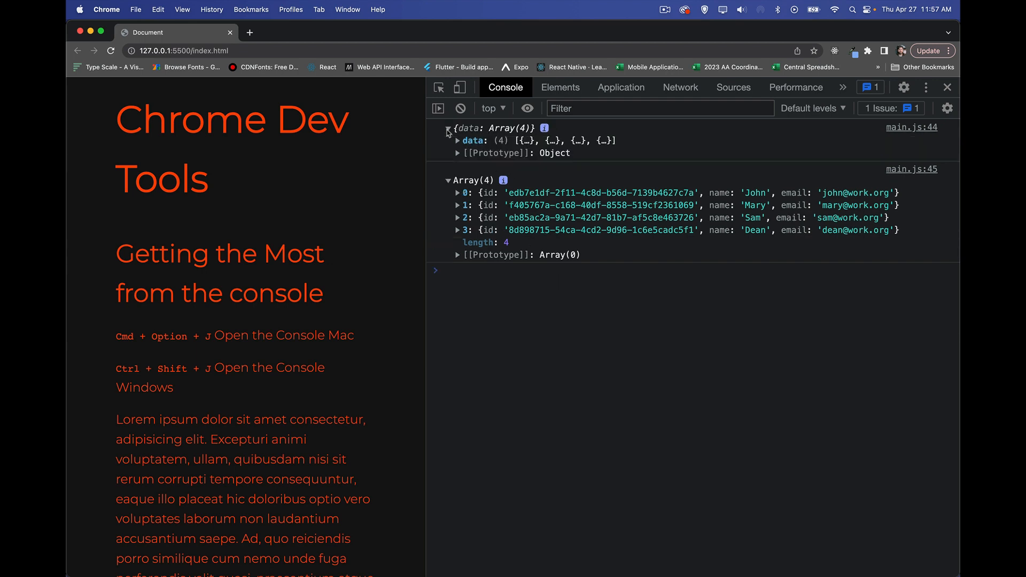
{"action": "left_click", "coordinate": [457, 140]}
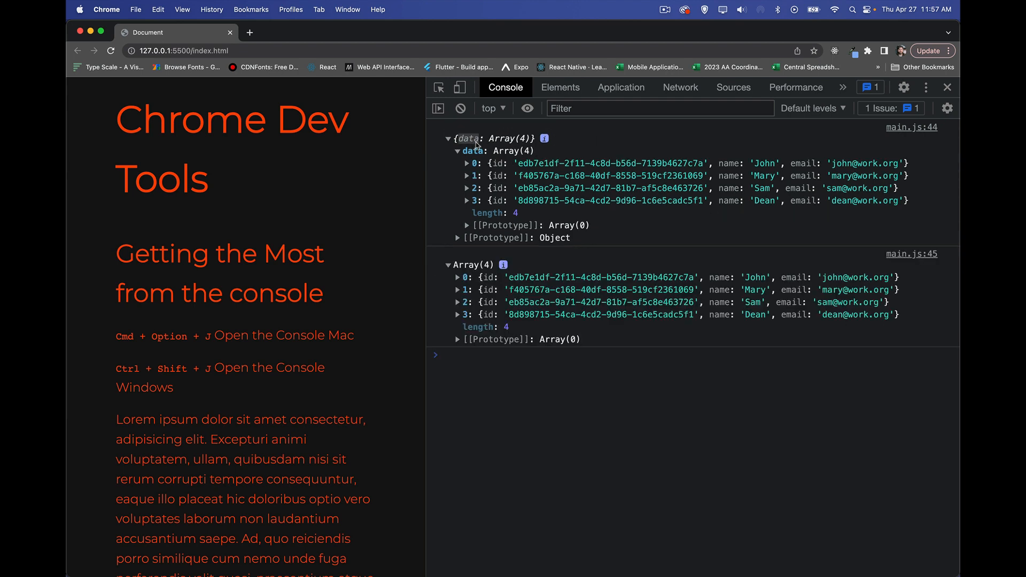
{"action": "mouse_move", "coordinate": [475, 163]}
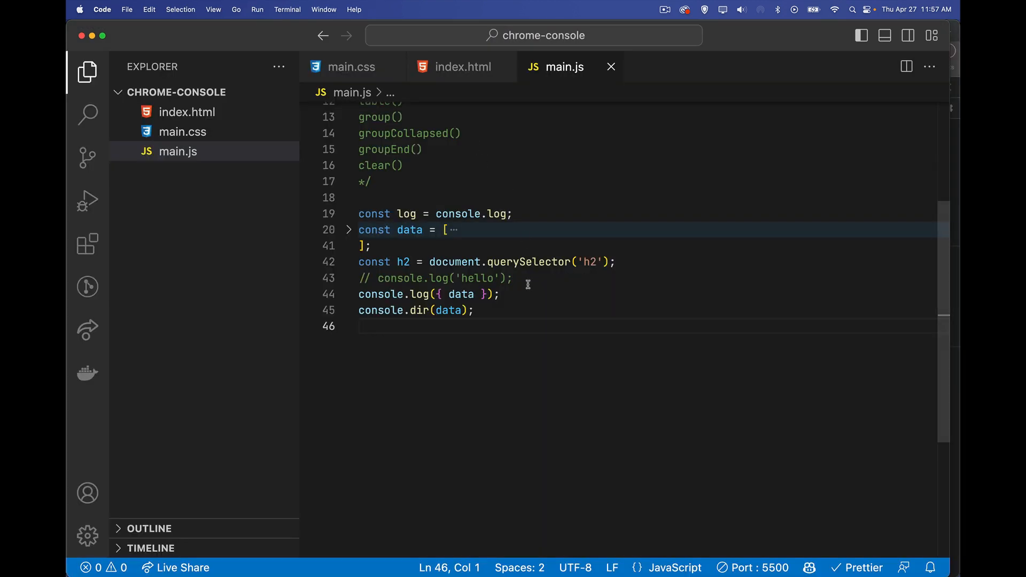
{"action": "mouse_move", "coordinate": [534, 358]}
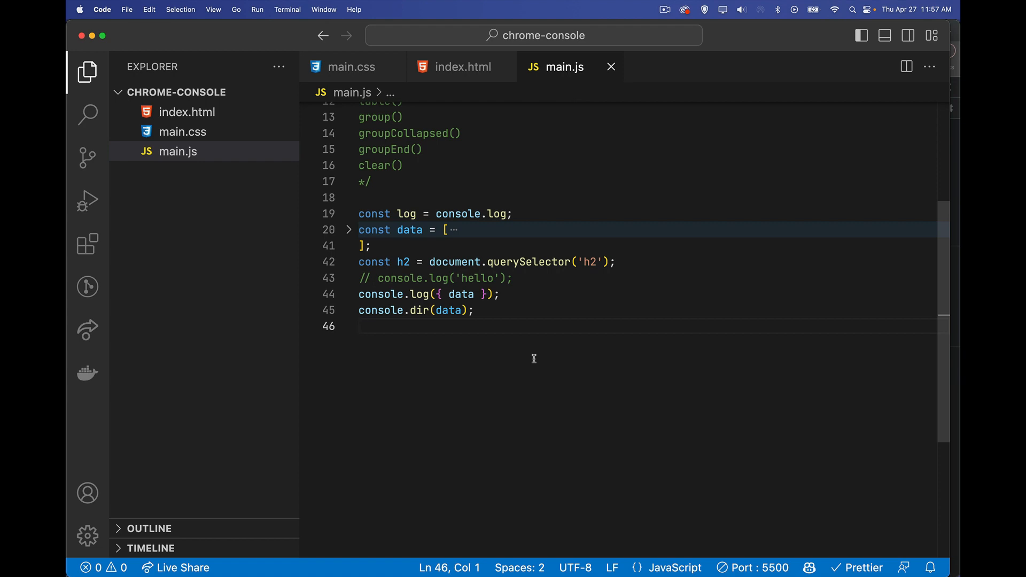
- Change the object log to { data: data[0].name } so the console prints data: 'John'
{"action": "double_click", "coordinate": [461, 294]}
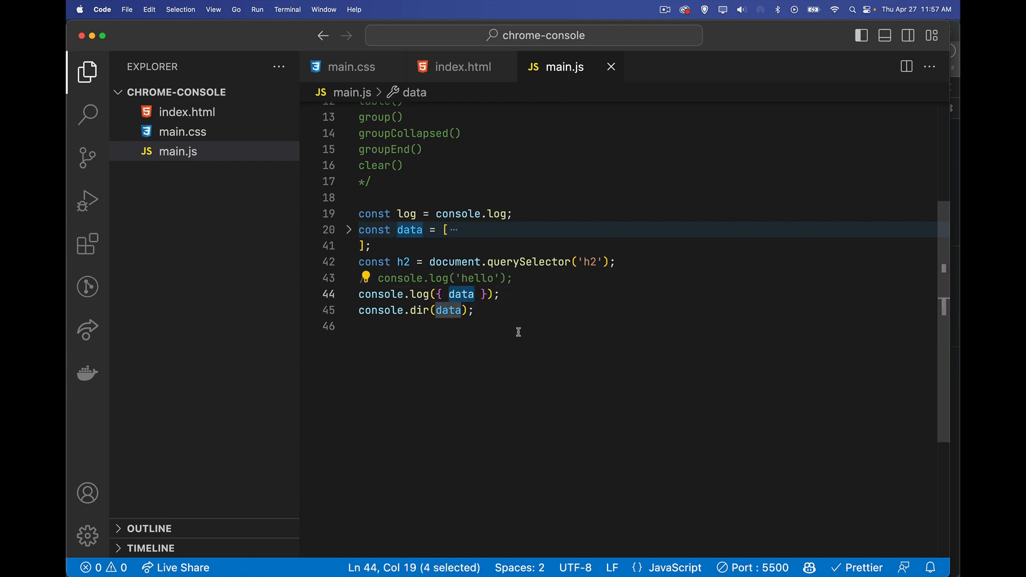
{"action": "left_click", "coordinate": [349, 230]}
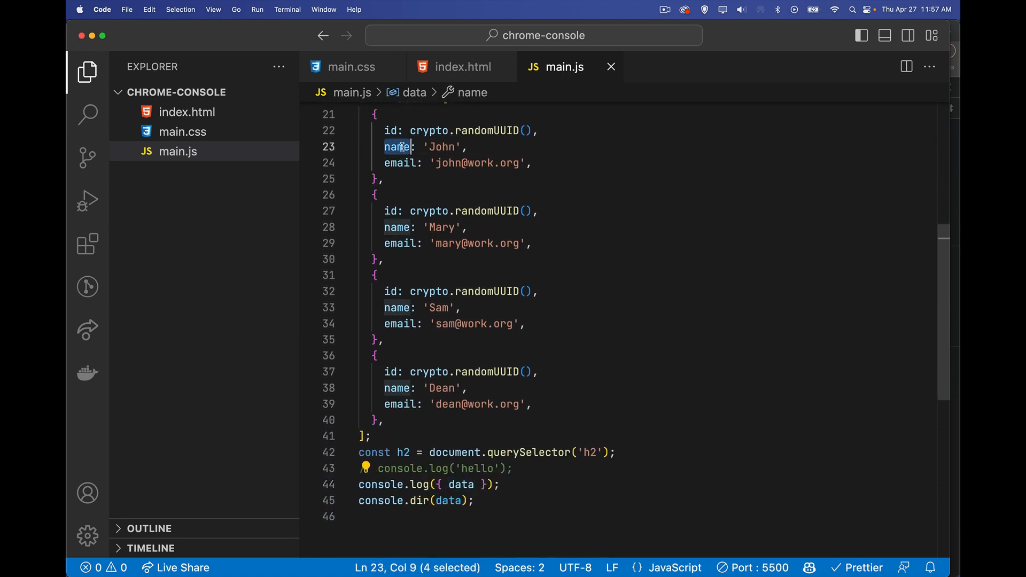
{"action": "left_click", "coordinate": [470, 397]}
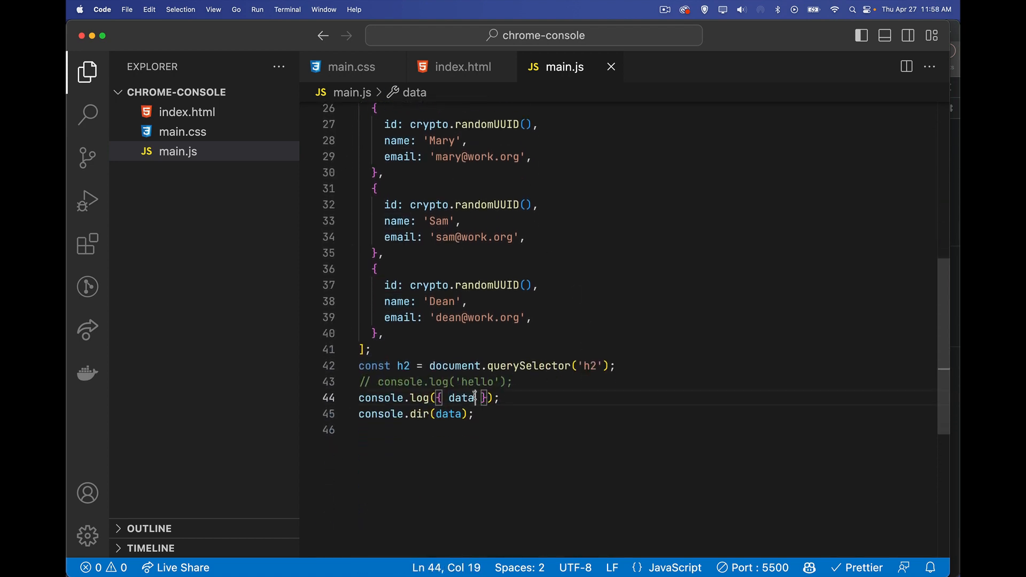
{"action": "type", "text": "[0]"}
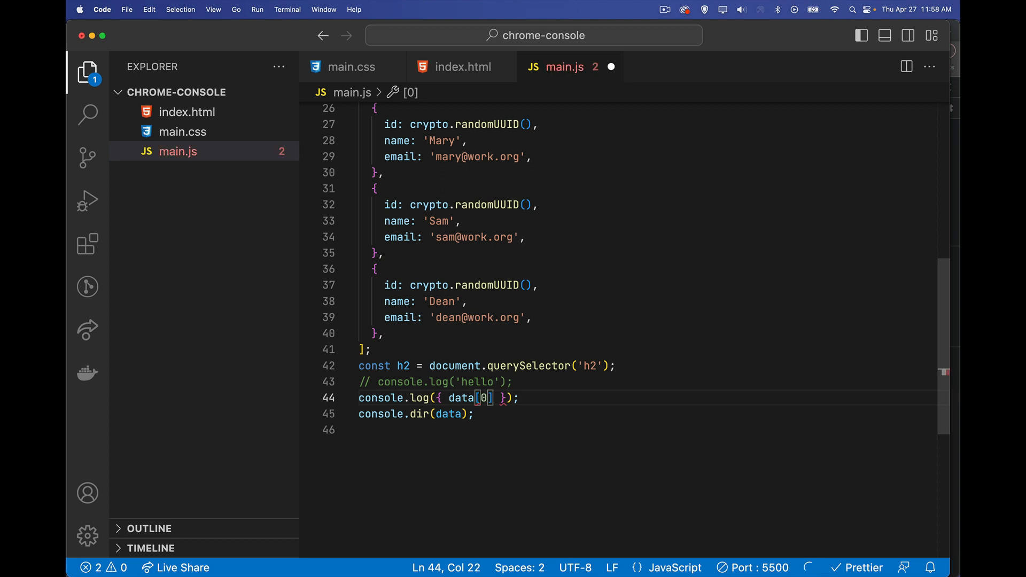
{"action": "type", "text": ".name"}
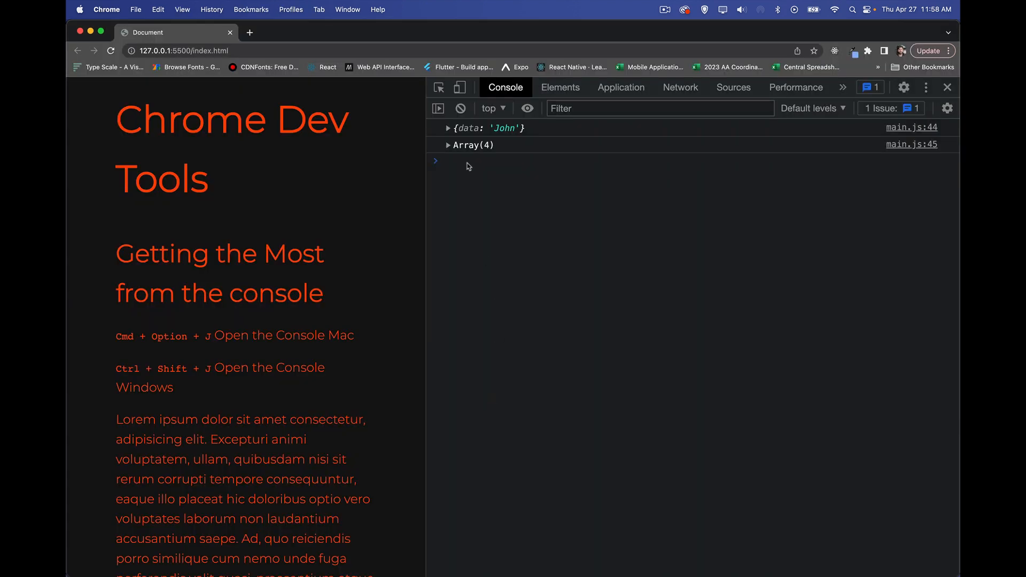
{"action": "mouse_move", "coordinate": [507, 139]}
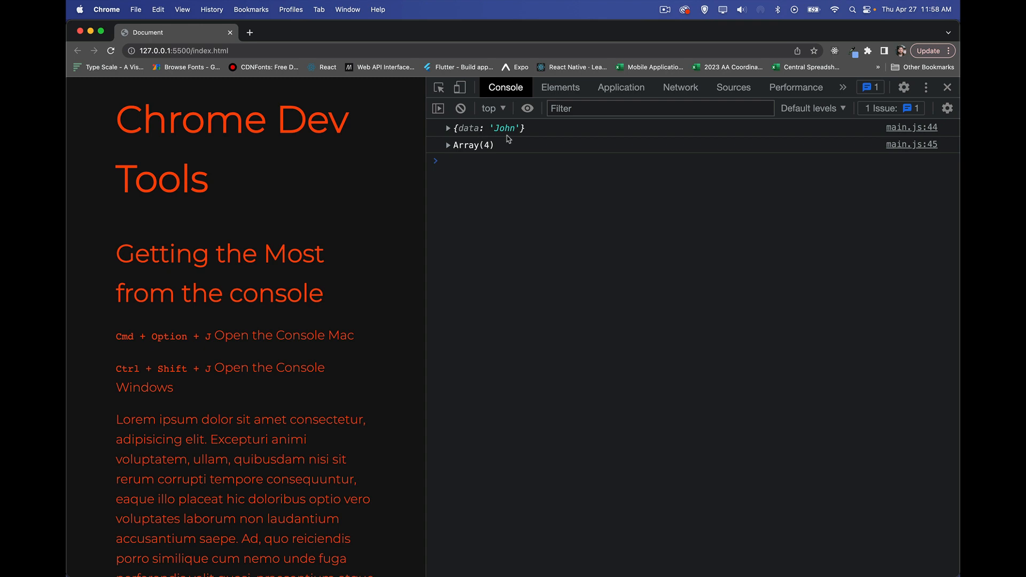
{"action": "left_click", "coordinate": [458, 161]}
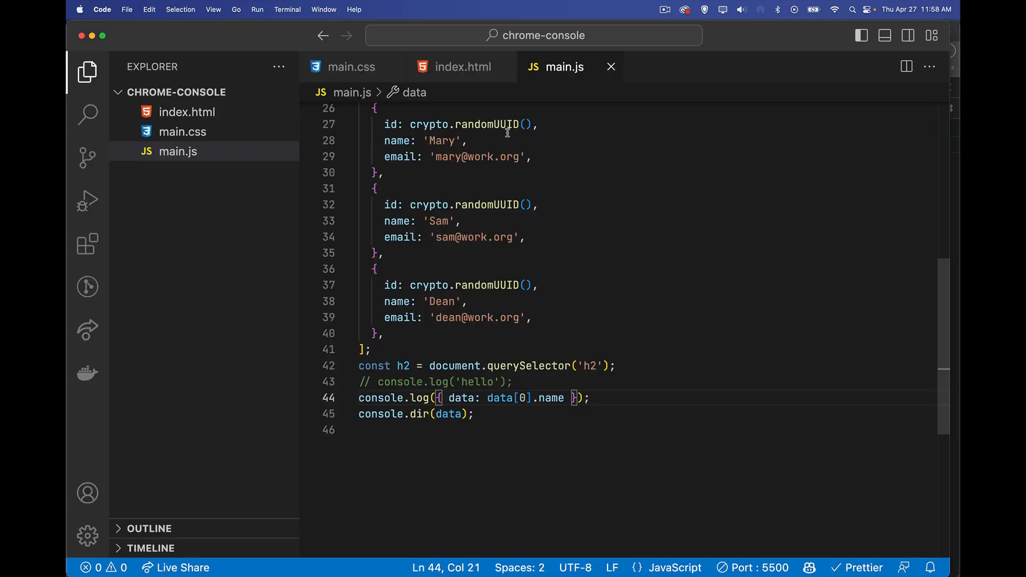
{"action": "mouse_move", "coordinate": [393, 398]}
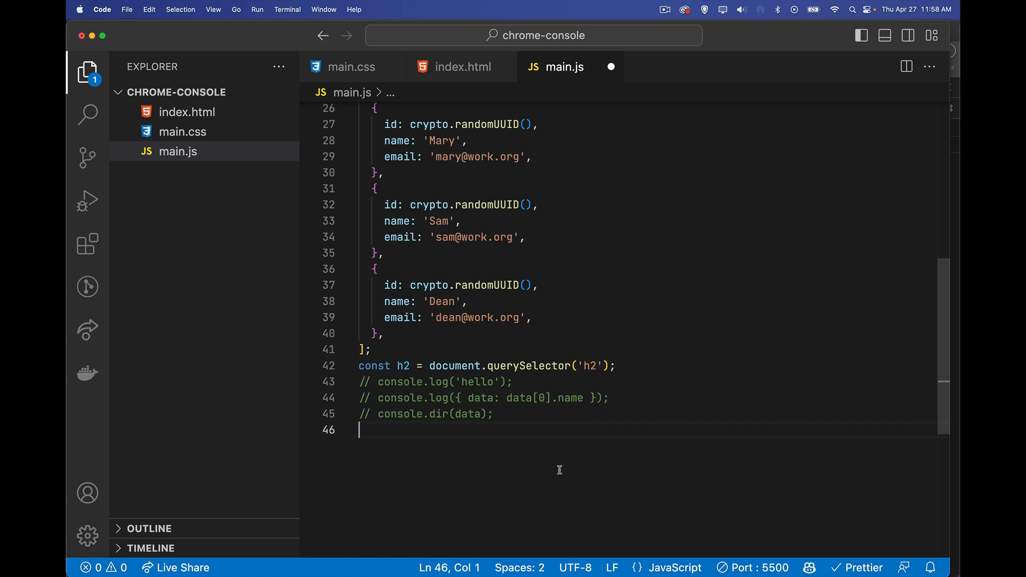
- Add console.error, console.warn and console.info calls at the end of main.js
{"action": "scroll", "scroll_direction": "up", "scroll_amount": 3}
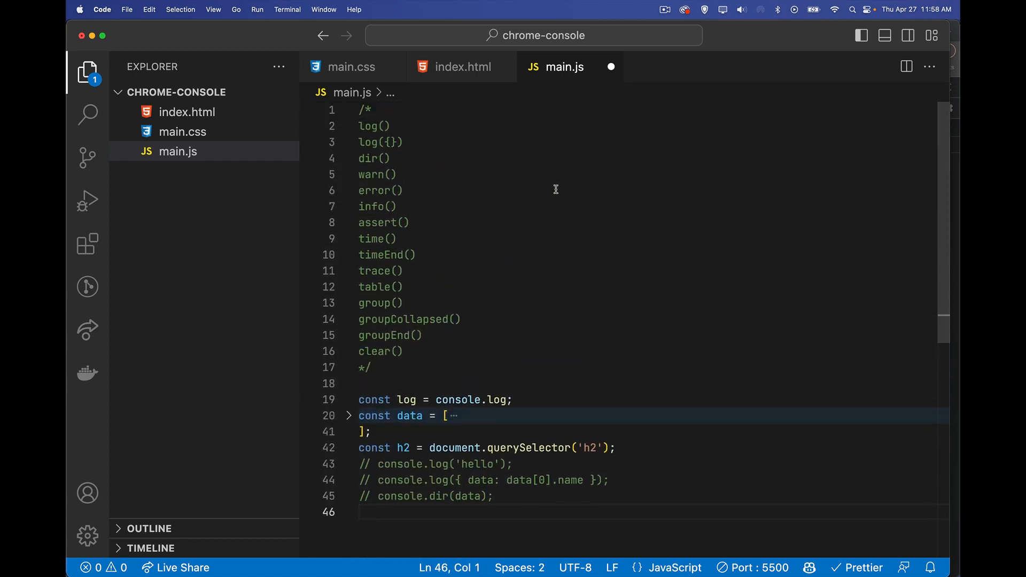
{"action": "mouse_move", "coordinate": [478, 223]}
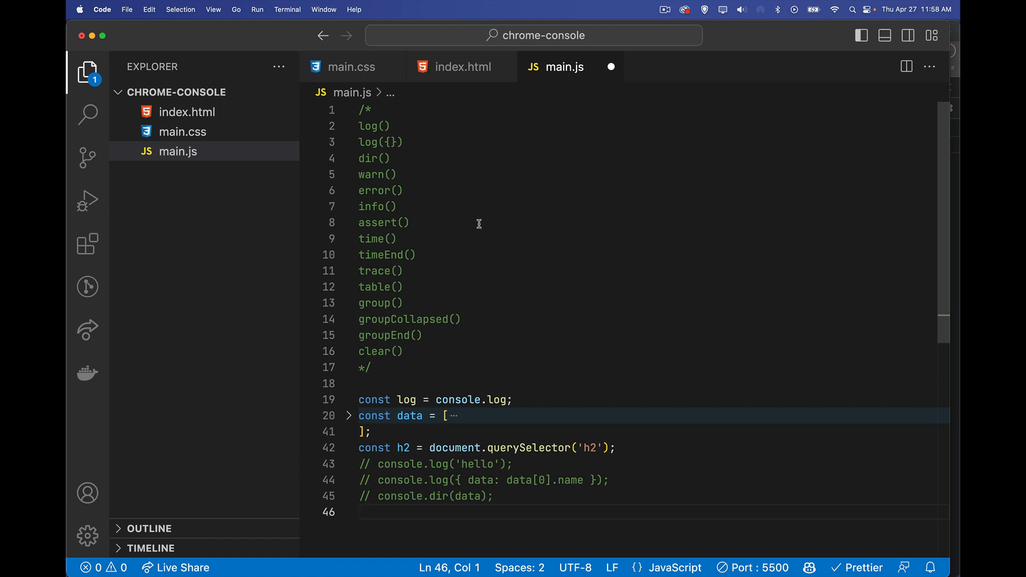
{"action": "mouse_move", "coordinate": [415, 145]}
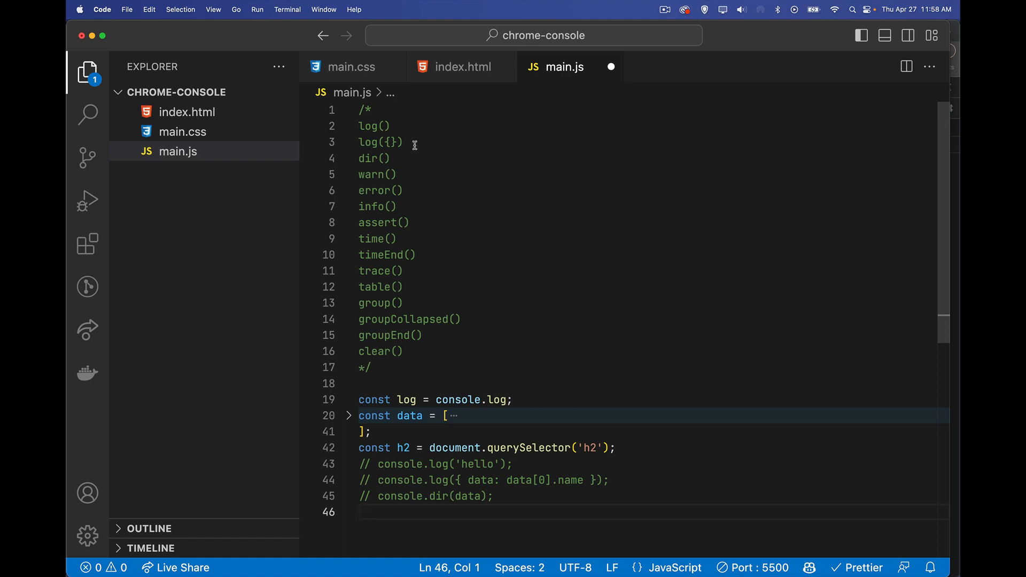
{"action": "double_click", "coordinate": [381, 142]}
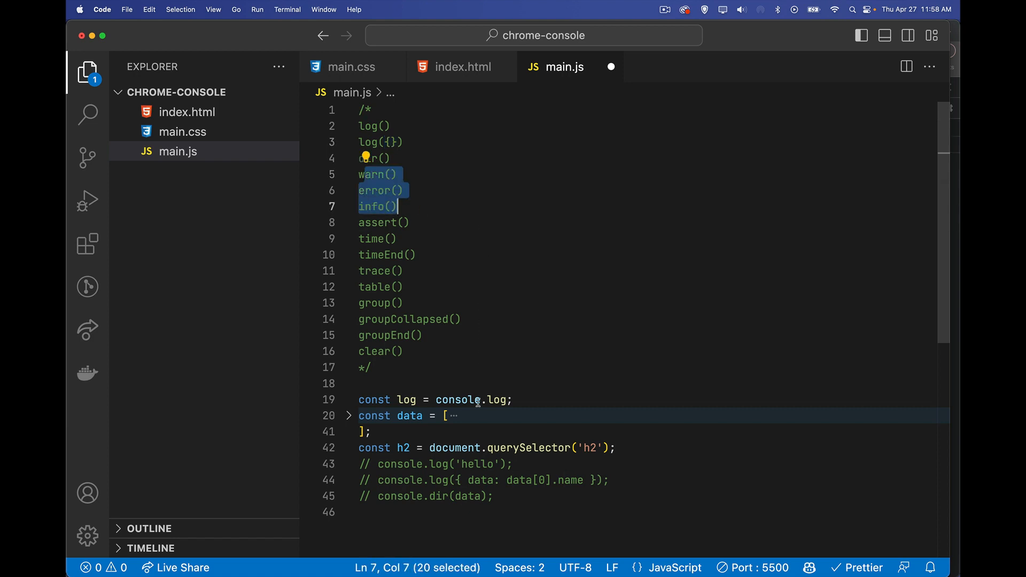
{"action": "left_click", "coordinate": [517, 514]}
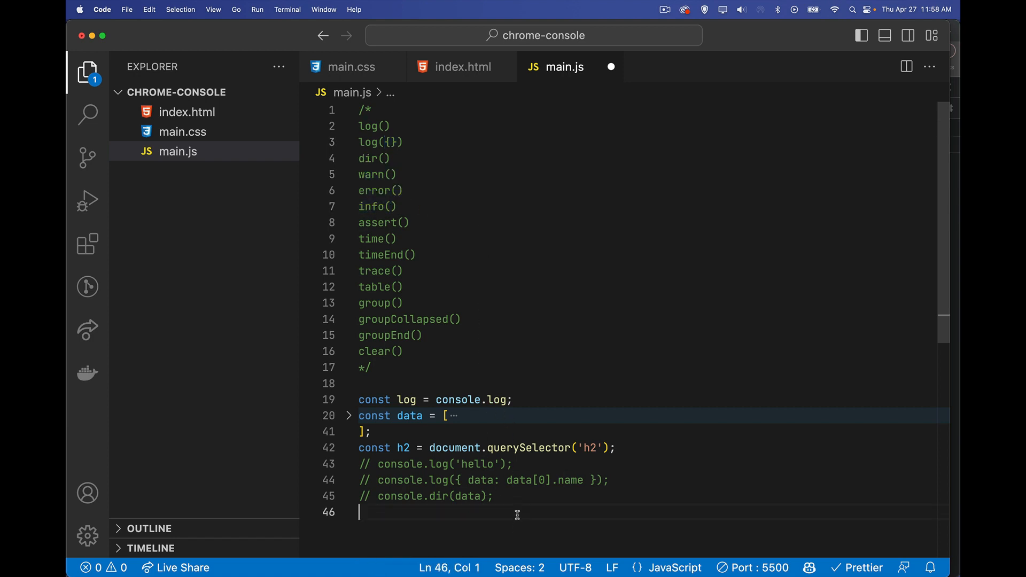
{"action": "type", "text": "console."}
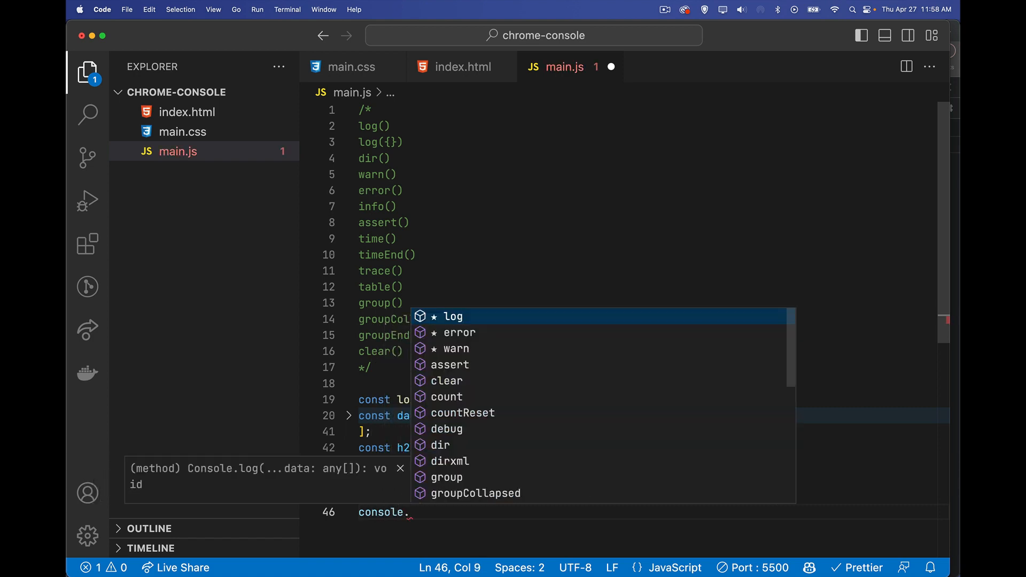
{"action": "type", "text": "error"}
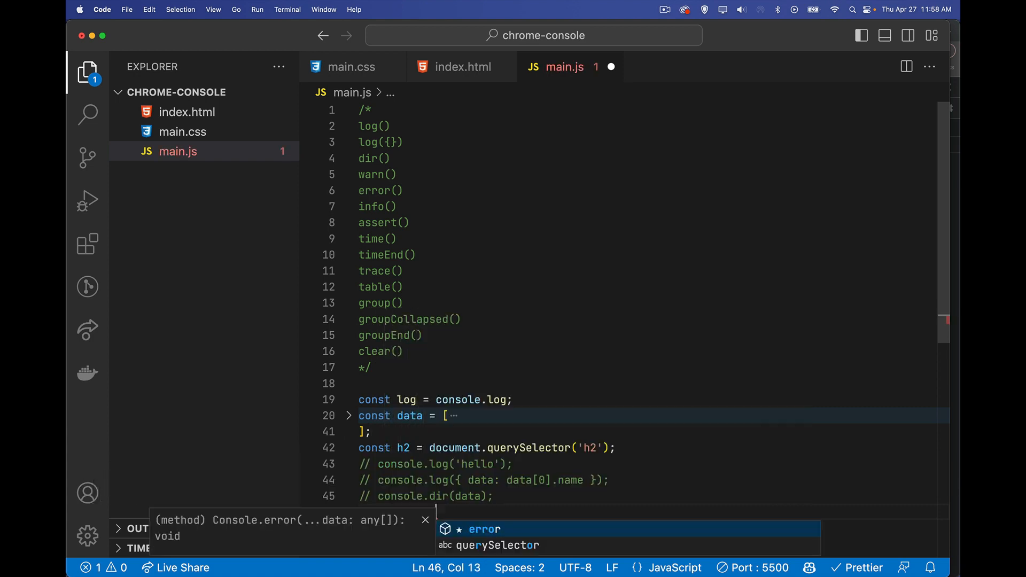
{"action": "type", "text": "warn"}
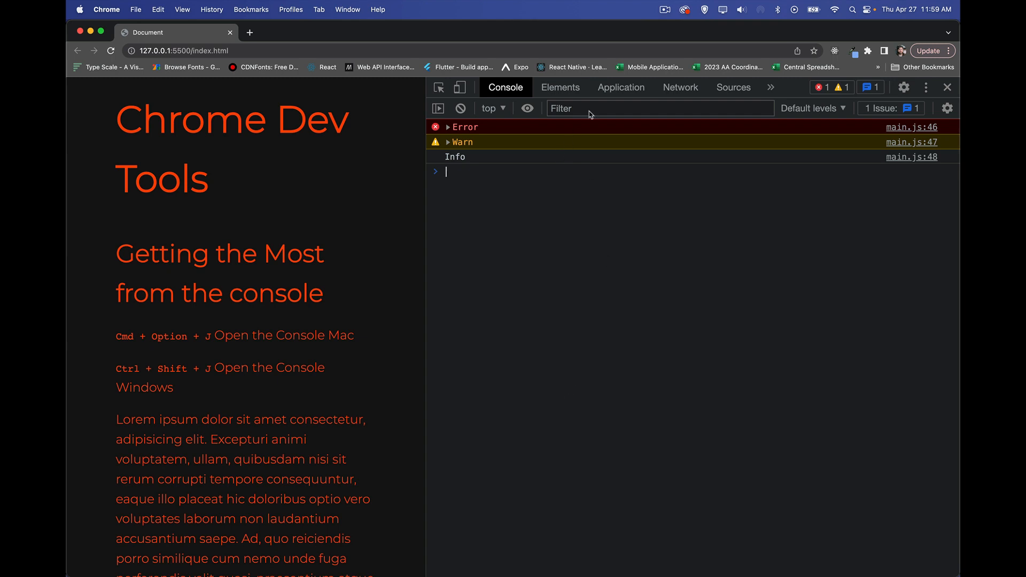
- Hide info and warning levels in the console filter, then turn warnings back on
{"action": "left_click", "coordinate": [811, 108]}
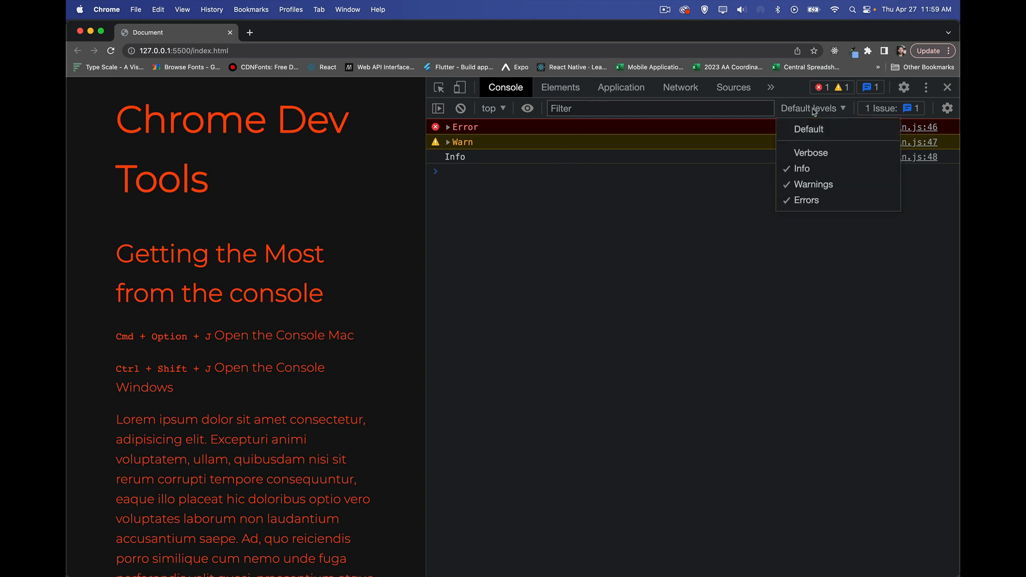
{"action": "mouse_move", "coordinate": [811, 152]}
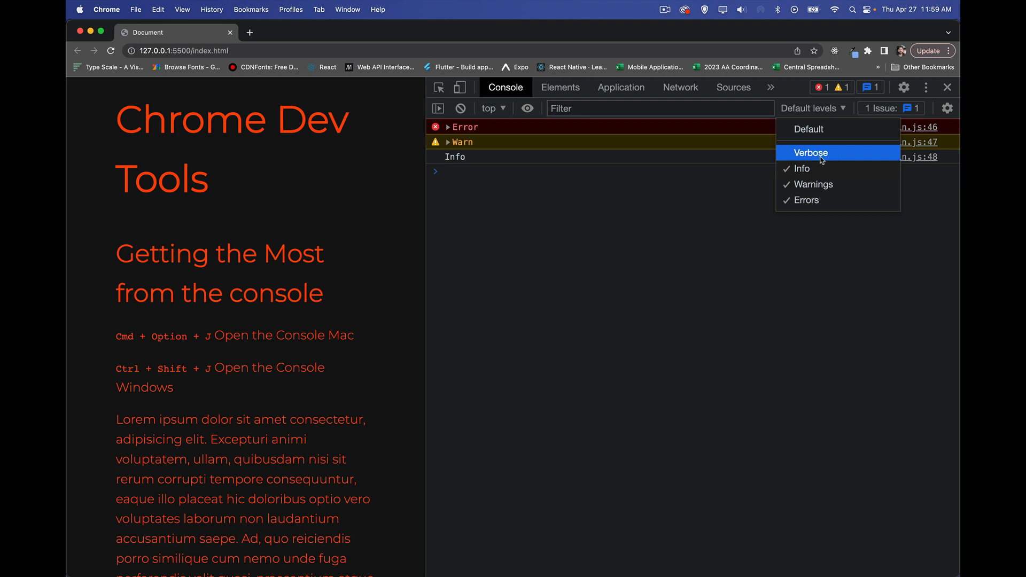
{"action": "left_click", "coordinate": [801, 169]}
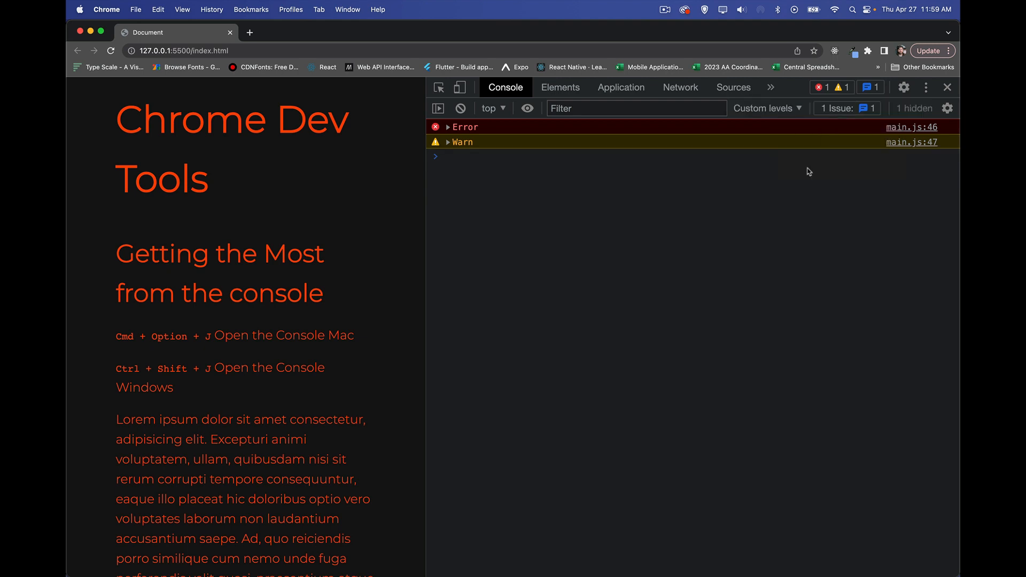
{"action": "left_click", "coordinate": [766, 108]}
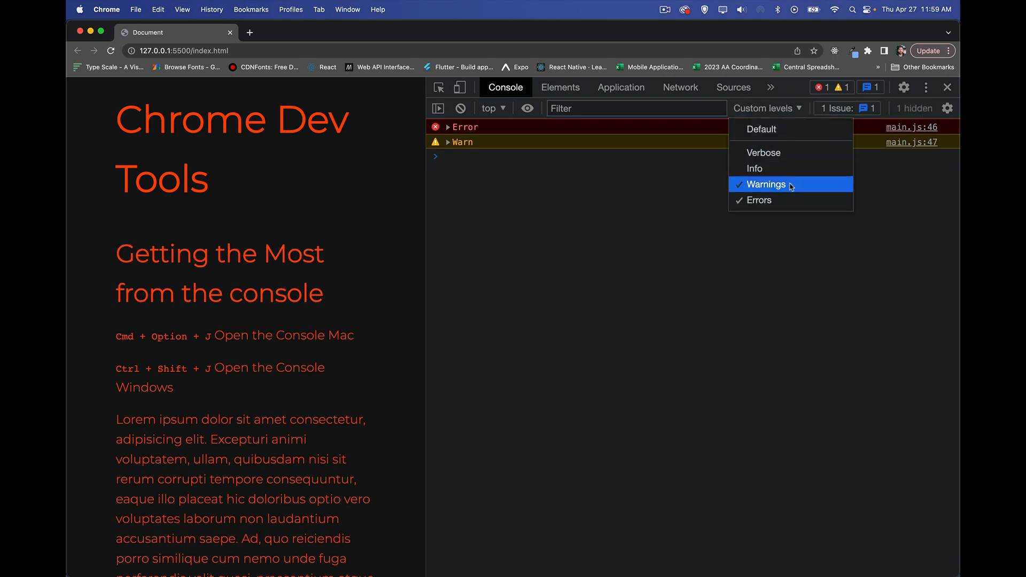
{"action": "left_click", "coordinate": [764, 184]}
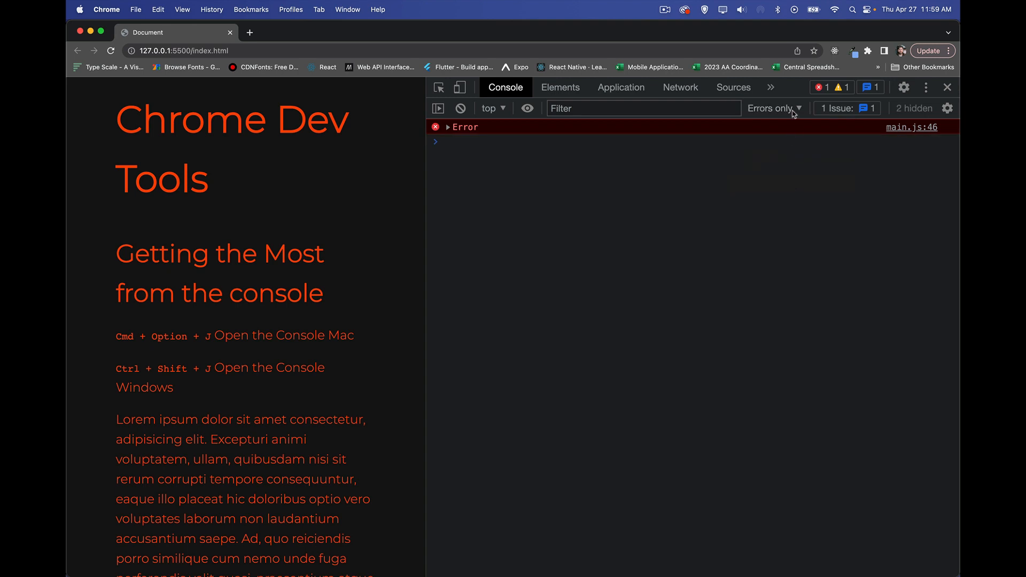
{"action": "left_click", "coordinate": [775, 108]}
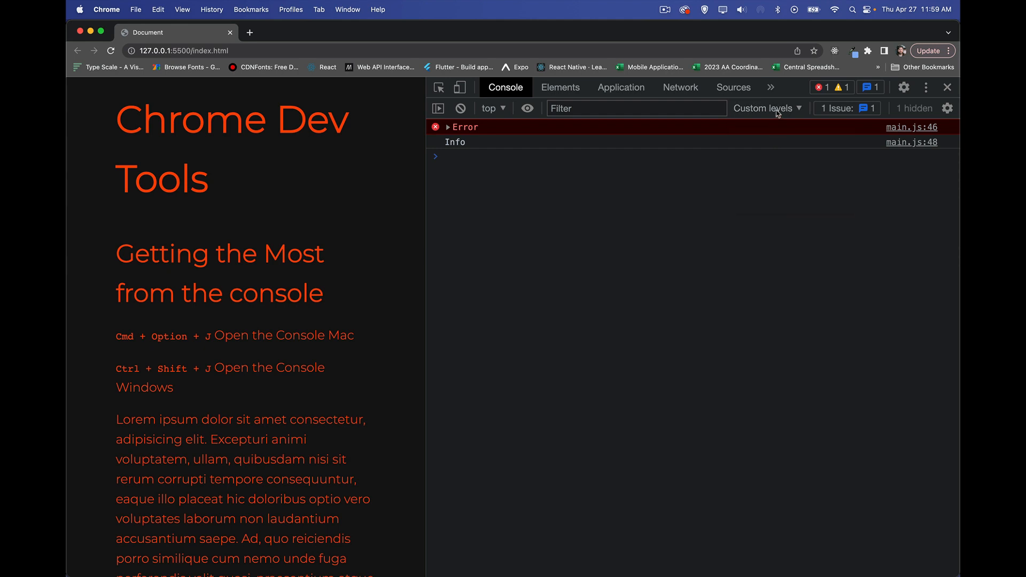
{"action": "left_click", "coordinate": [766, 108]}
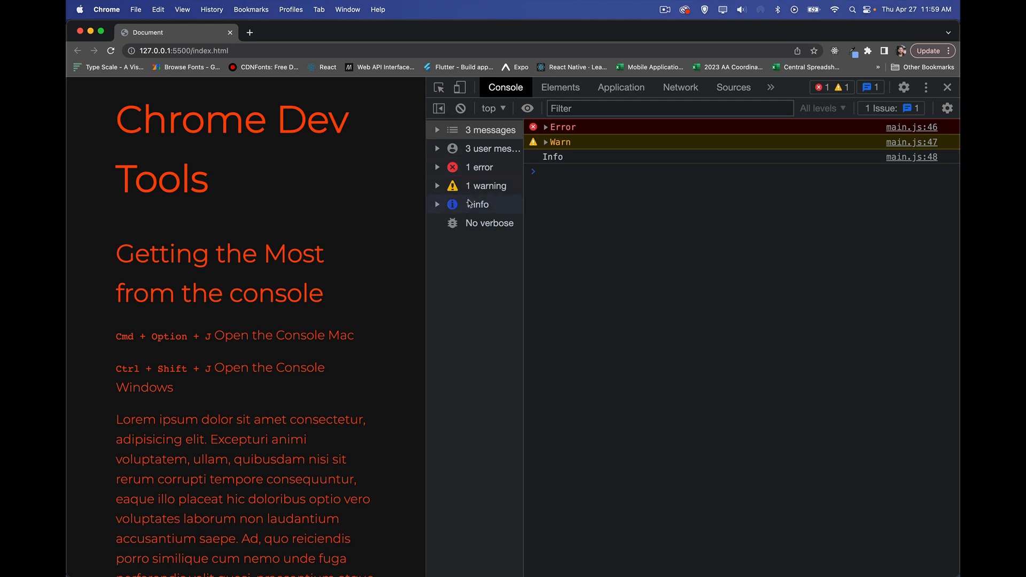
- Filter the console to warnings from main.js, hide the sidebar and expand Warn to reveal its main.js:47 origin
{"action": "left_click", "coordinate": [436, 167]}
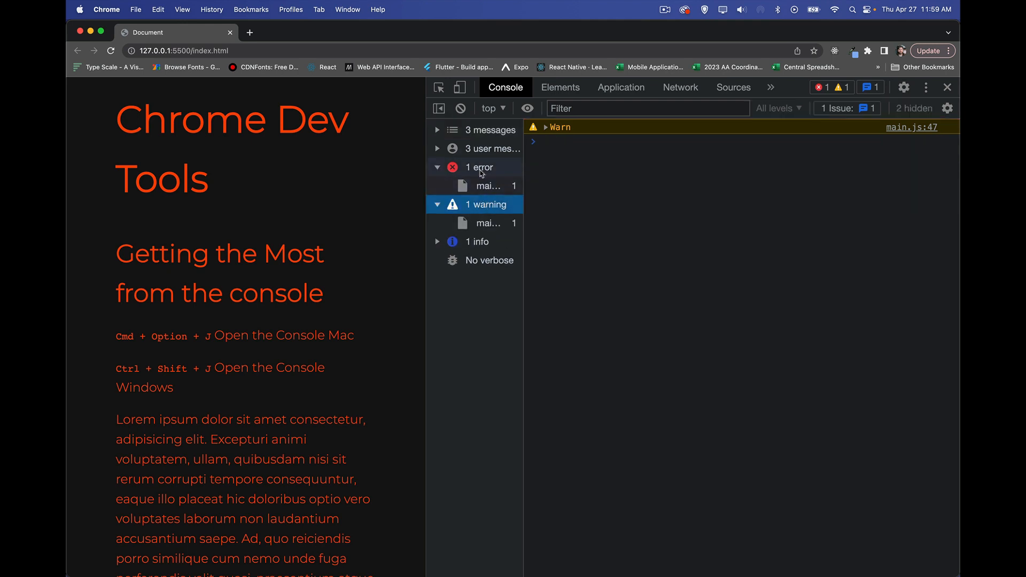
{"action": "left_click", "coordinate": [488, 223]}
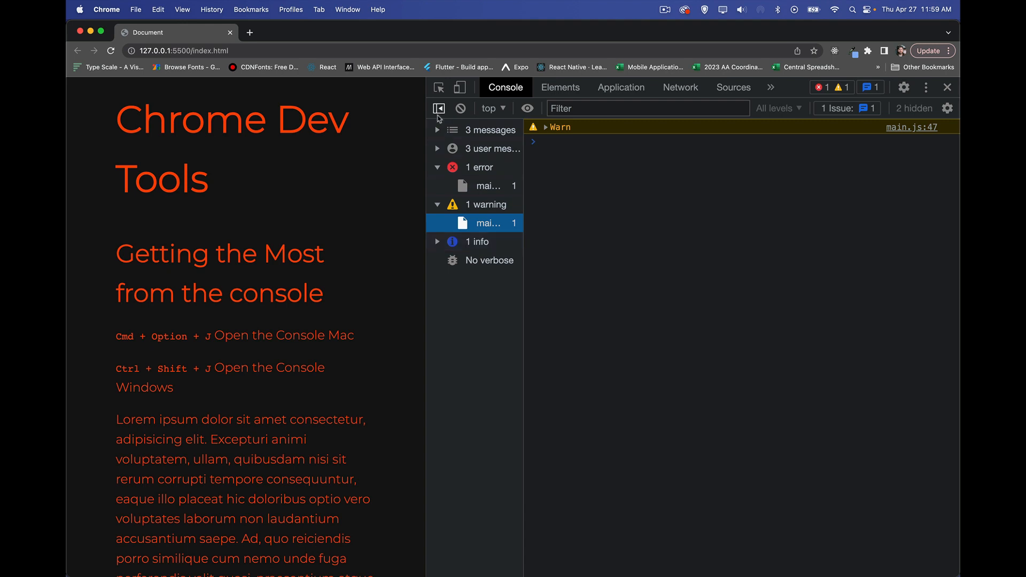
{"action": "left_click", "coordinate": [437, 108]}
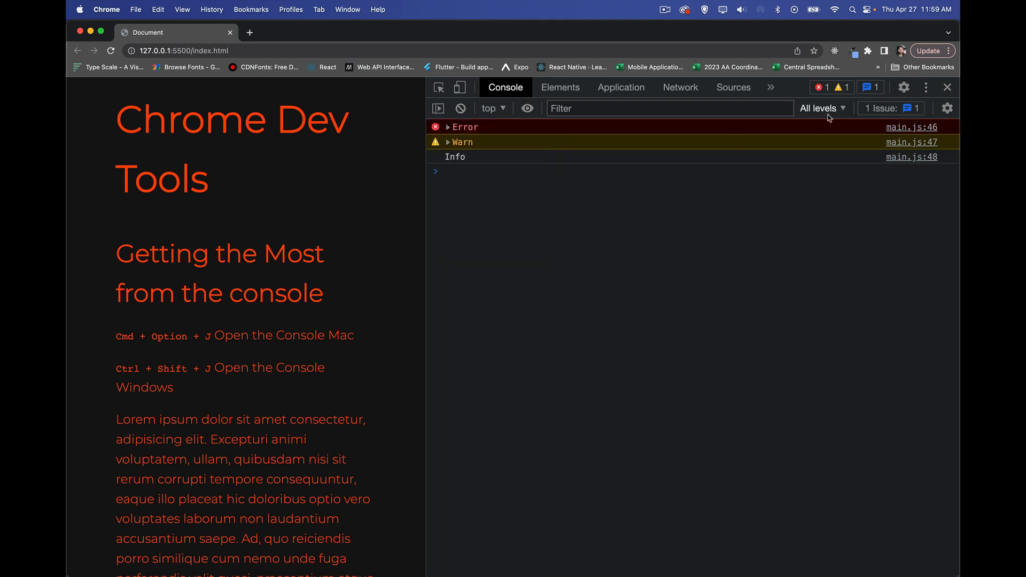
{"action": "left_click", "coordinate": [447, 142]}
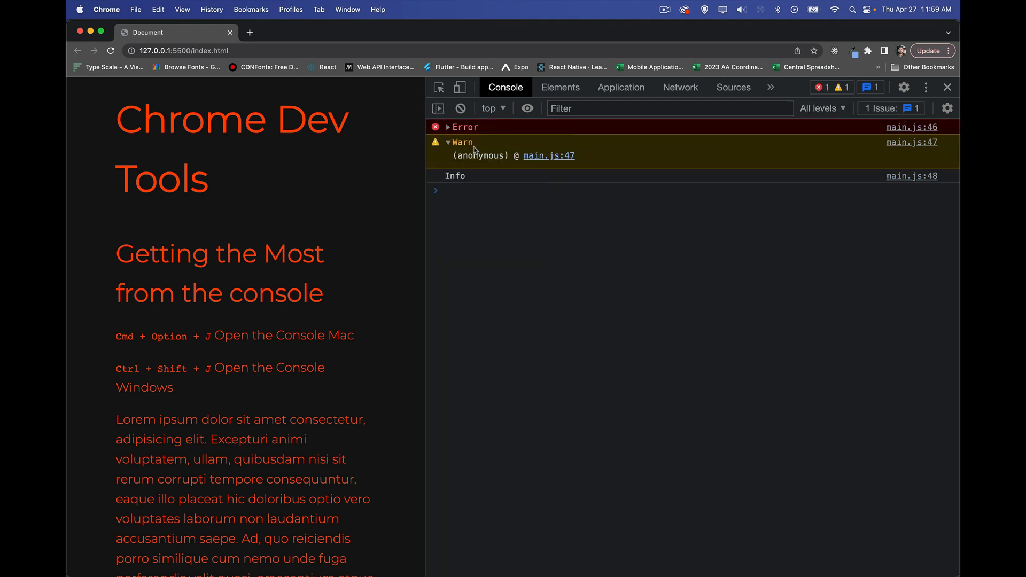
{"action": "mouse_move", "coordinate": [535, 180]}
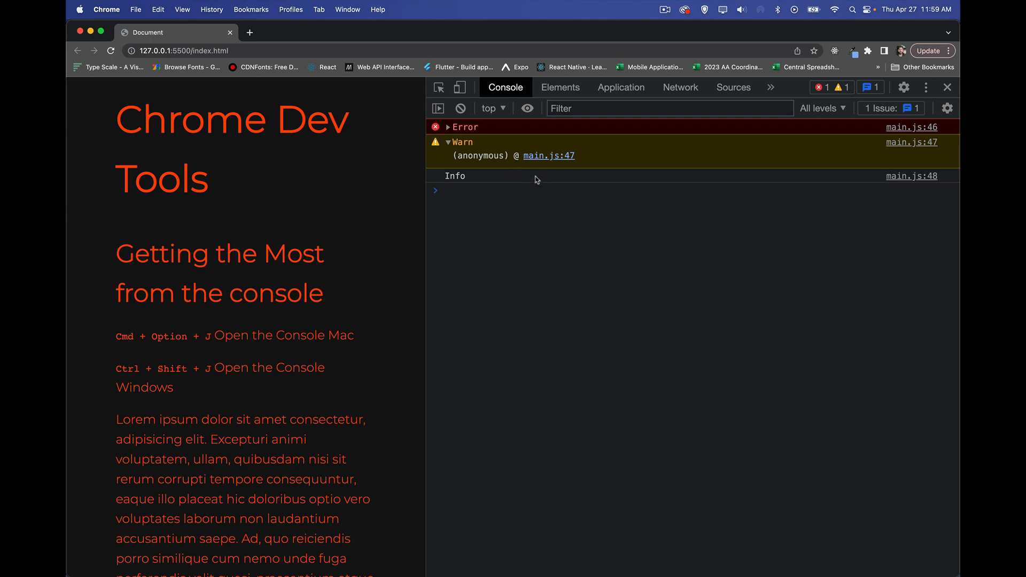
{"action": "mouse_move", "coordinate": [477, 136]}
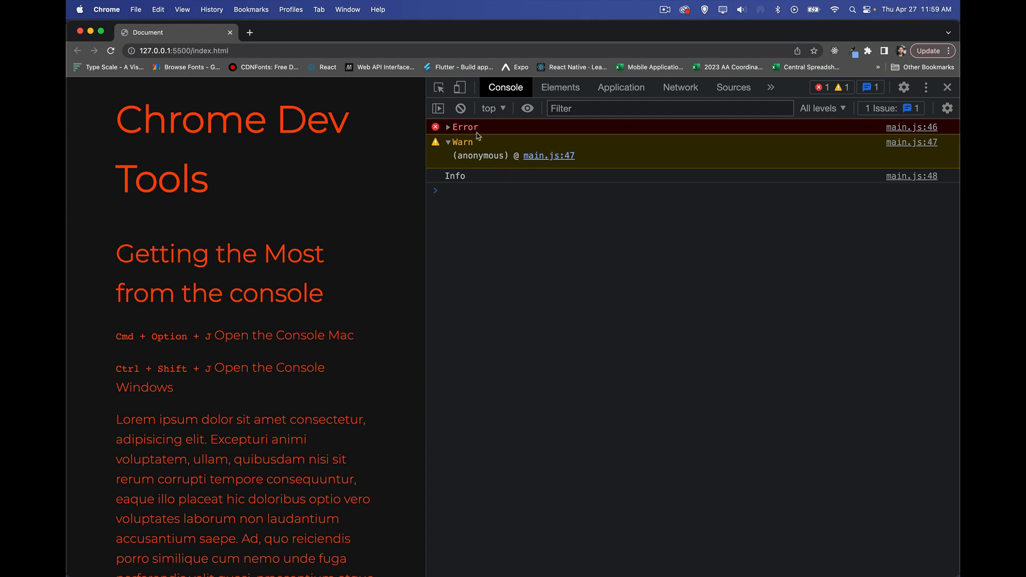
{"action": "mouse_move", "coordinate": [457, 188]}
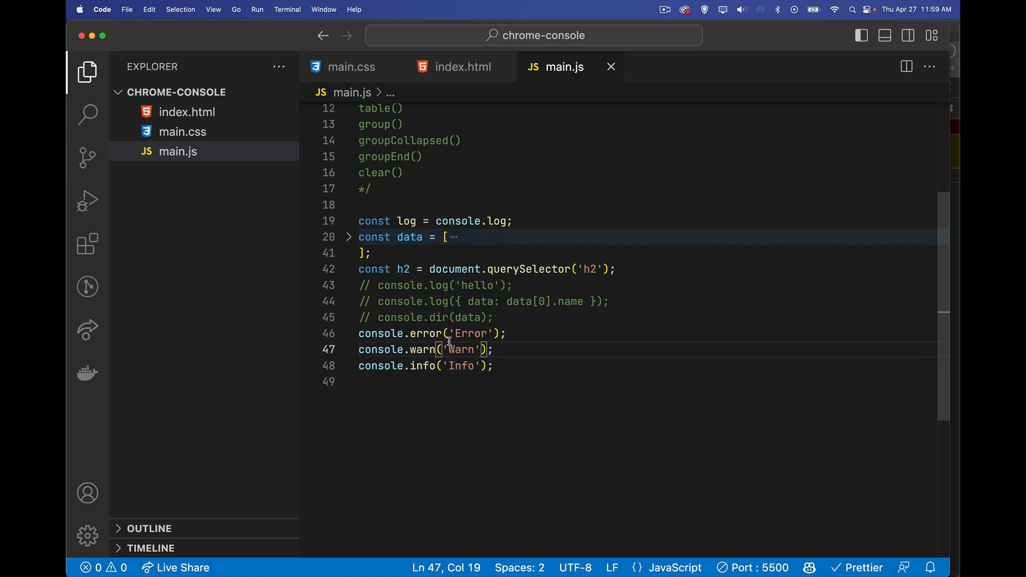
- Change line 46 to console.error(new Error('Error message')) and check its stack trace in the console
{"action": "type", "text": "new E"}
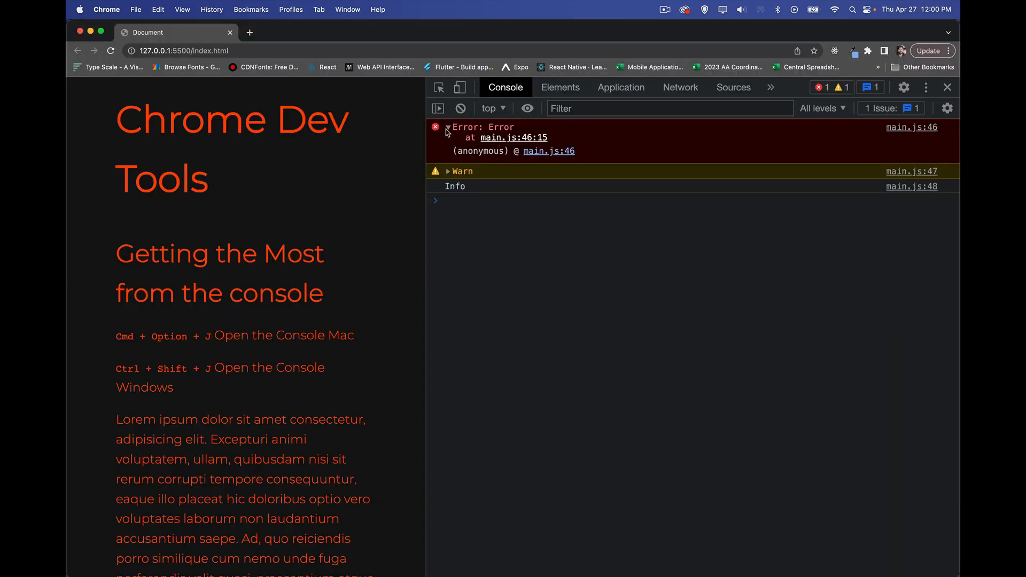
{"action": "left_click", "coordinate": [446, 128]}
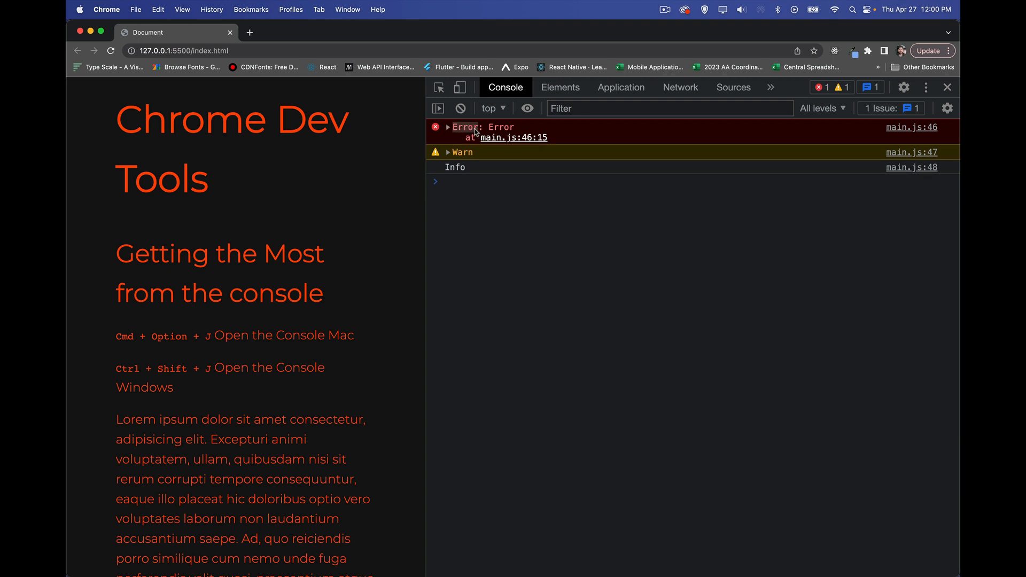
{"action": "left_click", "coordinate": [448, 127]}
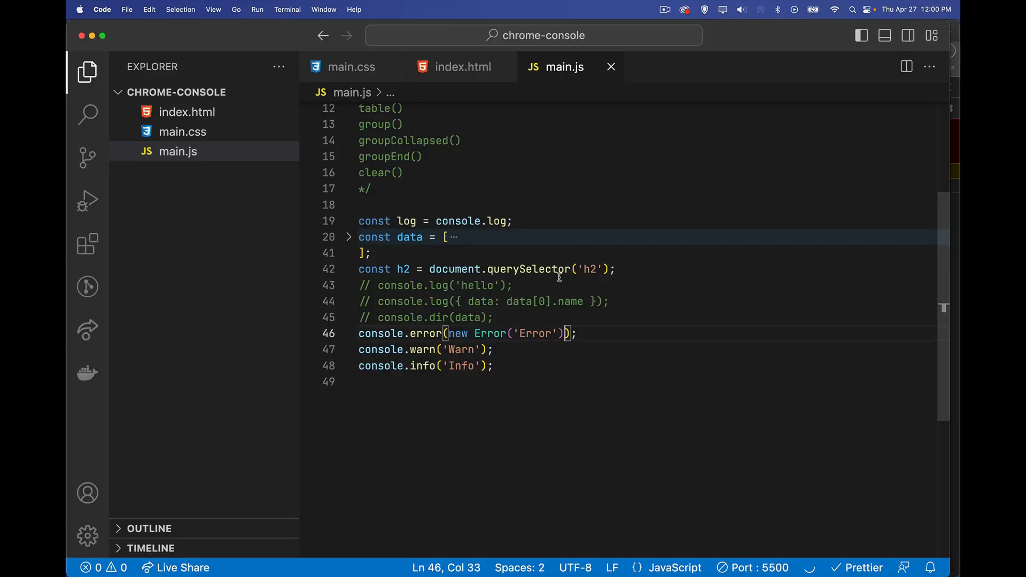
{"action": "type", "text": "messa"}
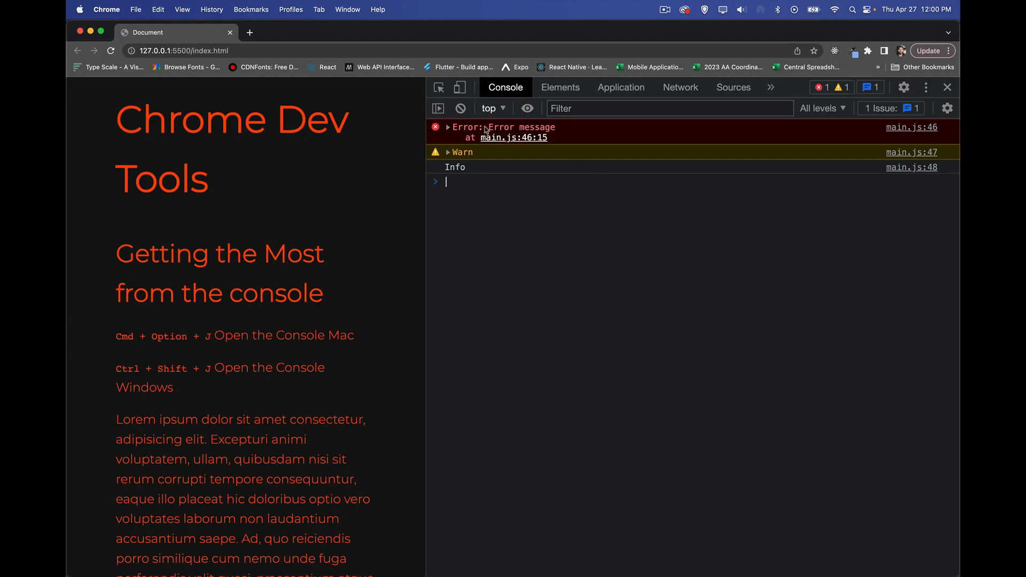
{"action": "mouse_move", "coordinate": [574, 267]}
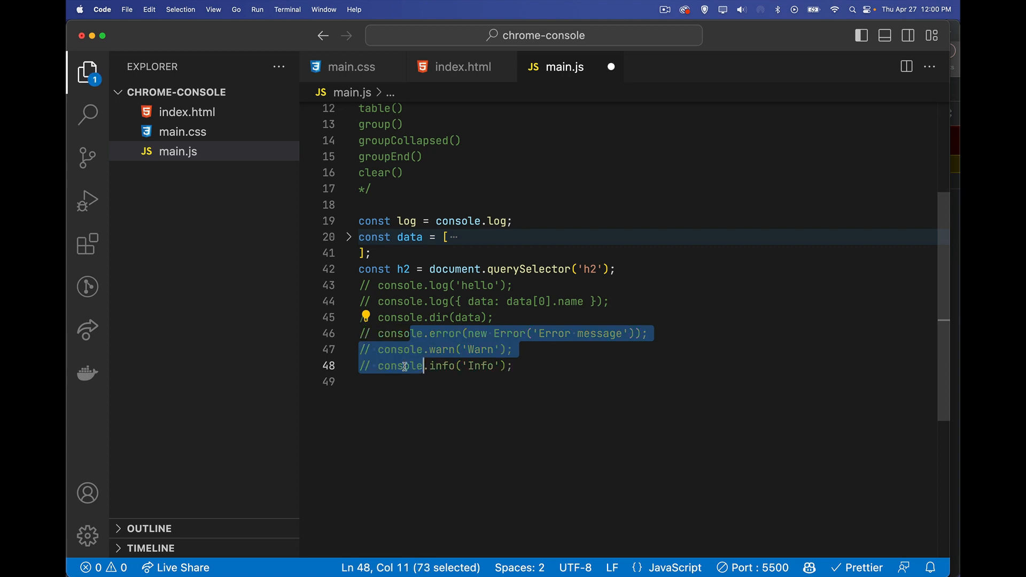
- Comment out lines 46–48 and add console.assert(h2, h2.textContent) on line 49
{"action": "scroll", "scroll_direction": "up", "scroll_amount": 3}
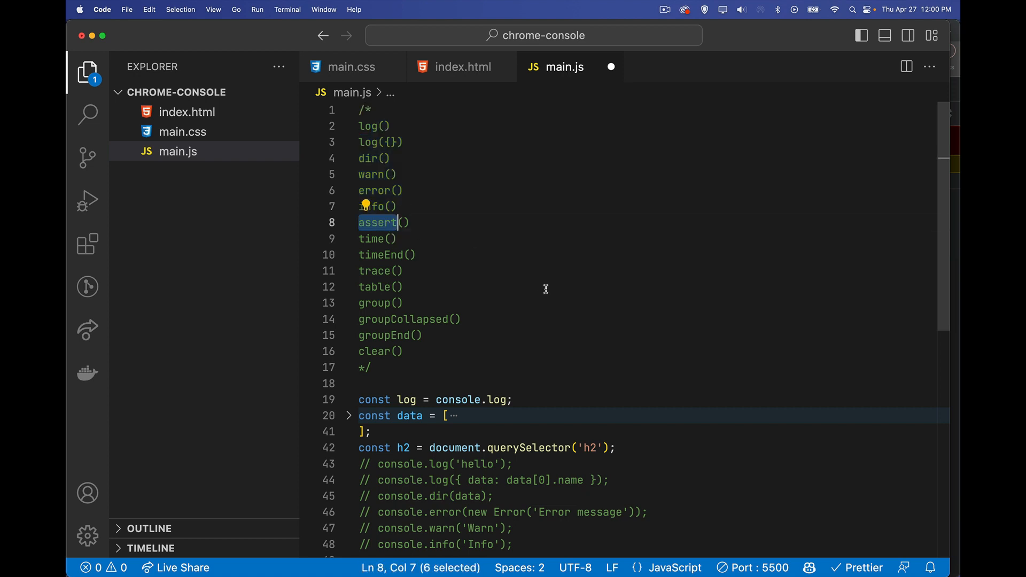
{"action": "scroll", "scroll_direction": "down", "scroll_amount": 3}
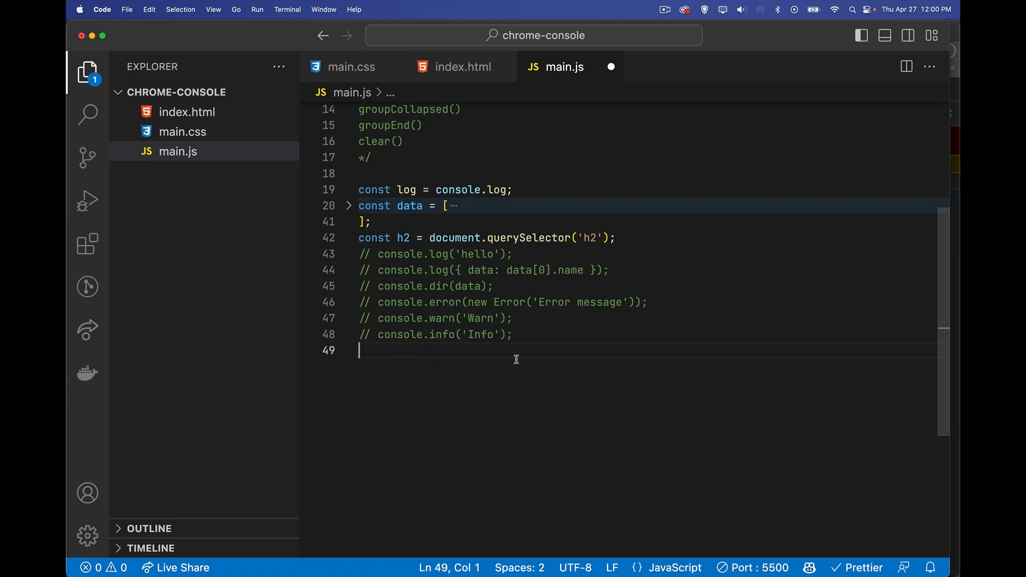
{"action": "type", "text": "console.assert("}
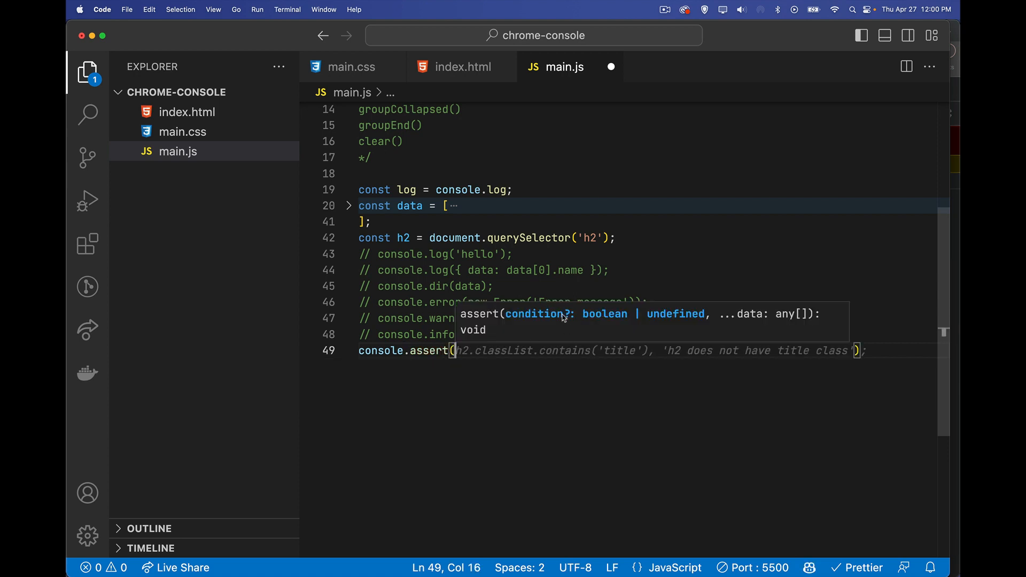
{"action": "mouse_move", "coordinate": [807, 327]}
{"action": "type", "text": "h2, "}
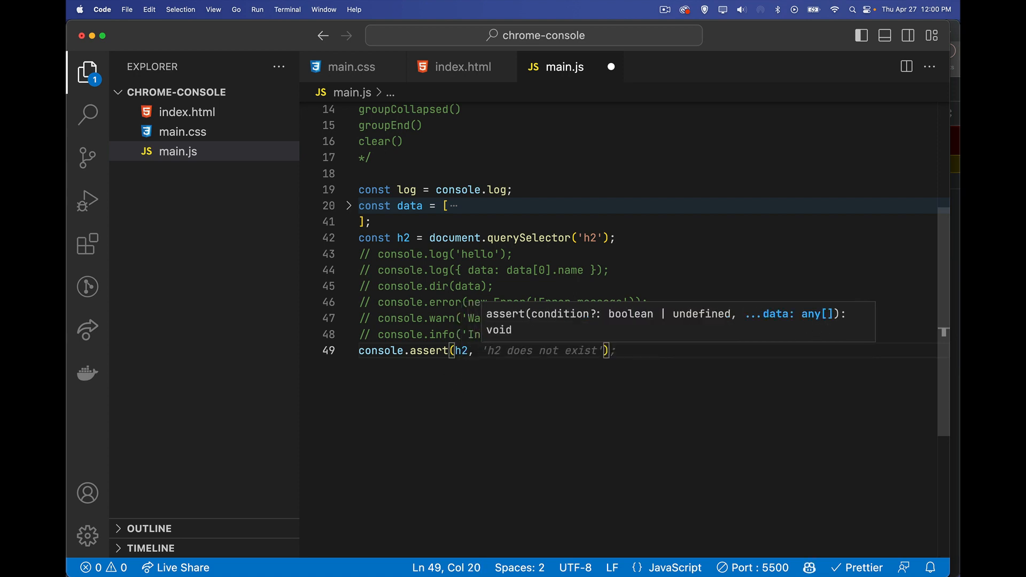
{"action": "type", "text": "h"}
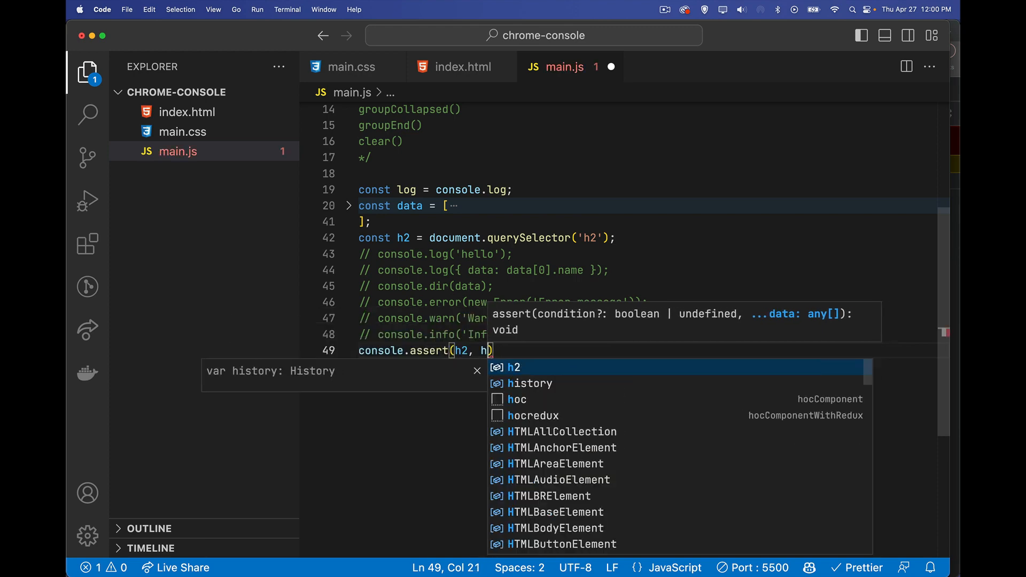
{"action": "type", "text": "2.inn"}
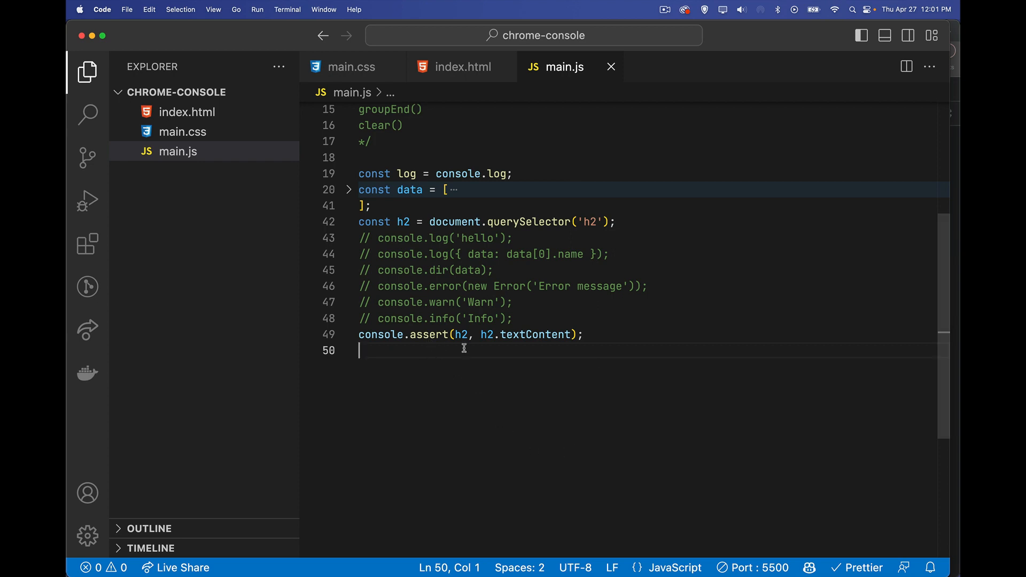
- Replace the assert's h2 condition with false so the assertion fails
{"action": "double_click", "coordinate": [461, 335]}
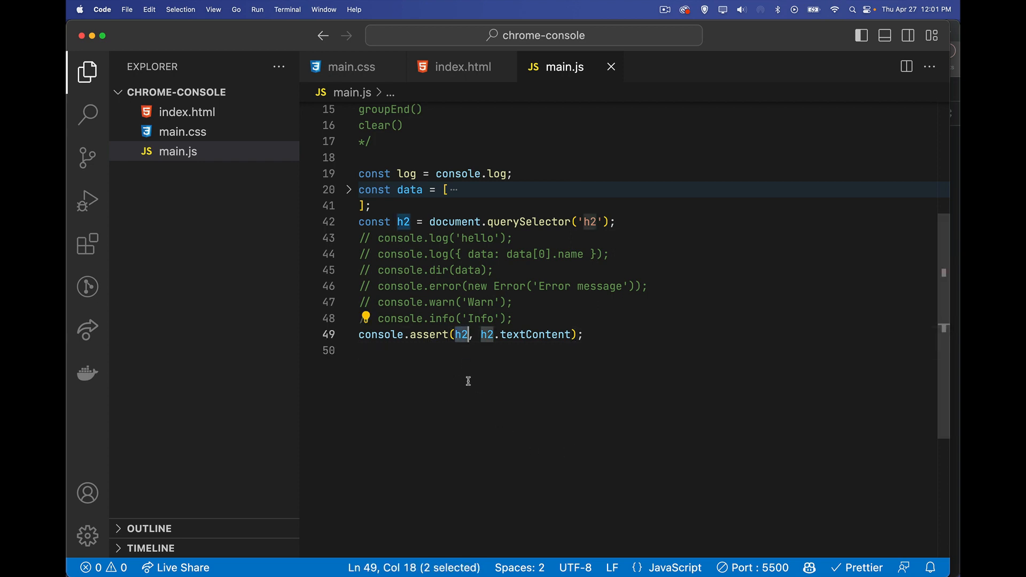
{"action": "mouse_move", "coordinate": [658, 327]}
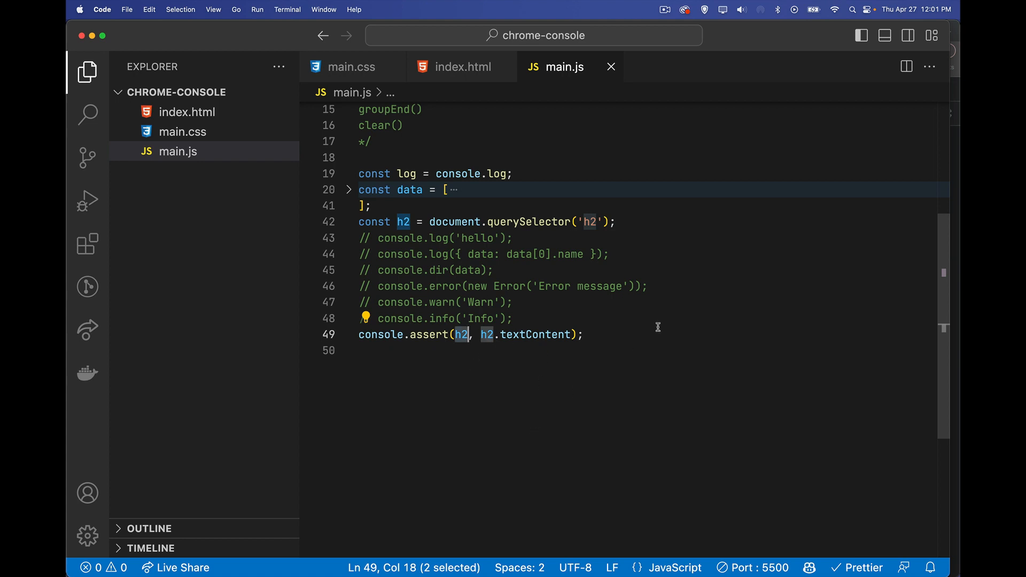
{"action": "mouse_move", "coordinate": [508, 432]}
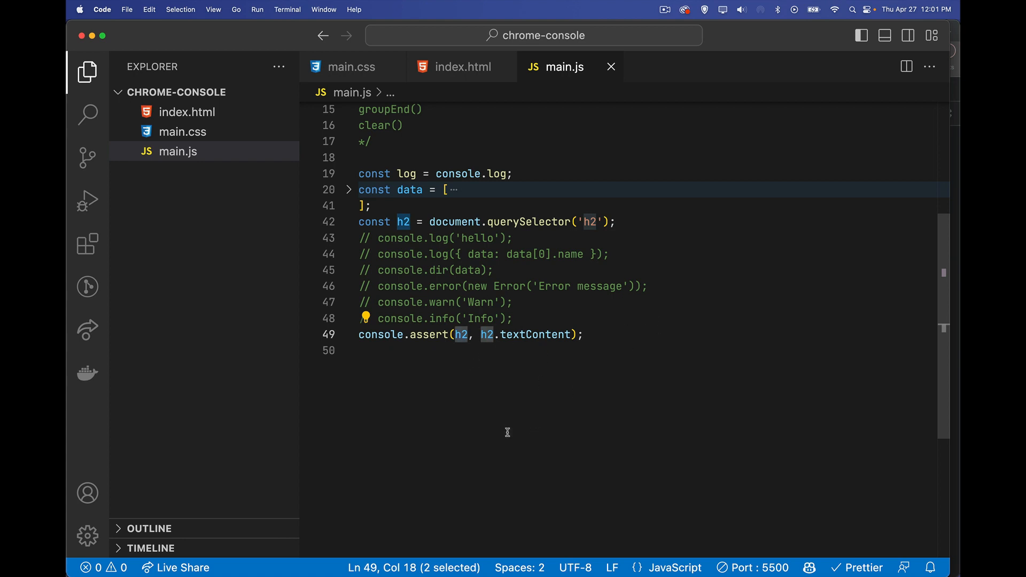
{"action": "type", "text": "false"}
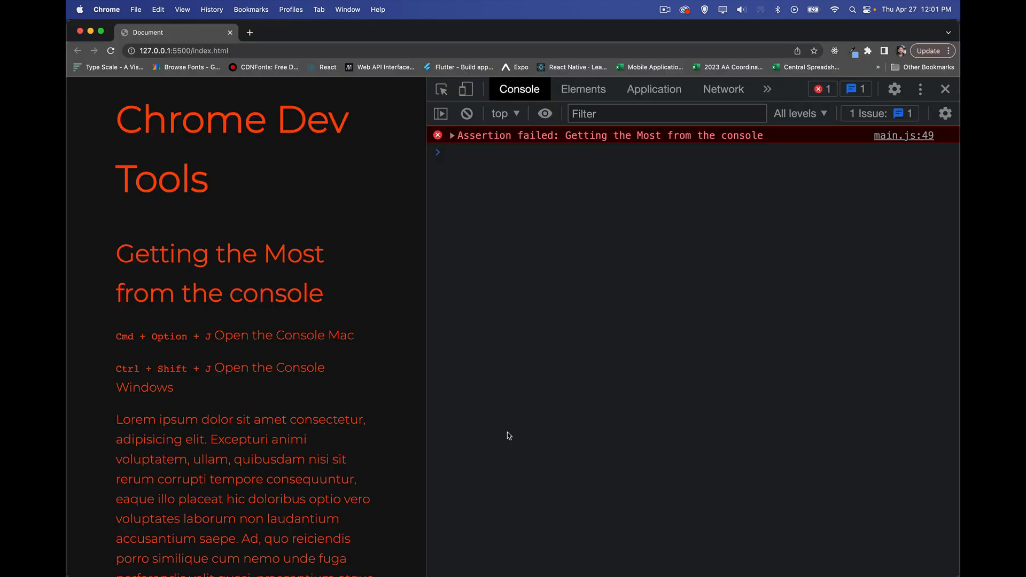
- Expand the 'Assertion failed' message, then change the condition to 1+1 and then 1 - 1
{"action": "left_click", "coordinate": [452, 135]}
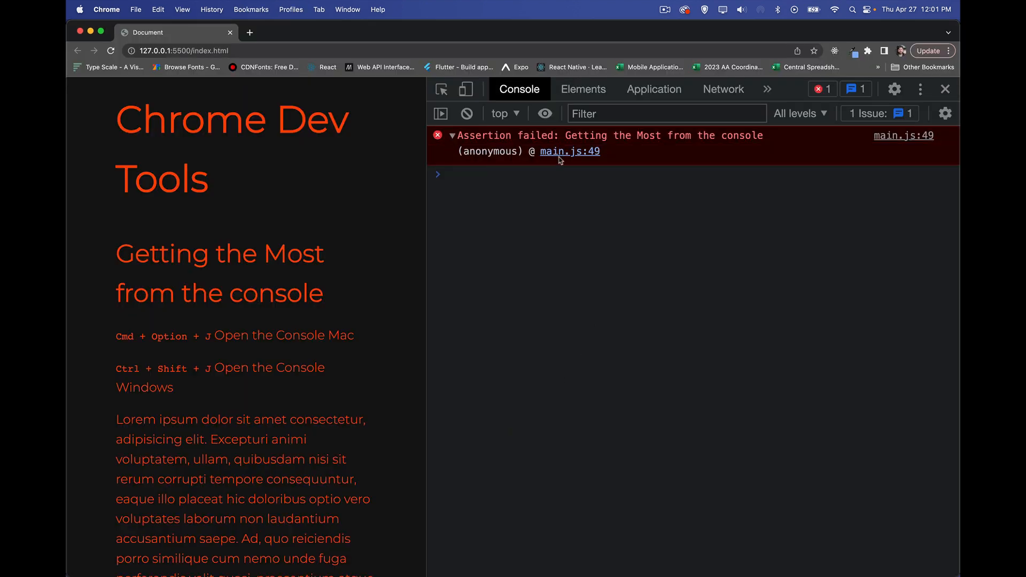
{"action": "mouse_move", "coordinate": [733, 149]}
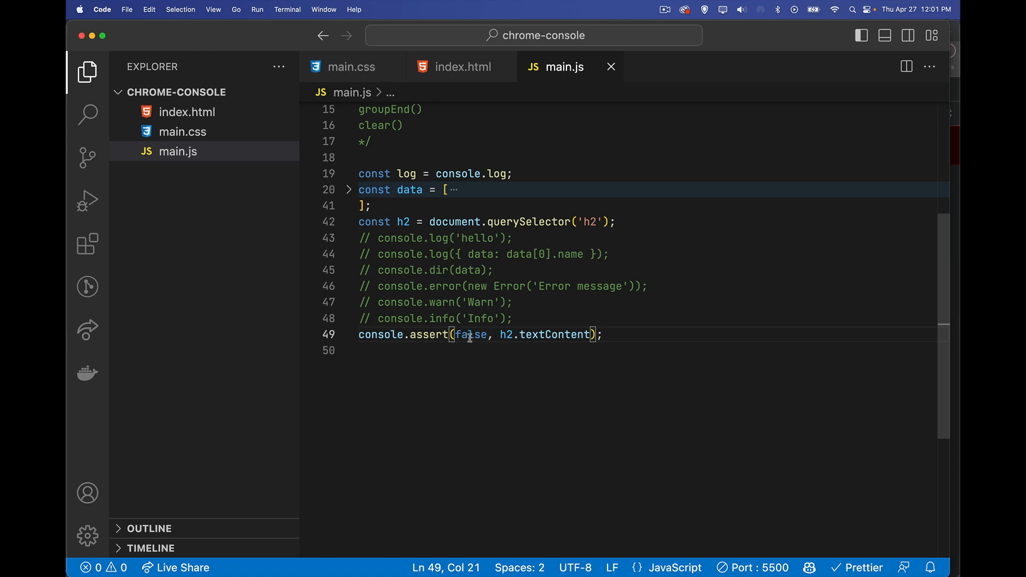
{"action": "double_click", "coordinate": [470, 334]}
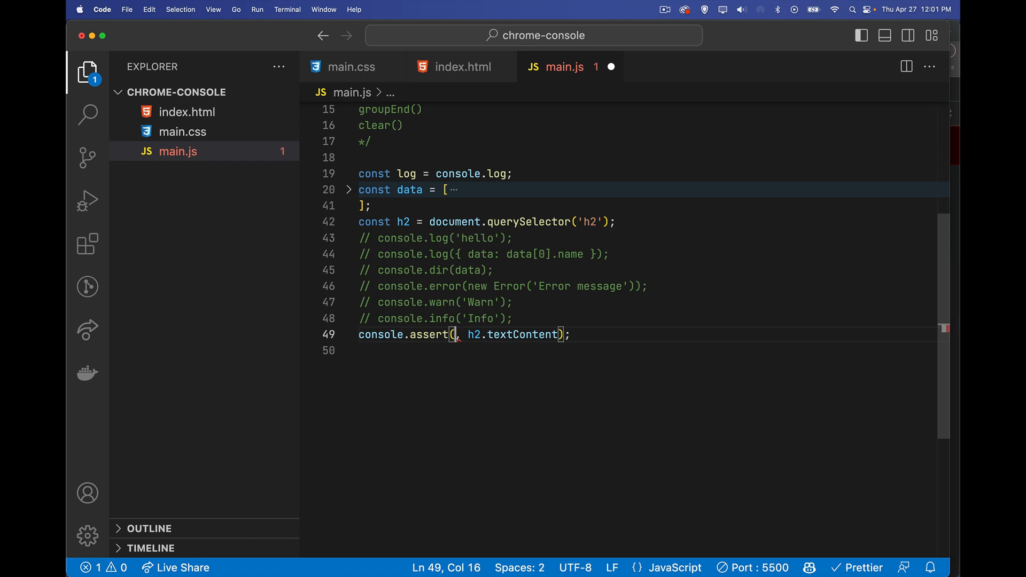
{"action": "type", "text": "1+1"}
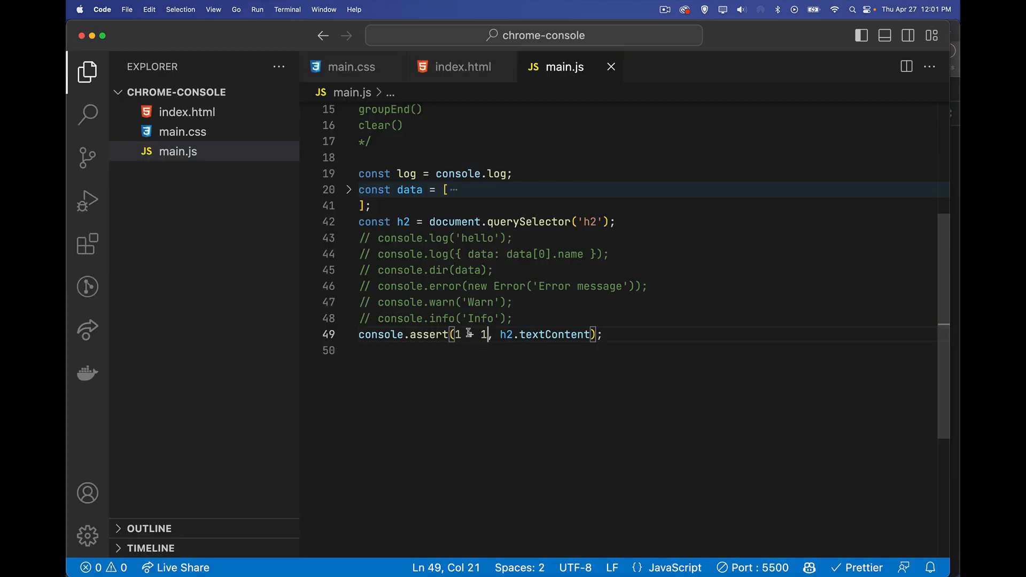
{"action": "type", "text": "-"}
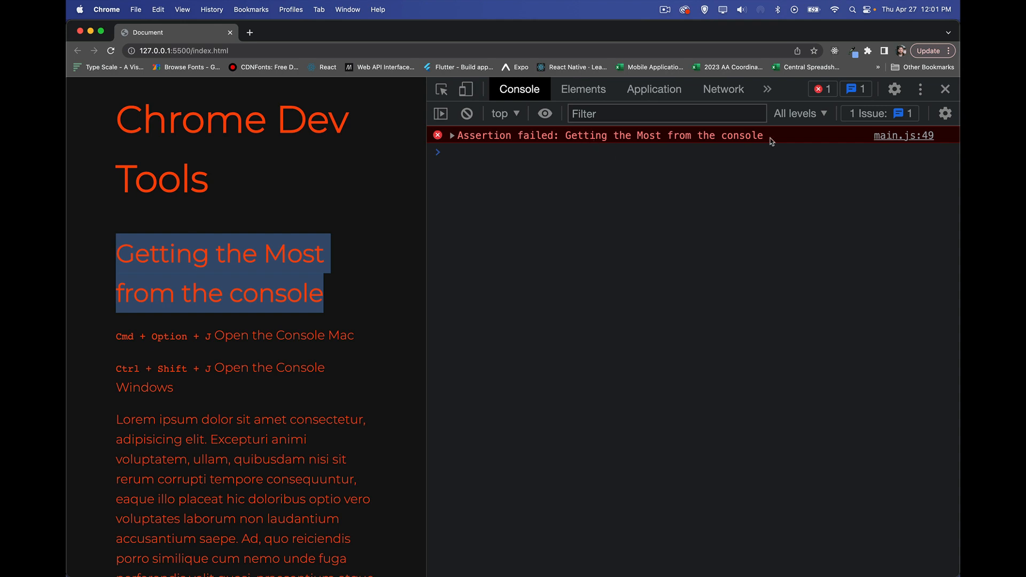
{"action": "mouse_move", "coordinate": [630, 210]}
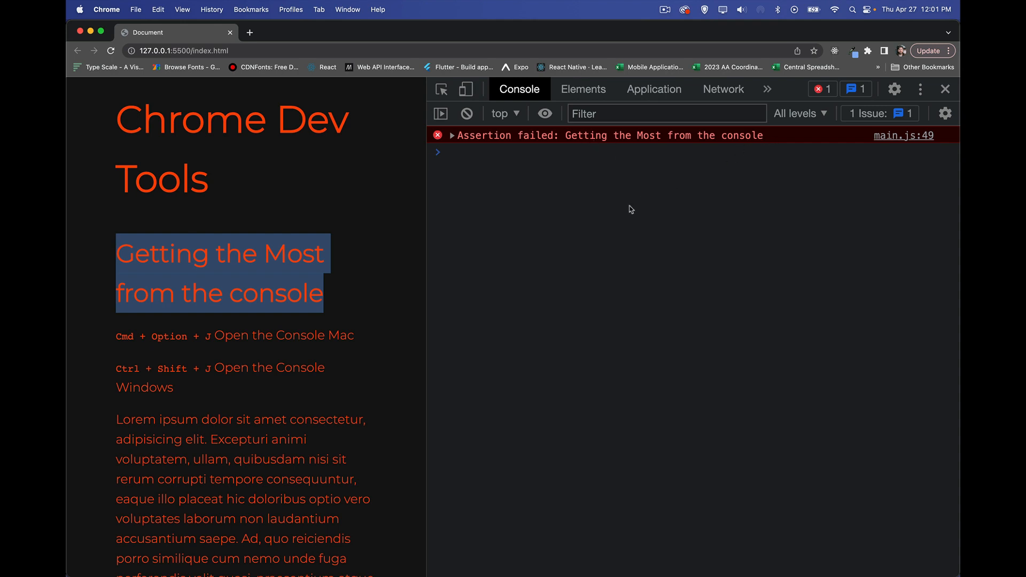
{"action": "mouse_move", "coordinate": [685, 152]}
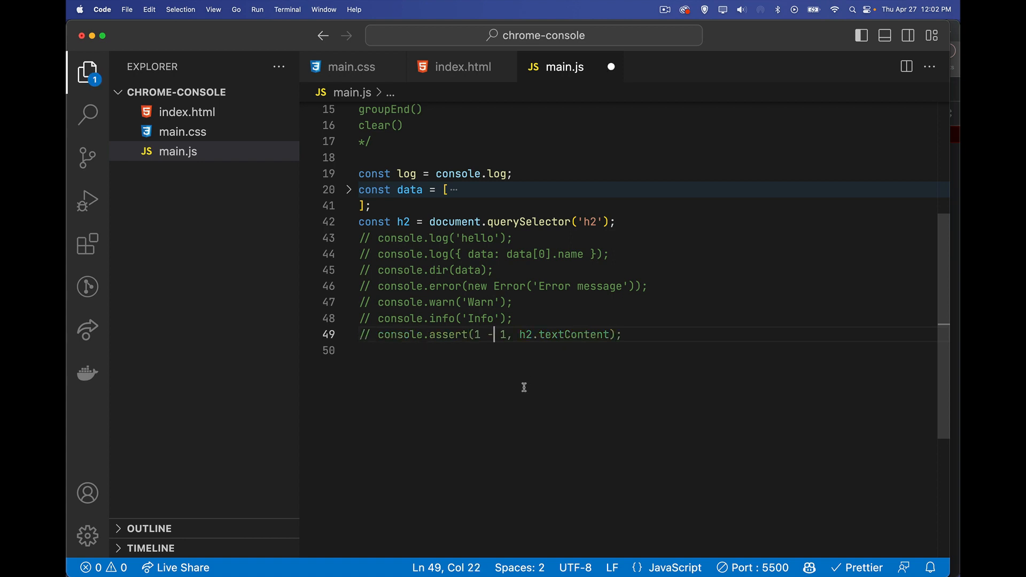
- Scroll main.js up to the console method list and back down
{"action": "scroll", "scroll_direction": "up", "scroll_amount": 3}
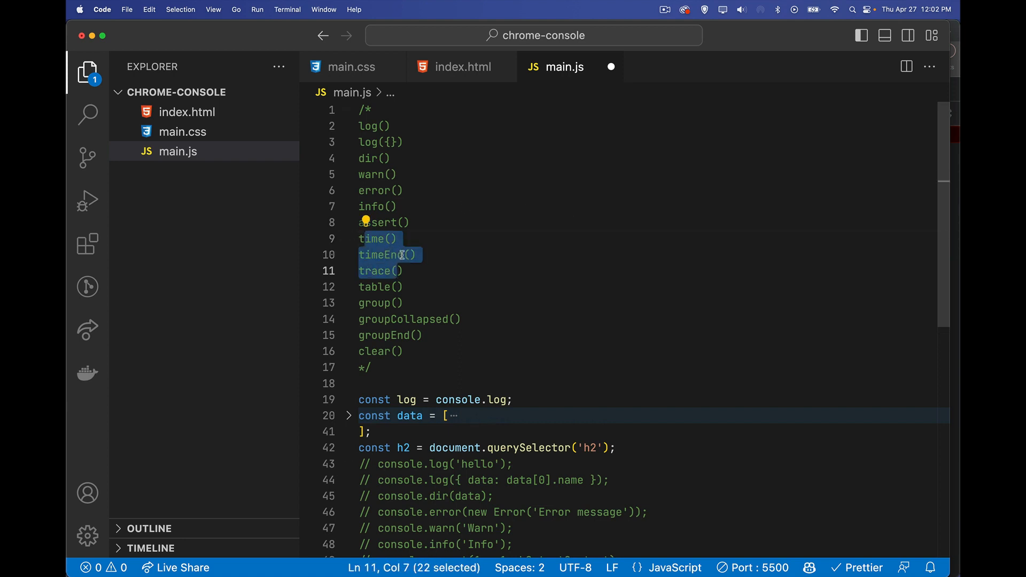
{"action": "scroll", "scroll_direction": "down", "scroll_amount": 3}
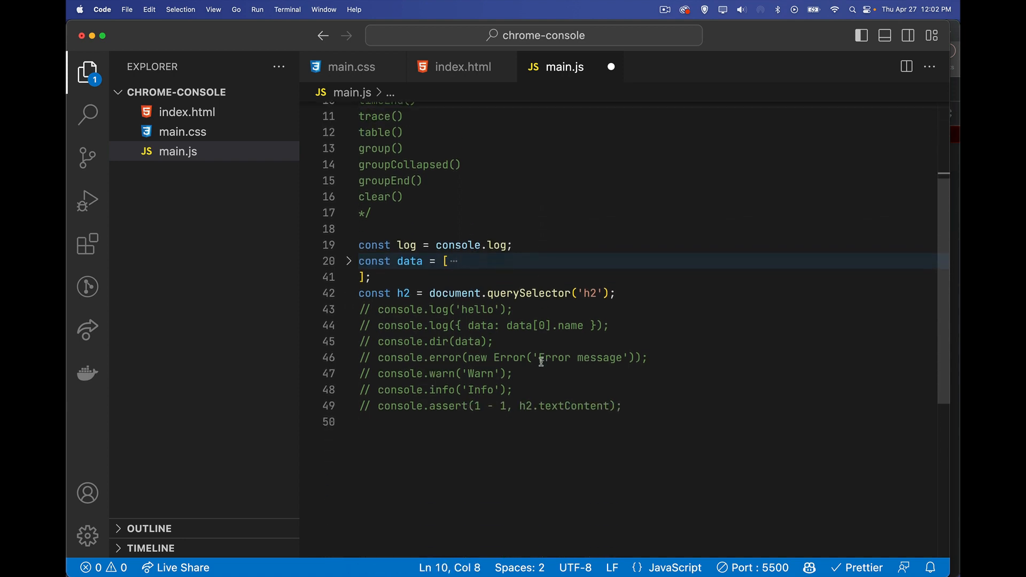
- Add console.time('one'); on line 19 above the log constant
{"action": "left_click", "coordinate": [467, 228]}
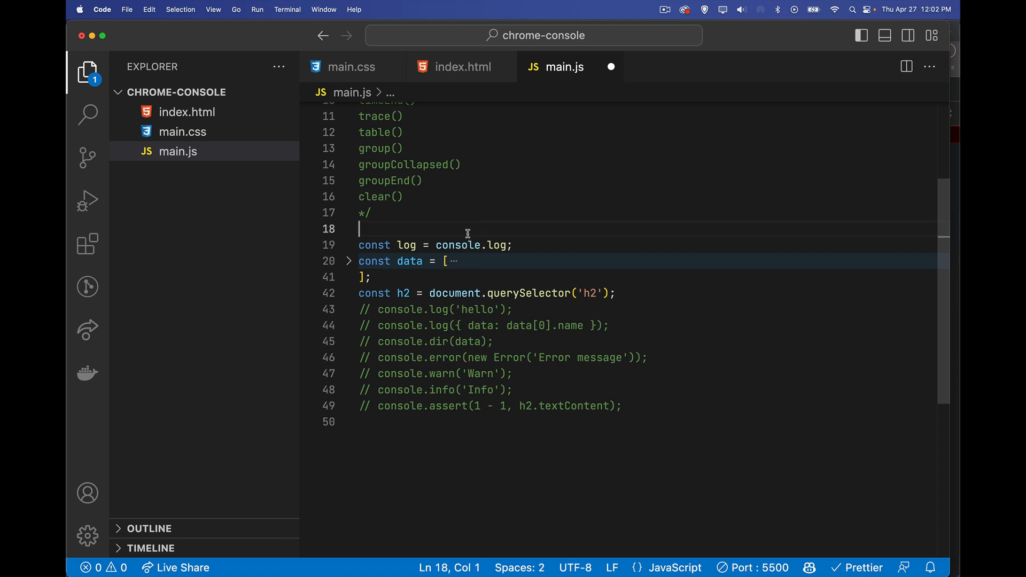
{"action": "type", "text": "console"}
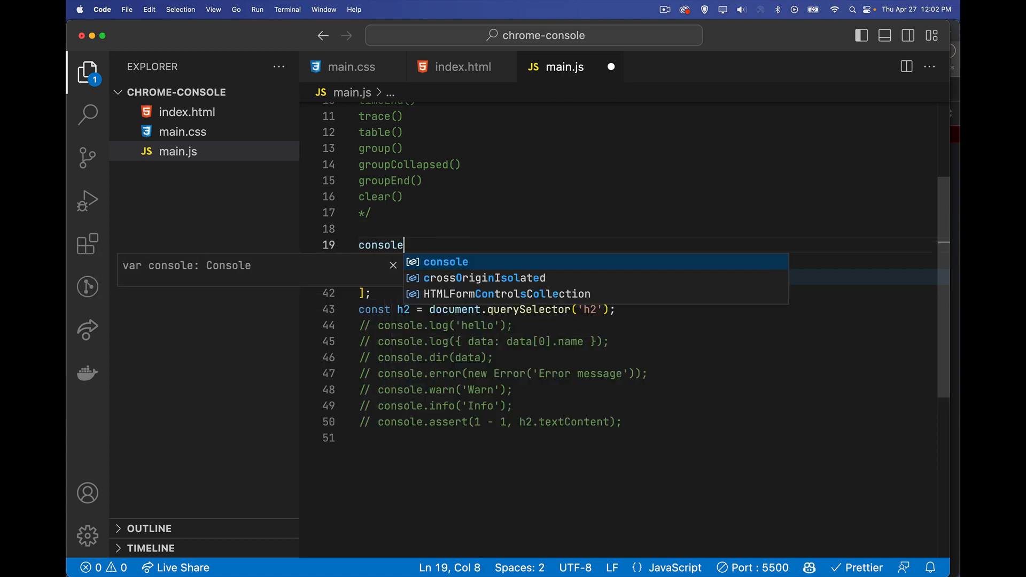
{"action": "type", "text": ".time('timer')"}
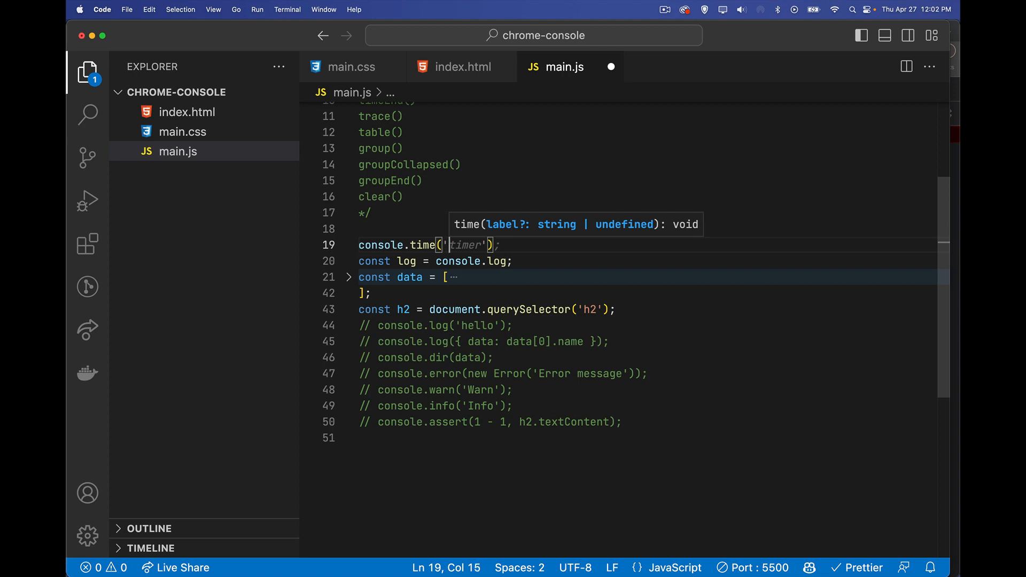
{"action": "type", "text": "one"}
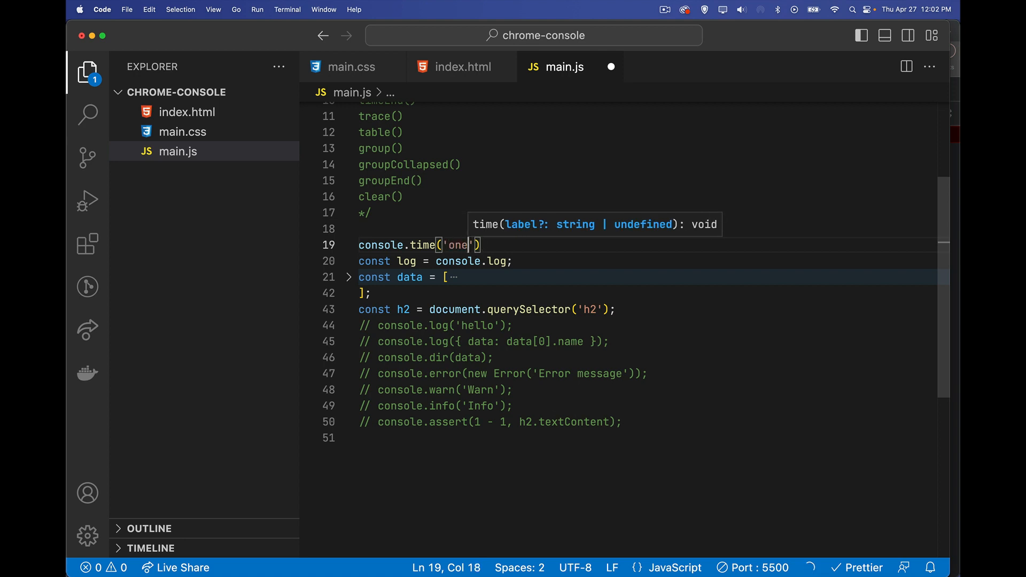
- Uncomment the logging lines and end main.js with console.timeEnd('one');, matching both labels
{"action": "left_click", "coordinate": [487, 261]}
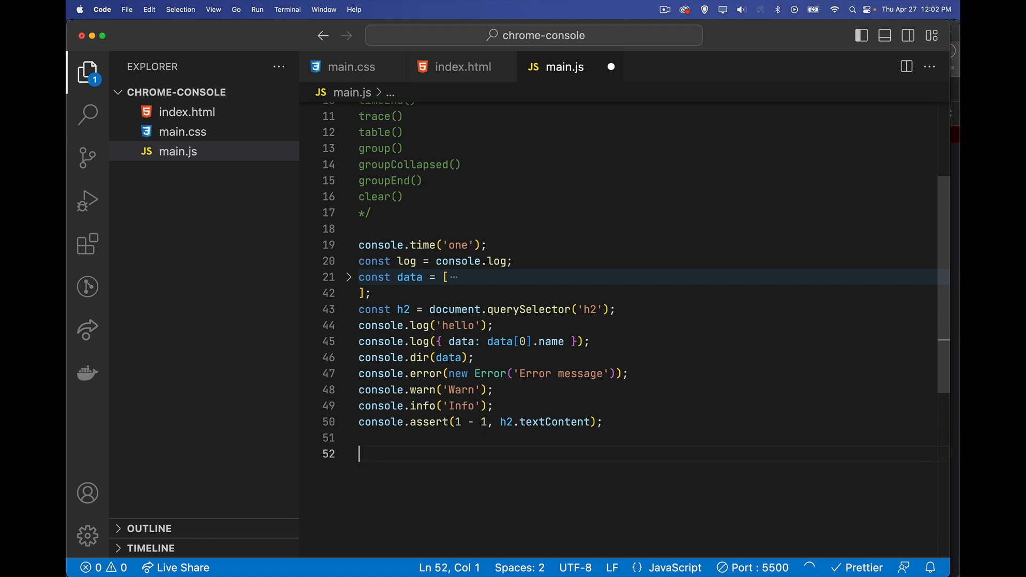
{"action": "type", "text": "console.timeEnd('one');"}
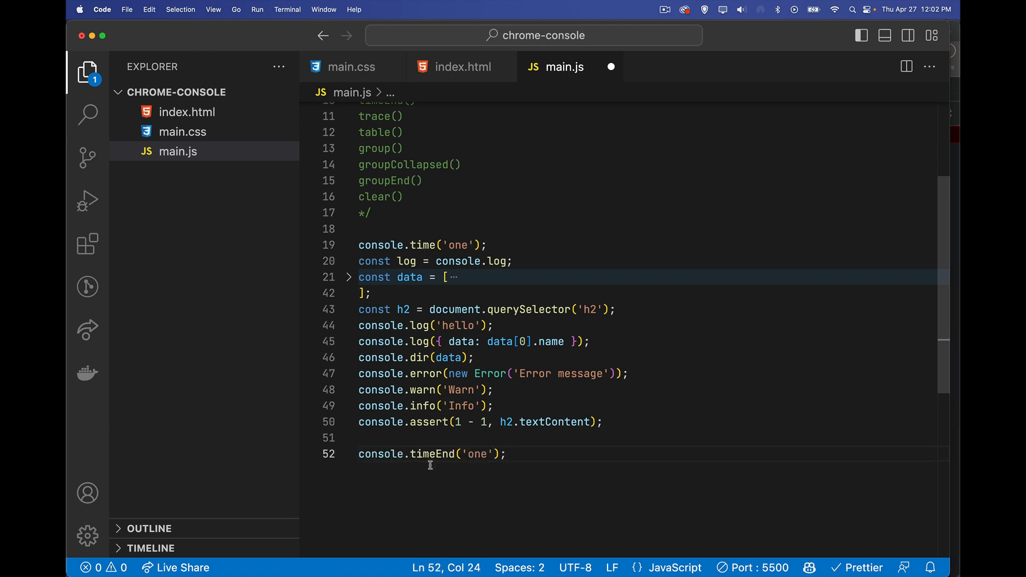
{"action": "mouse_move", "coordinate": [420, 483]}
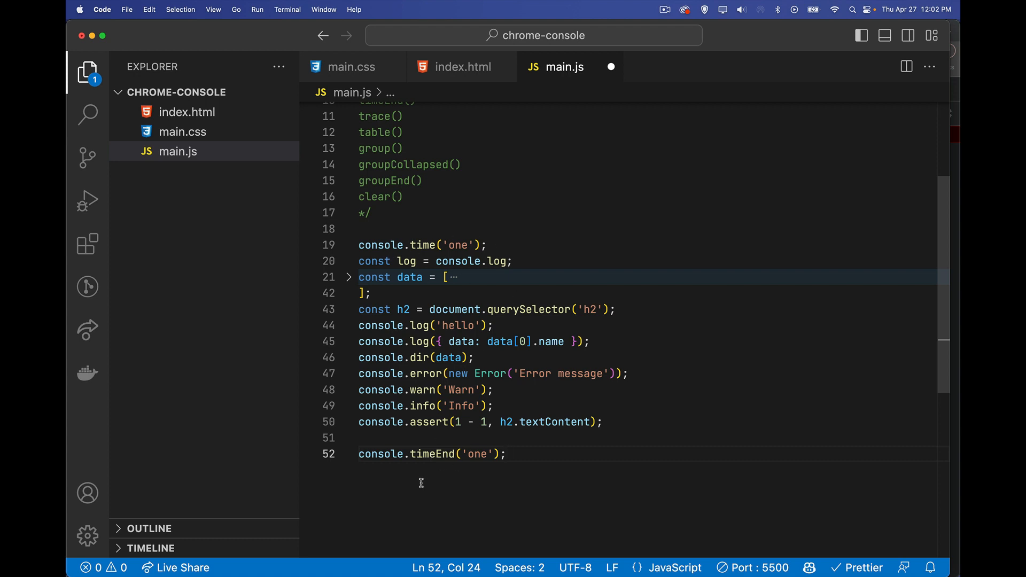
{"action": "double_click", "coordinate": [476, 454]}
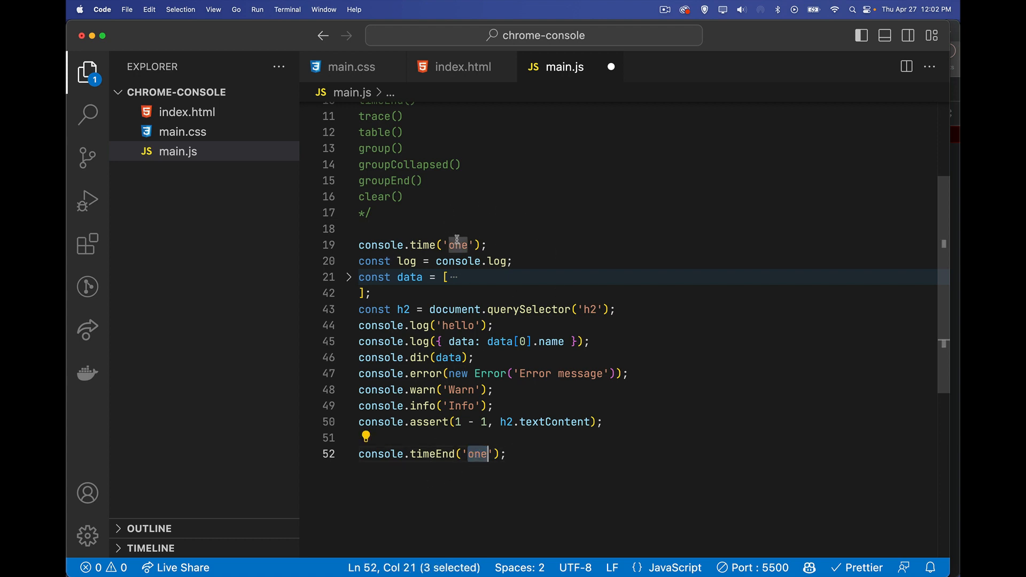
{"action": "mouse_move", "coordinate": [464, 455]}
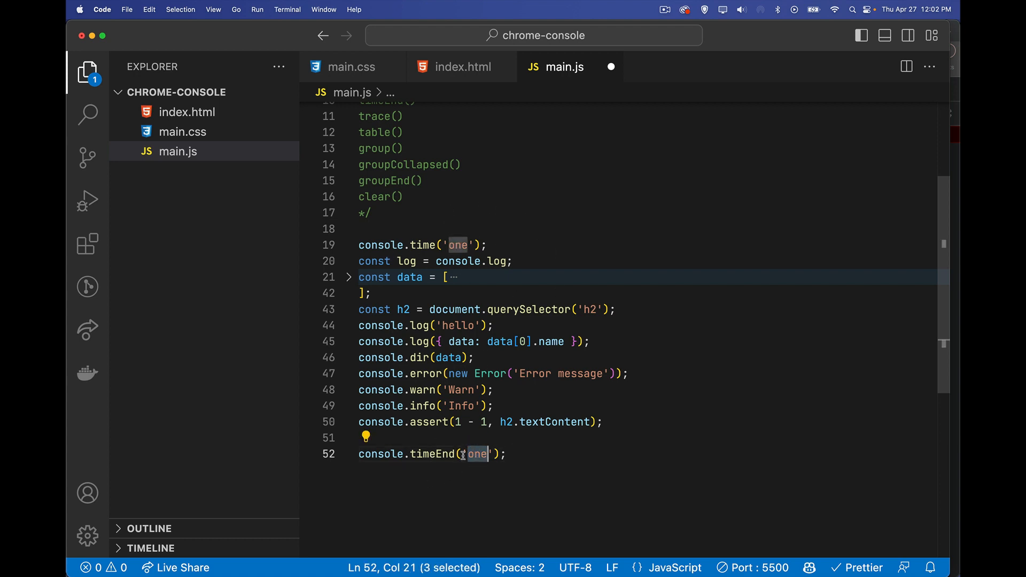
{"action": "mouse_move", "coordinate": [474, 470]}
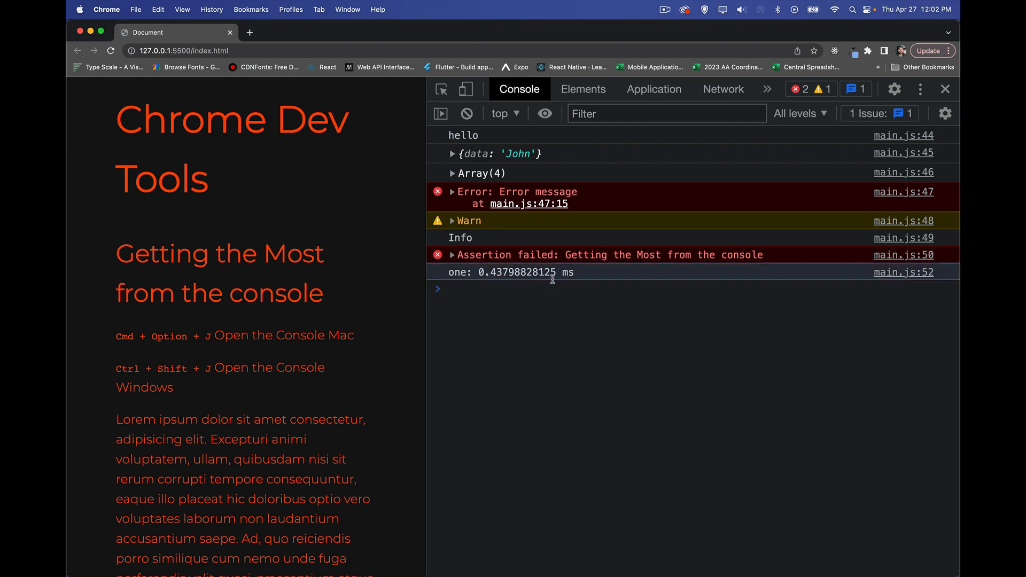
{"action": "mouse_move", "coordinate": [490, 284]}
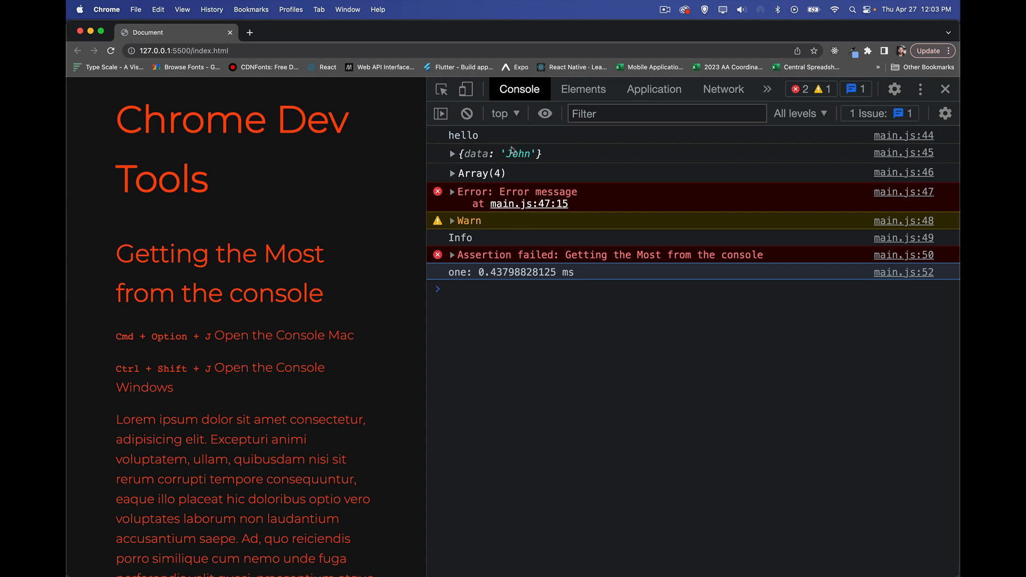
{"action": "mouse_move", "coordinate": [518, 240]}
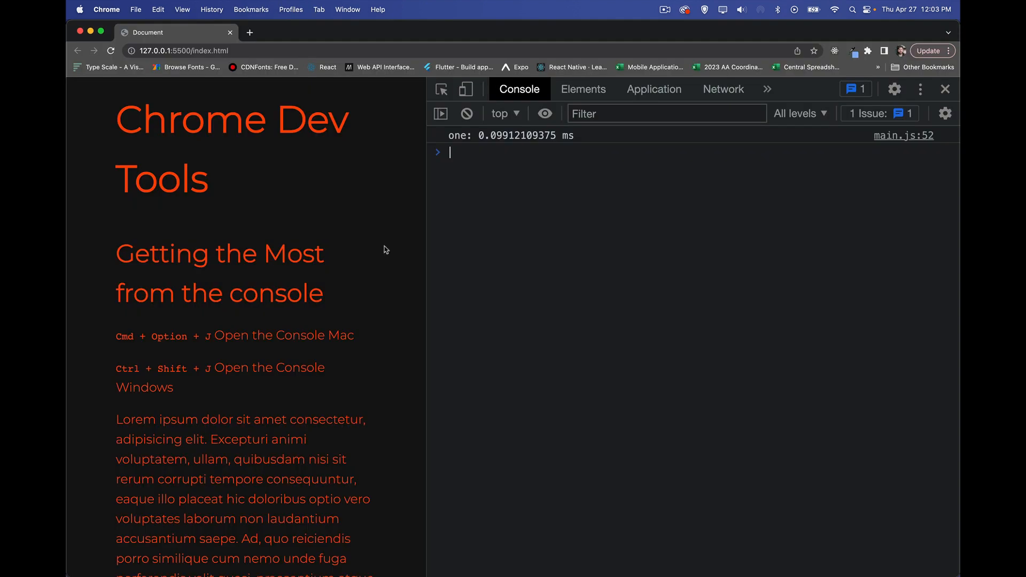
{"action": "mouse_move", "coordinate": [506, 146]}
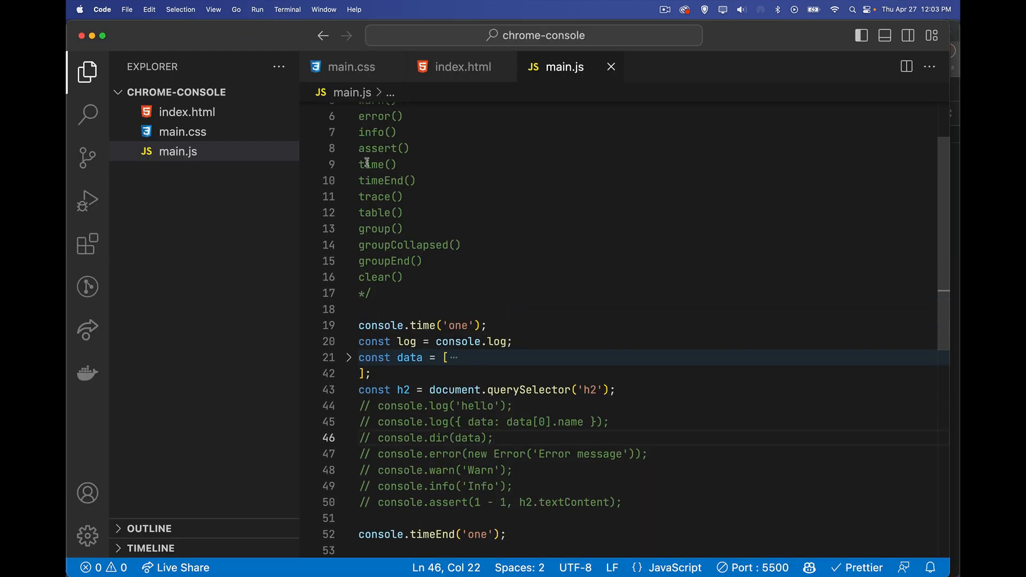
- Add console.table(data) on line 51 just before console.timeEnd('one')
{"action": "double_click", "coordinate": [373, 212]}
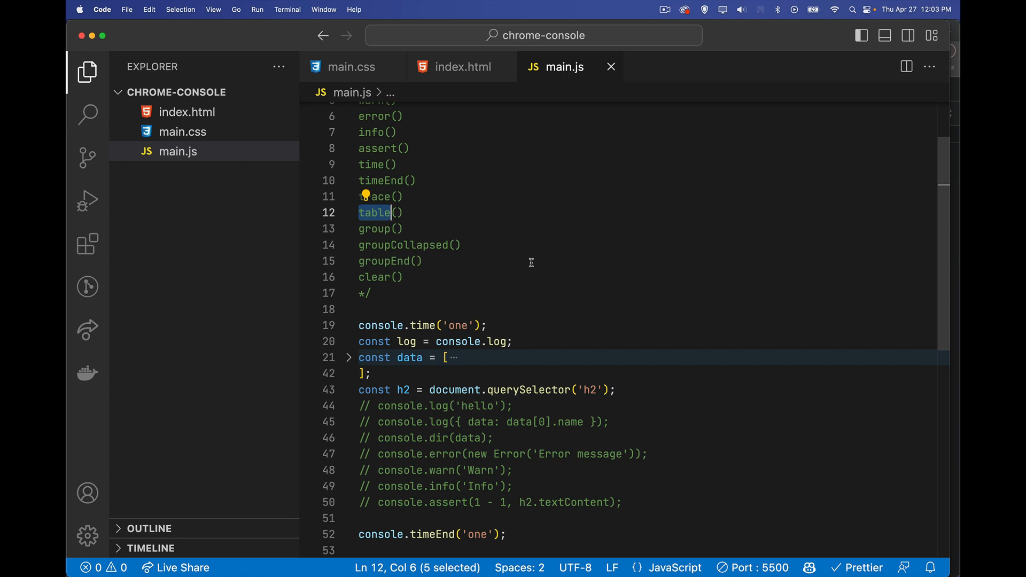
{"action": "scroll", "scroll_direction": "down", "scroll_amount": 3}
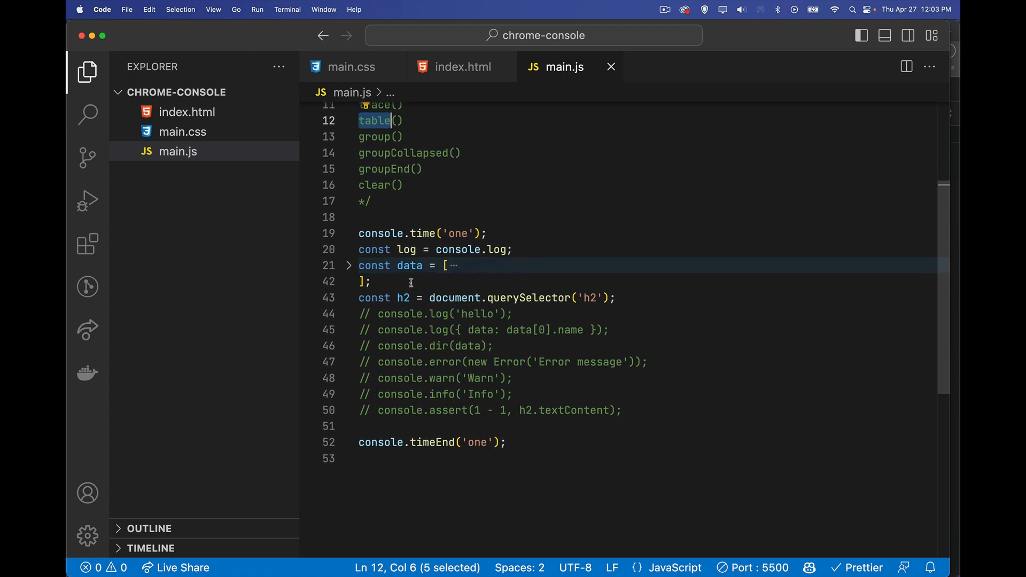
{"action": "left_click", "coordinate": [359, 426]}
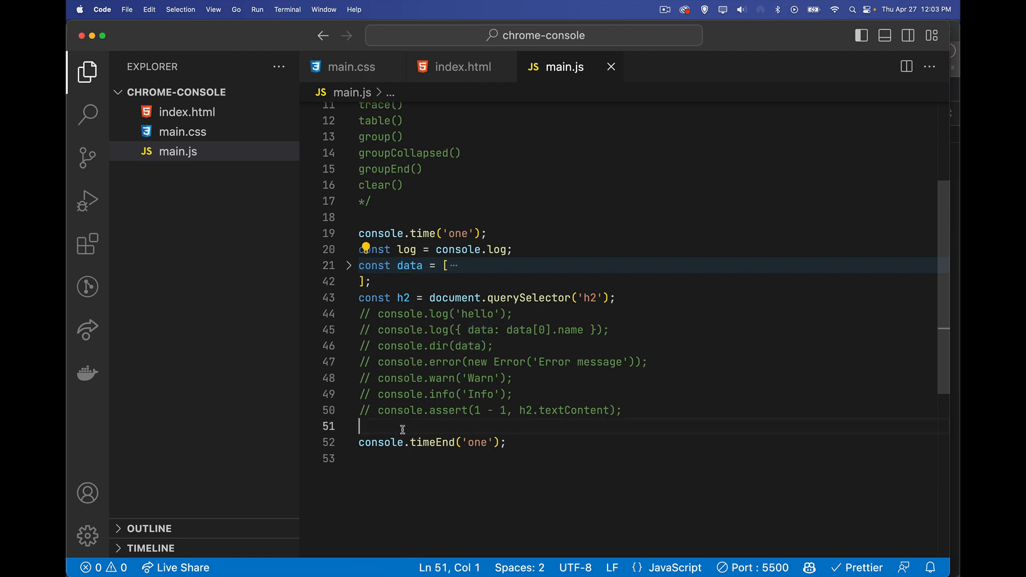
{"action": "type", "text": "console.table(data"}
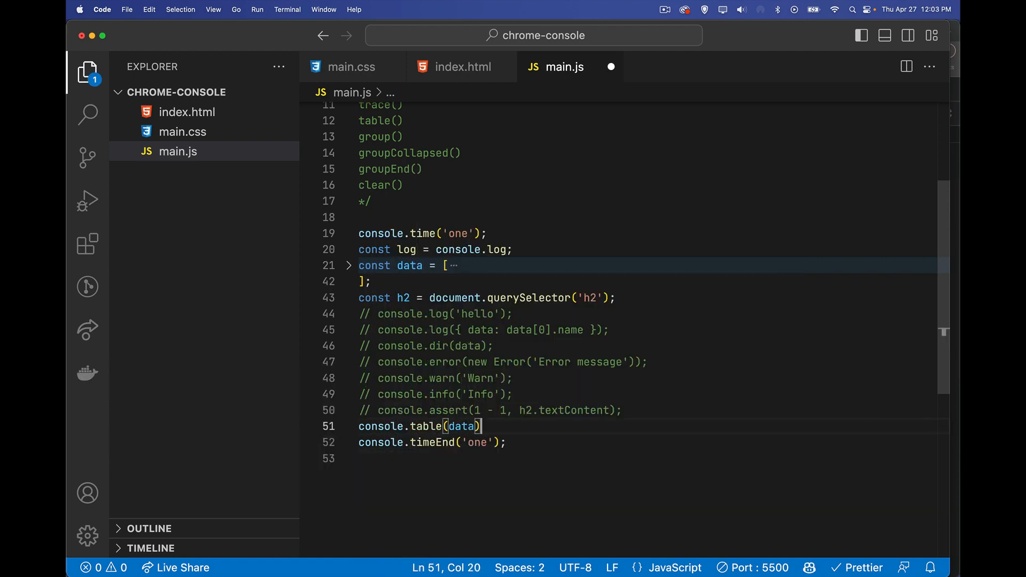
{"action": "key", "text": "cmd+tab"}
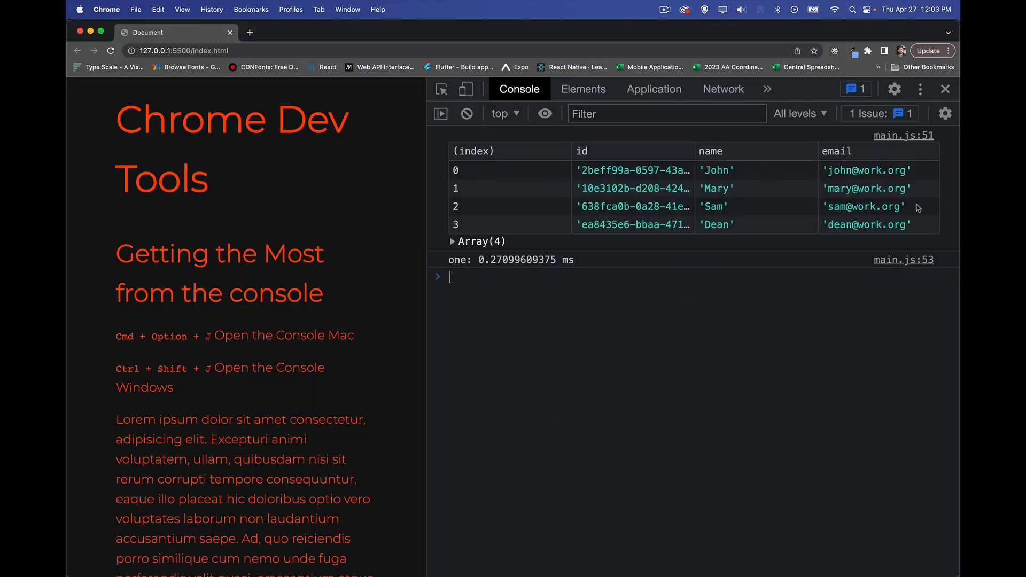
{"action": "mouse_move", "coordinate": [768, 295]}
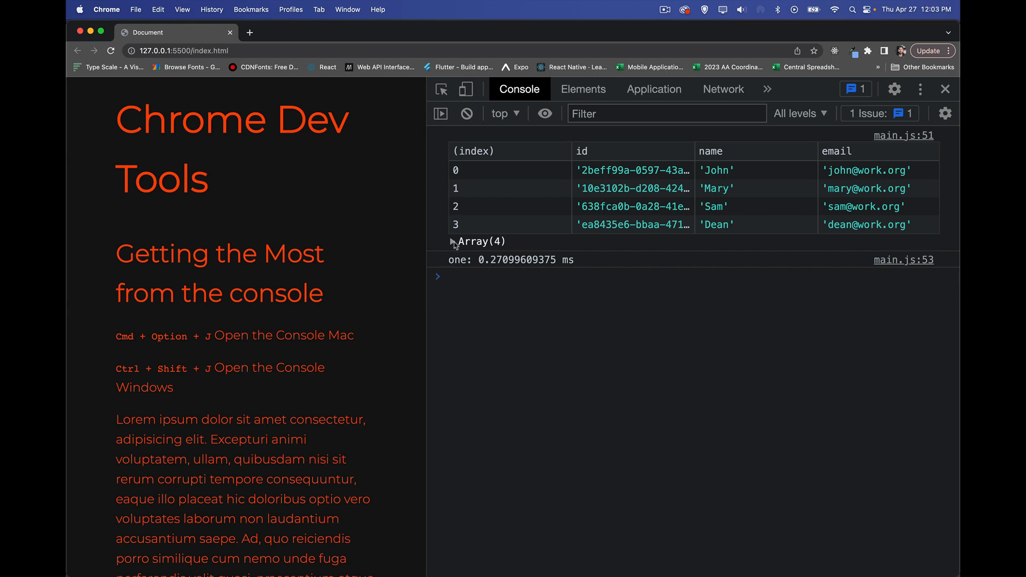
- Expand Array(4) under the console table output, then return to the editor
{"action": "left_click", "coordinate": [454, 242]}
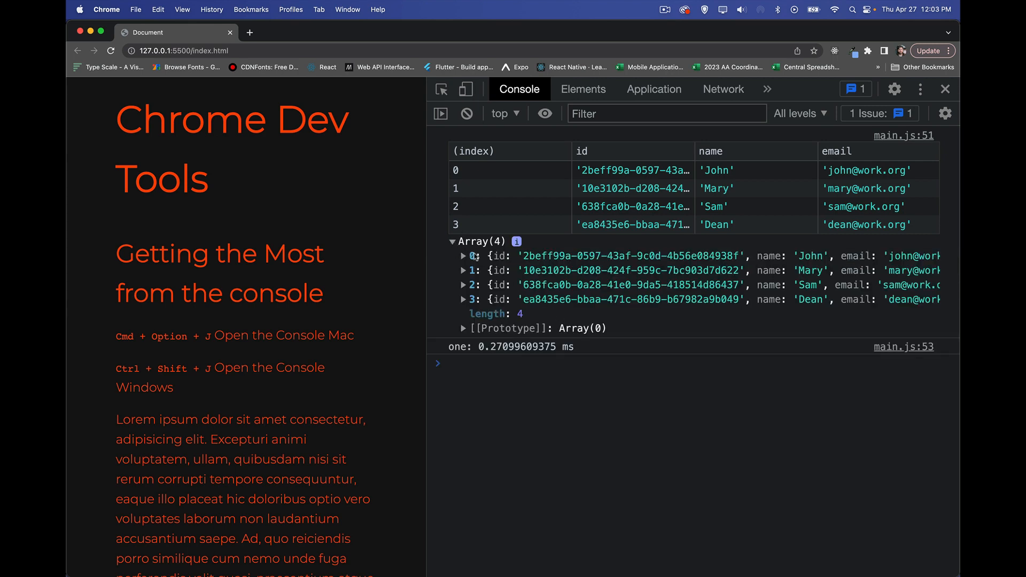
{"action": "left_click", "coordinate": [454, 241]}
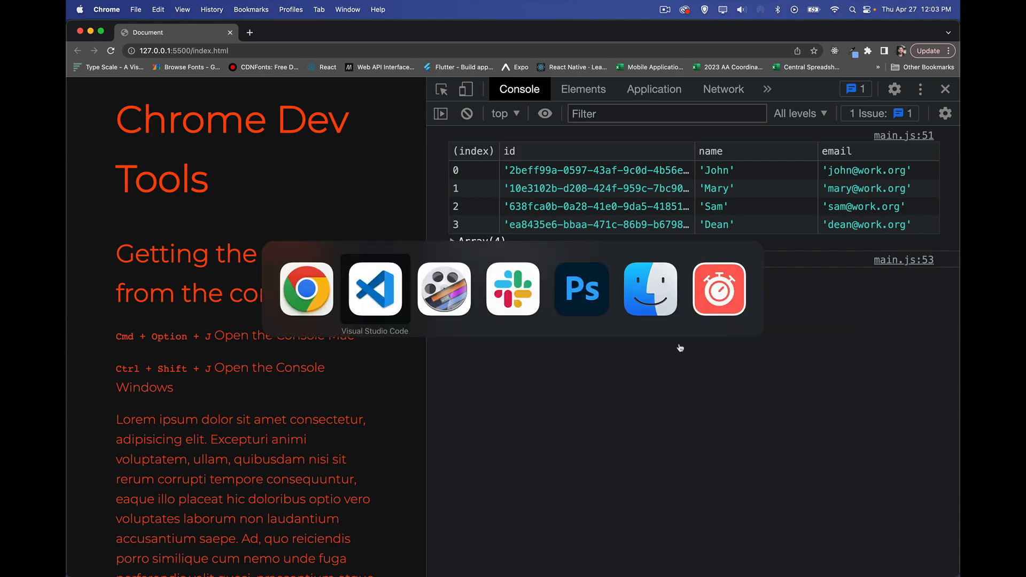
{"action": "left_click", "coordinate": [374, 289]}
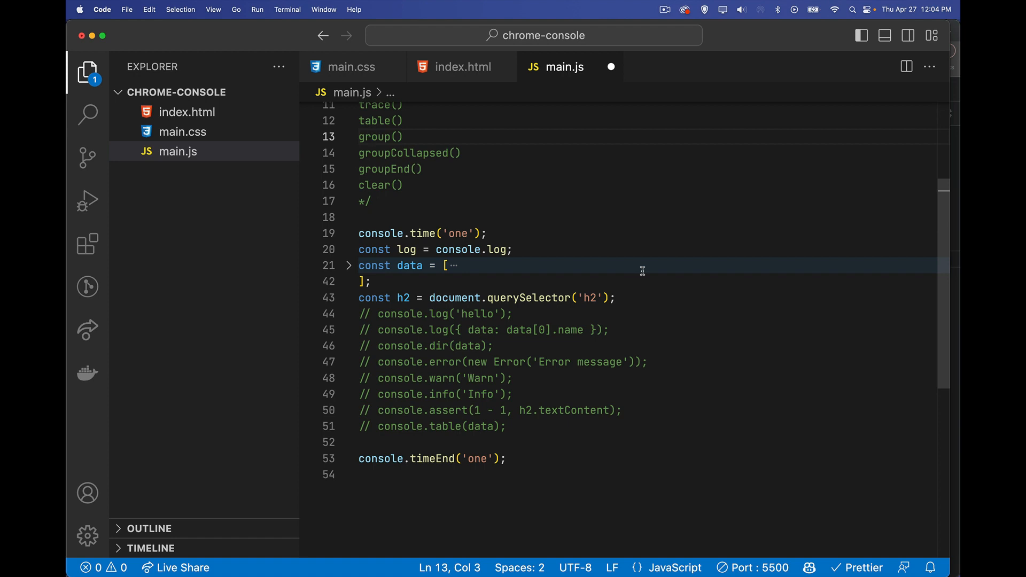
- Comment out the time, table and timeEnd lines and add a for loop logging data[i].name
{"action": "left_click", "coordinate": [423, 233]}
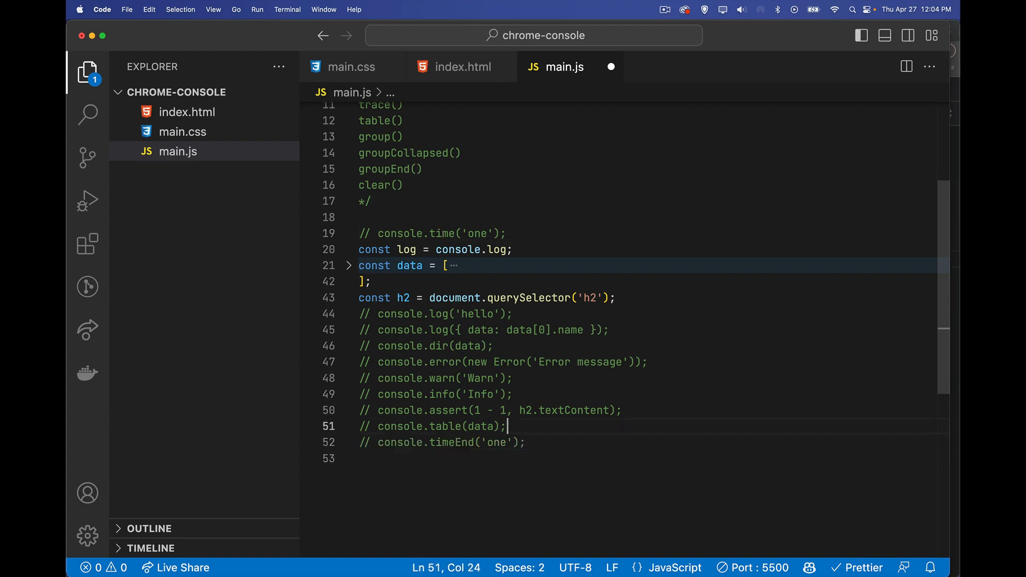
{"action": "type", "text": "for(let i=0; i<data.length; i++){"}
{"action": "type", "text": "console.log(data[i].name);"}
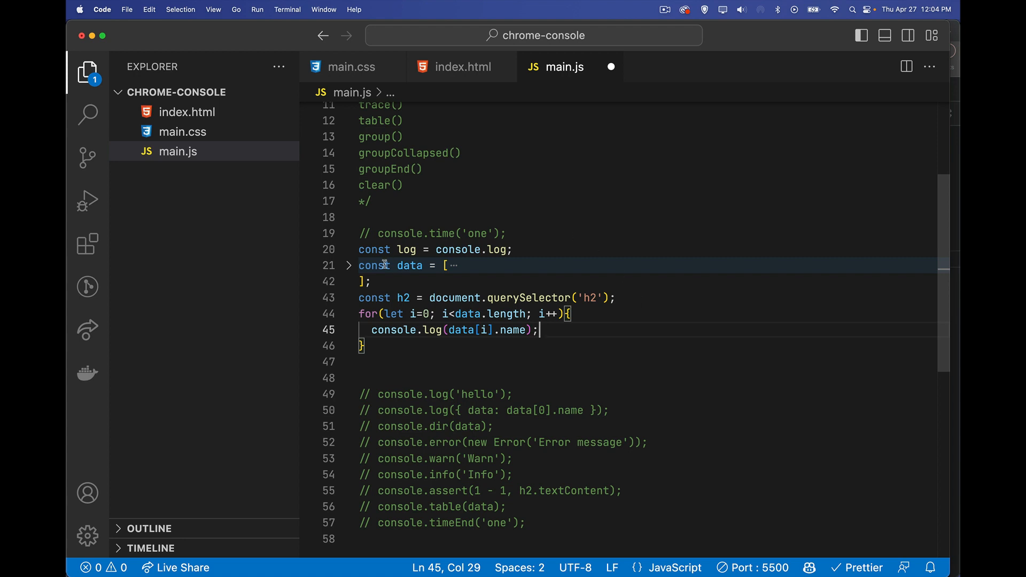
{"action": "left_click", "coordinate": [348, 265]}
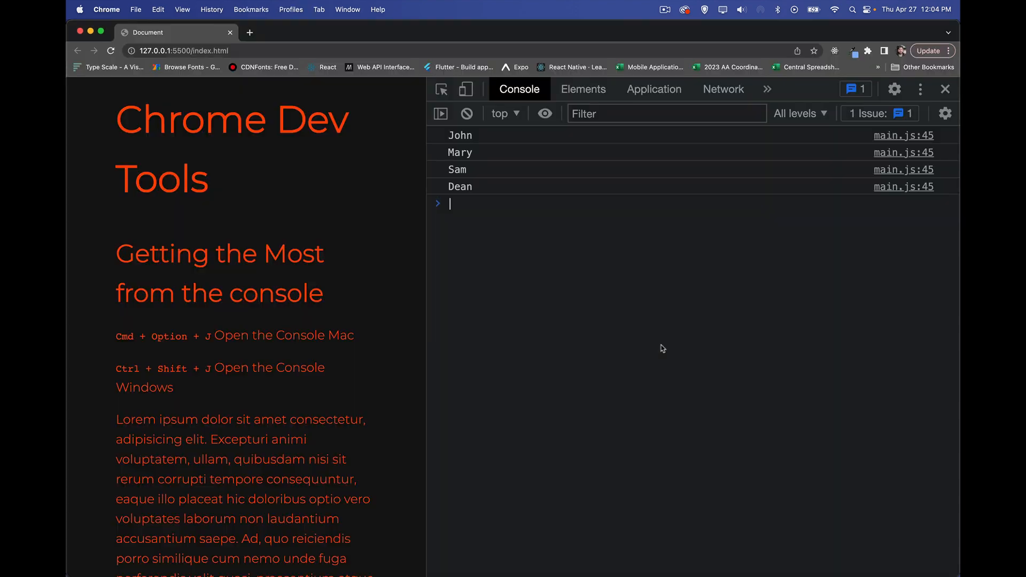
{"action": "mouse_move", "coordinate": [510, 218]}
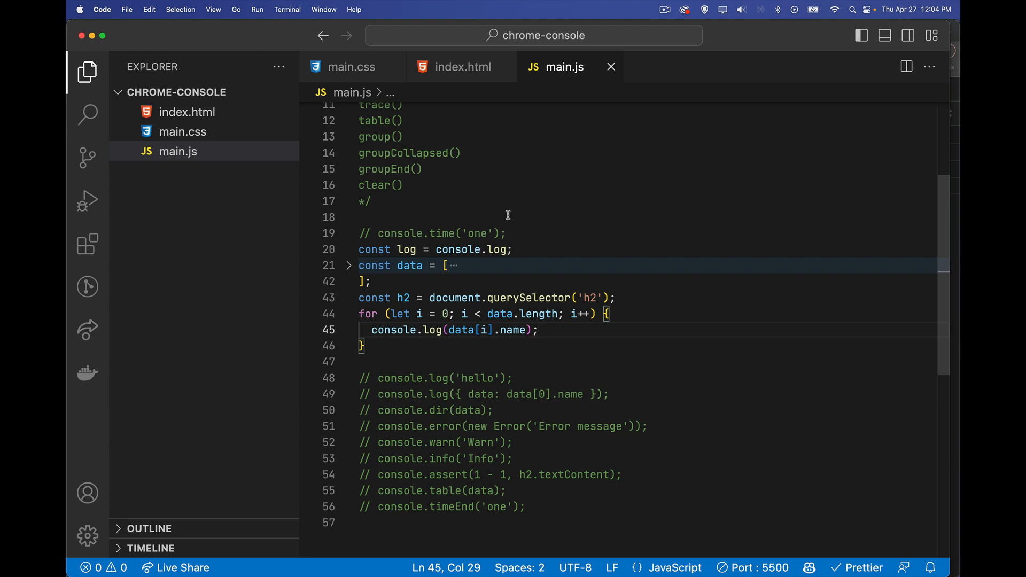
{"action": "mouse_move", "coordinate": [381, 137]}
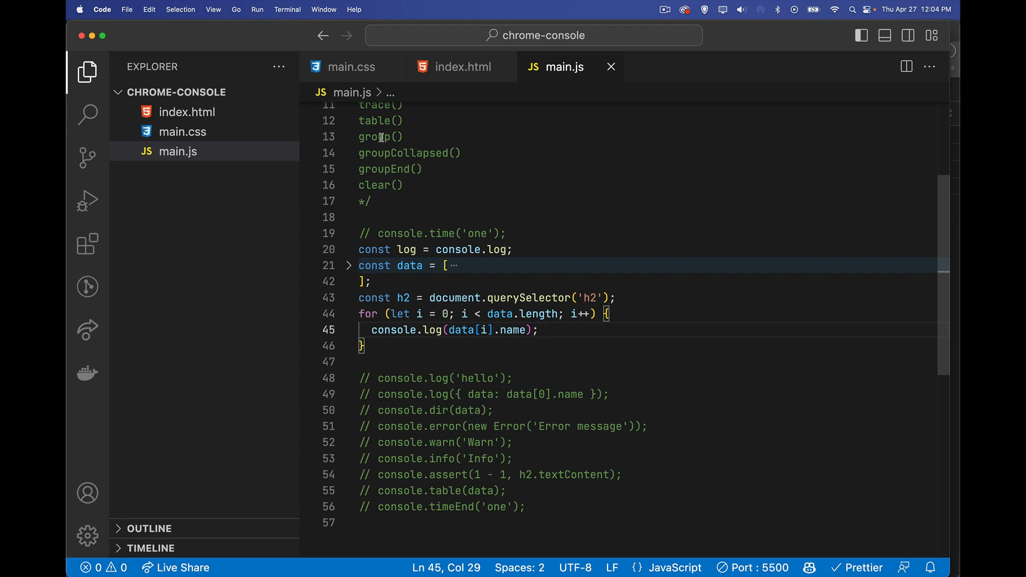
- Wrap the name-logging loop in console.group('Group') and console.groupEnd('Group')
{"action": "double_click", "coordinate": [374, 137]}
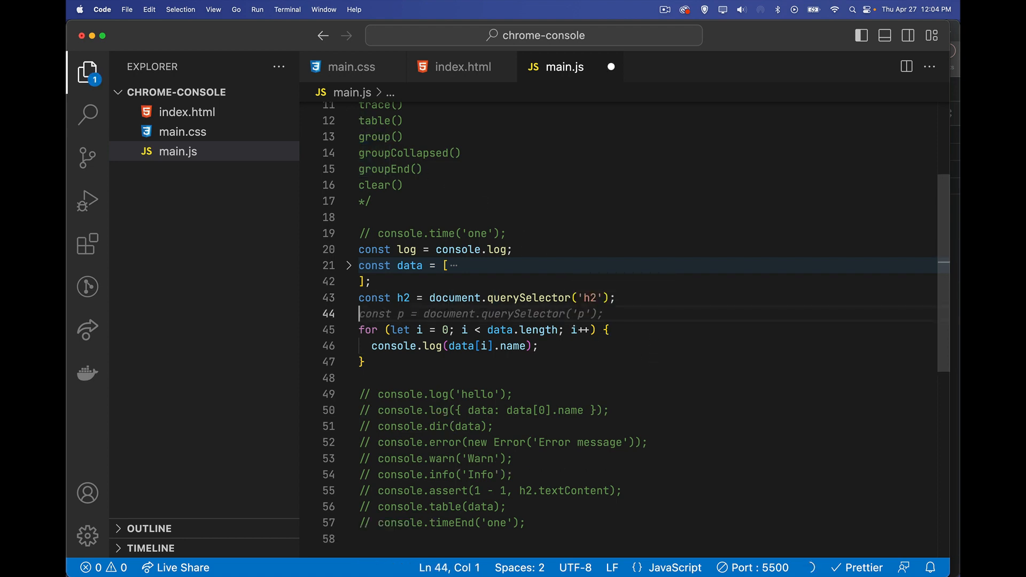
{"action": "type", "text": "console"}
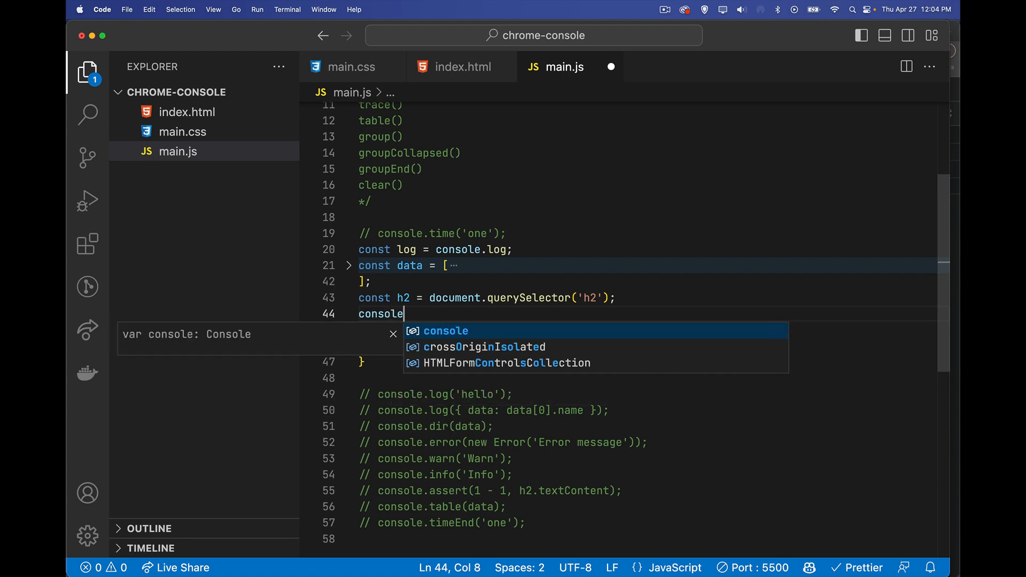
{"action": "type", "text": ".grou"}
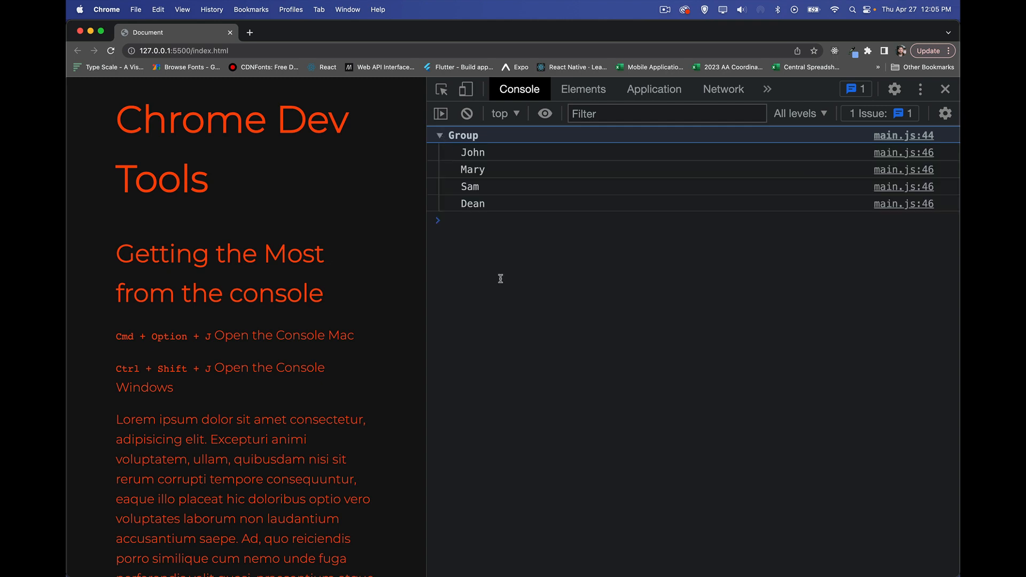
{"action": "mouse_move", "coordinate": [509, 332]}
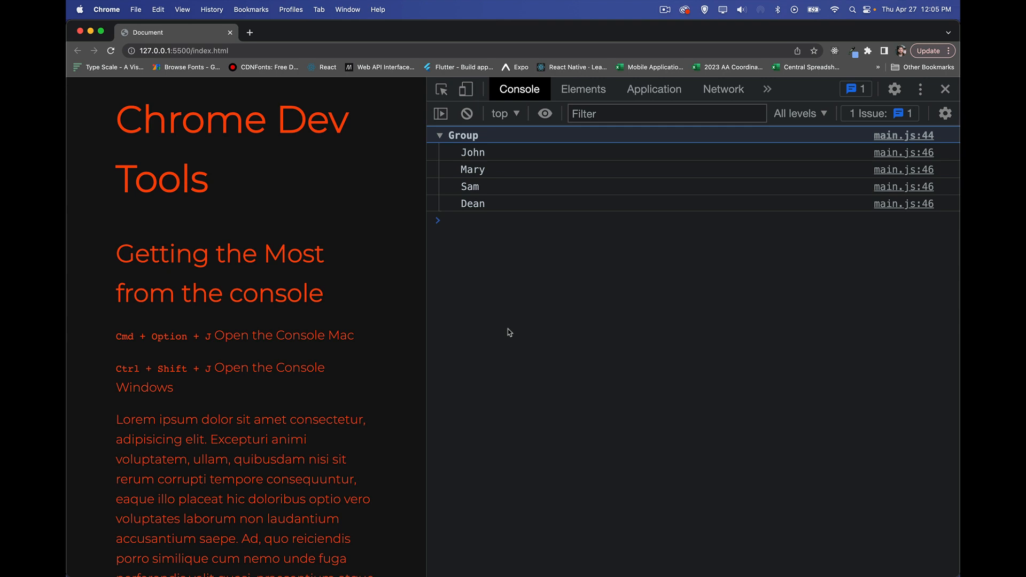
{"action": "left_click", "coordinate": [440, 136]}
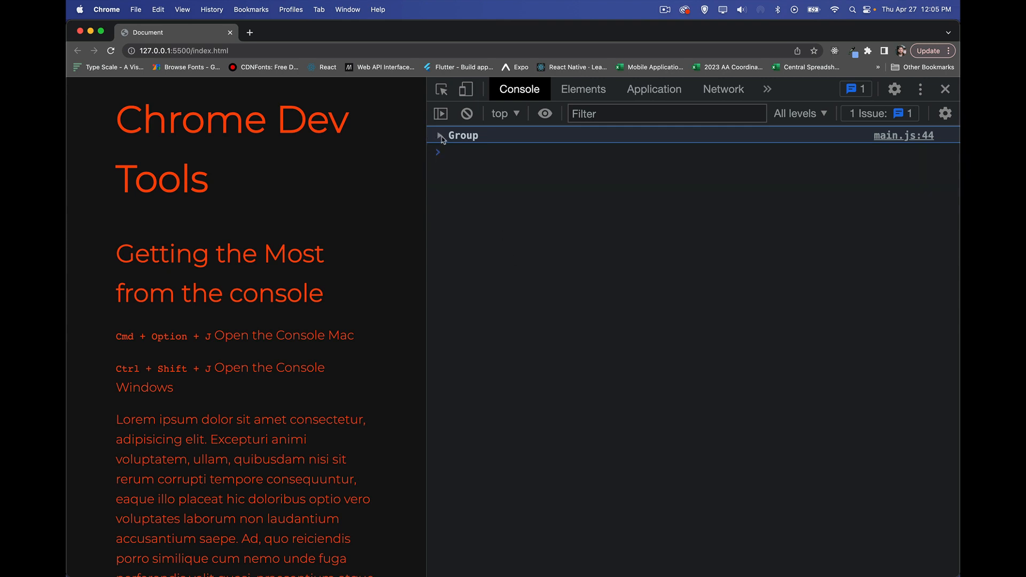
{"action": "mouse_move", "coordinate": [522, 268]}
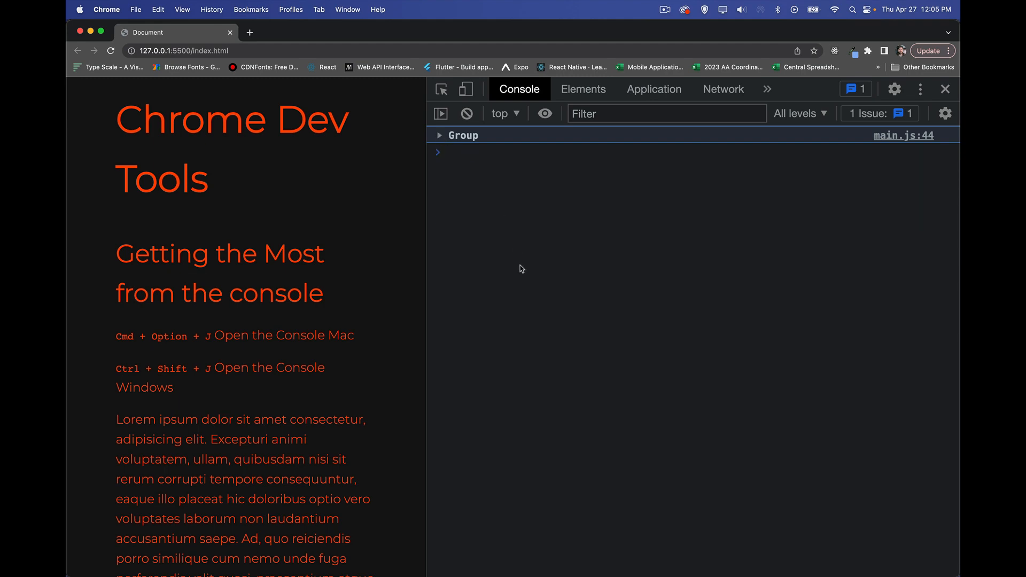
{"action": "mouse_move", "coordinate": [504, 142]}
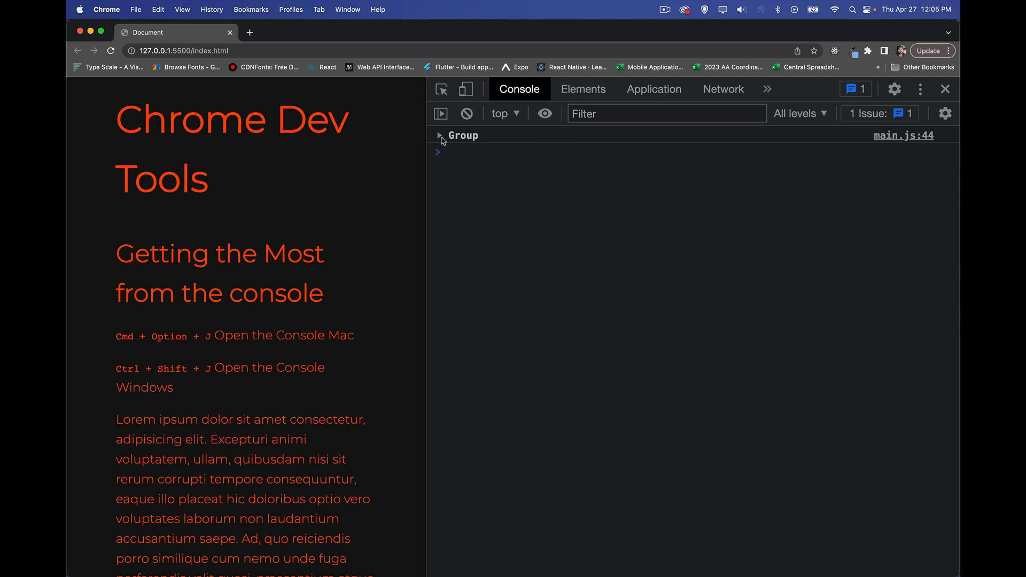
{"action": "left_click", "coordinate": [440, 135]}
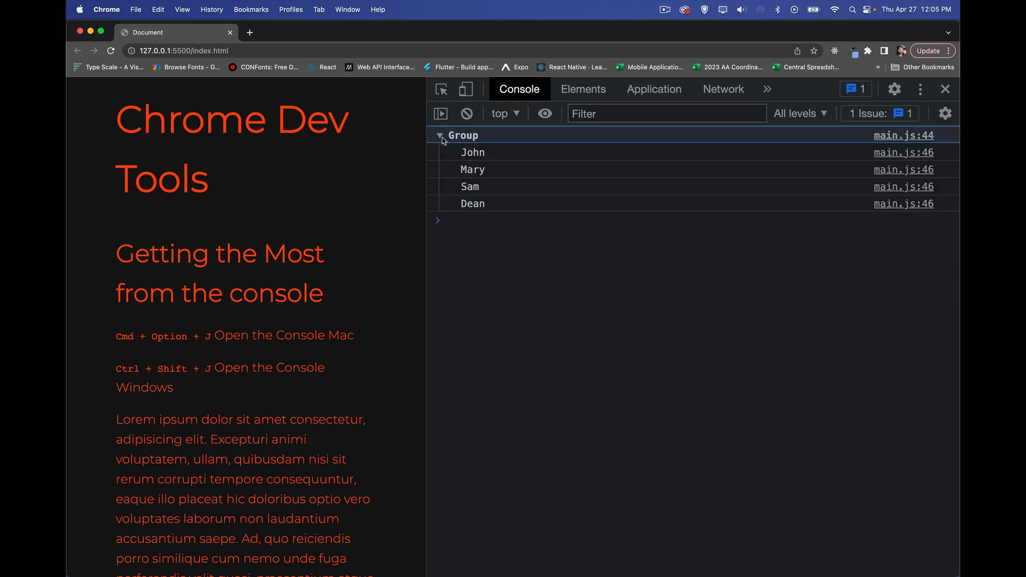
- Define functions one→two→three with three logging 'inside three', and call one();
{"action": "key", "text": "cmd+tab"}
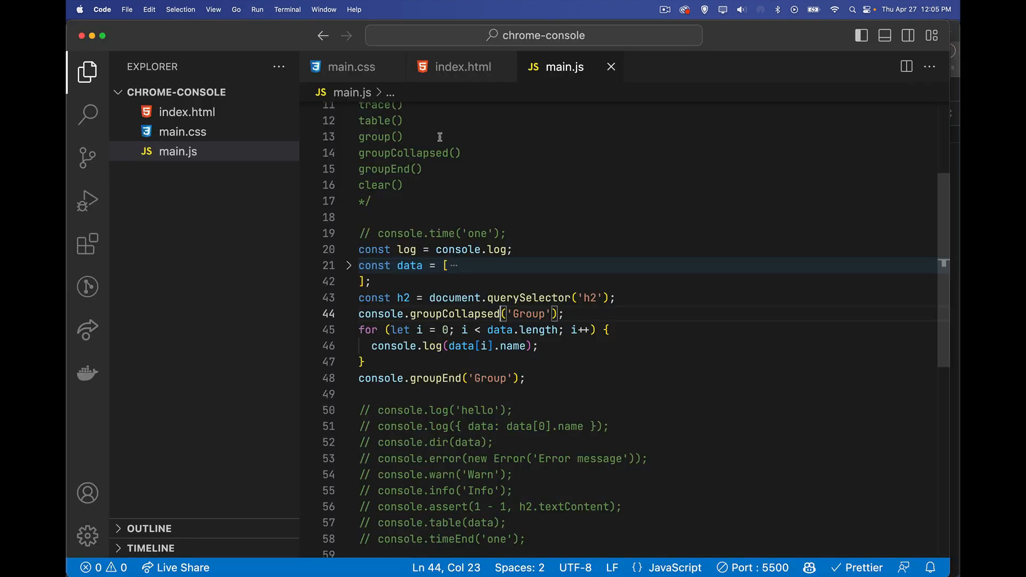
{"action": "mouse_move", "coordinate": [544, 161]}
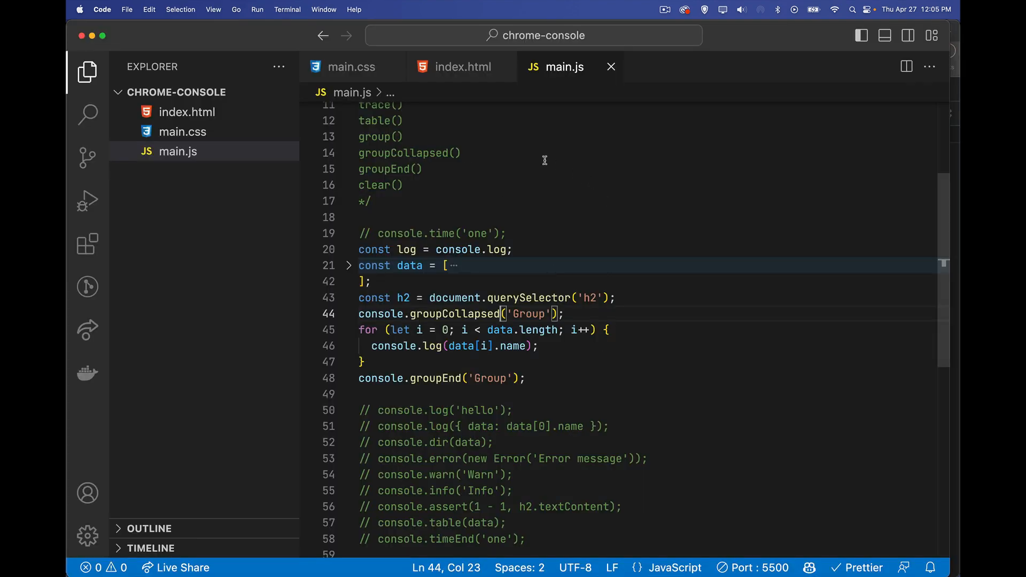
{"action": "scroll", "scroll_direction": "up", "scroll_amount": 3}
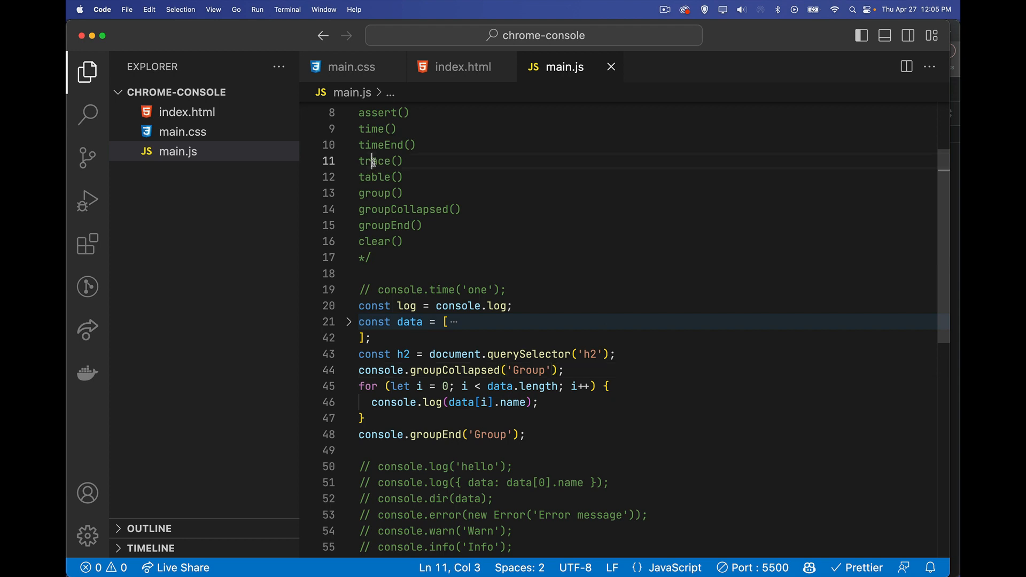
{"action": "double_click", "coordinate": [373, 161]}
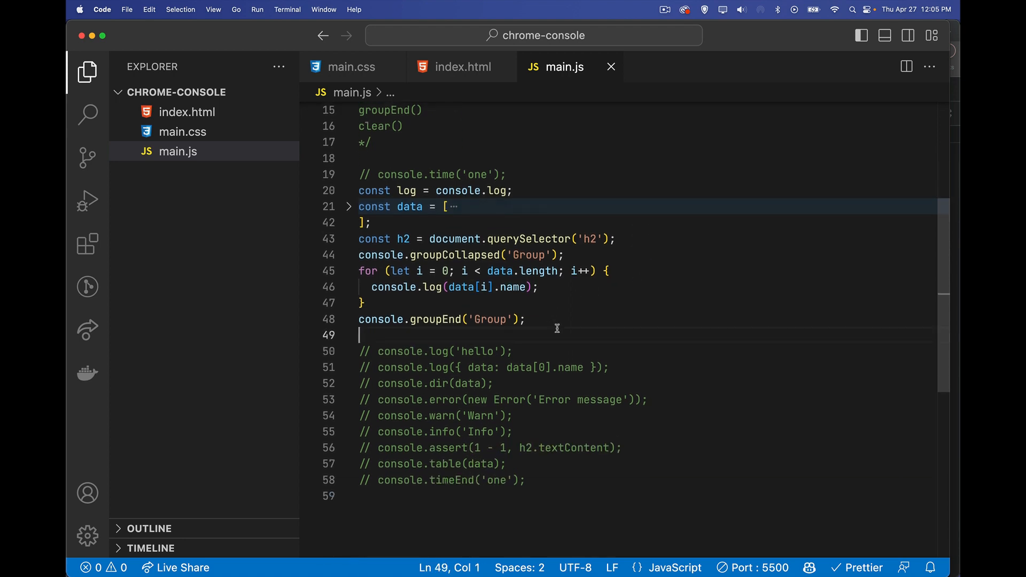
{"action": "type", "text": "fucntion"}
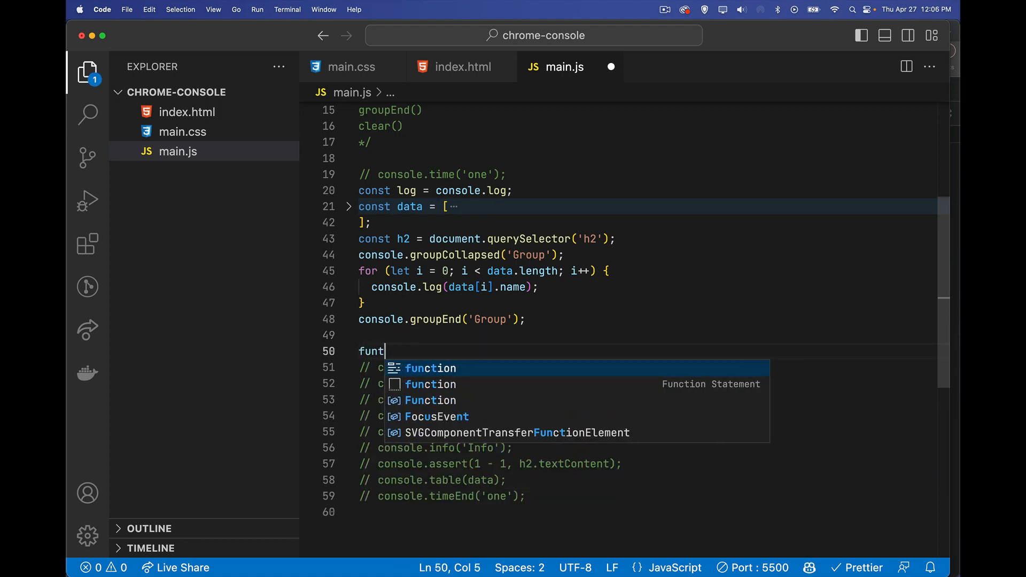
{"action": "type", "text": "ion one() {"}
{"action": "type", "text": "console.log('inside three');"}
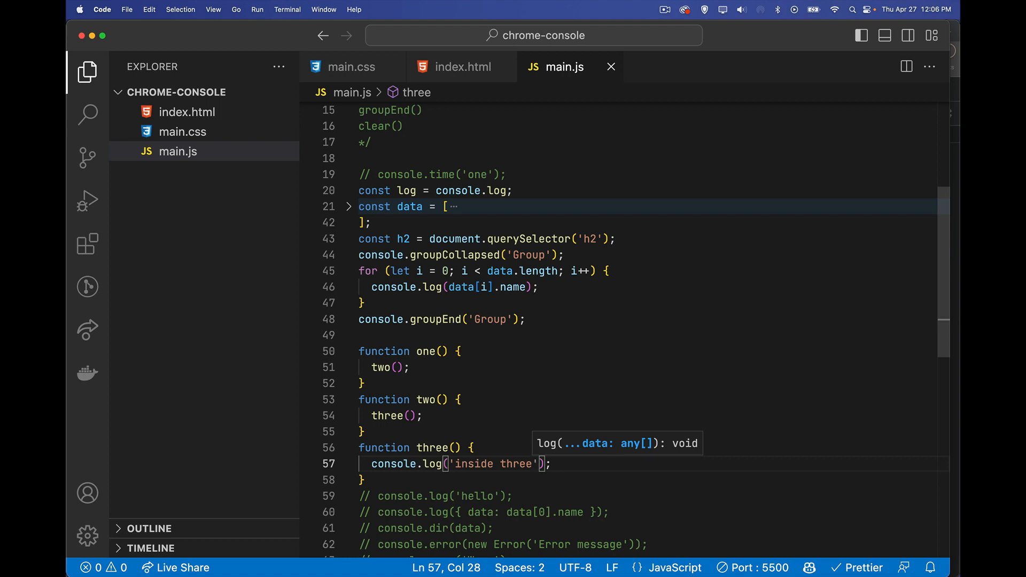
{"action": "type", "text": "one();"}
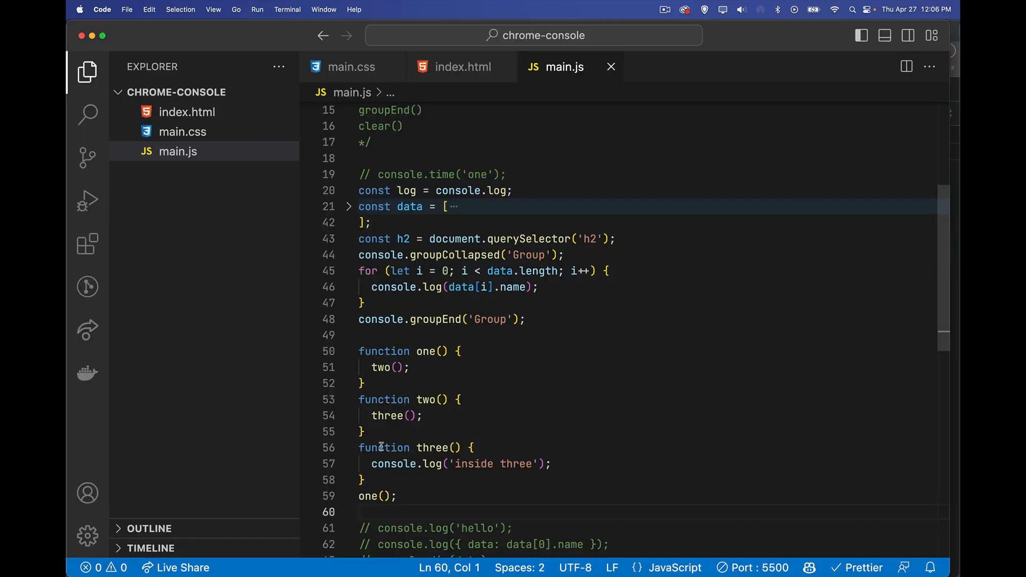
{"action": "scroll", "scroll_direction": "up", "scroll_amount": 3}
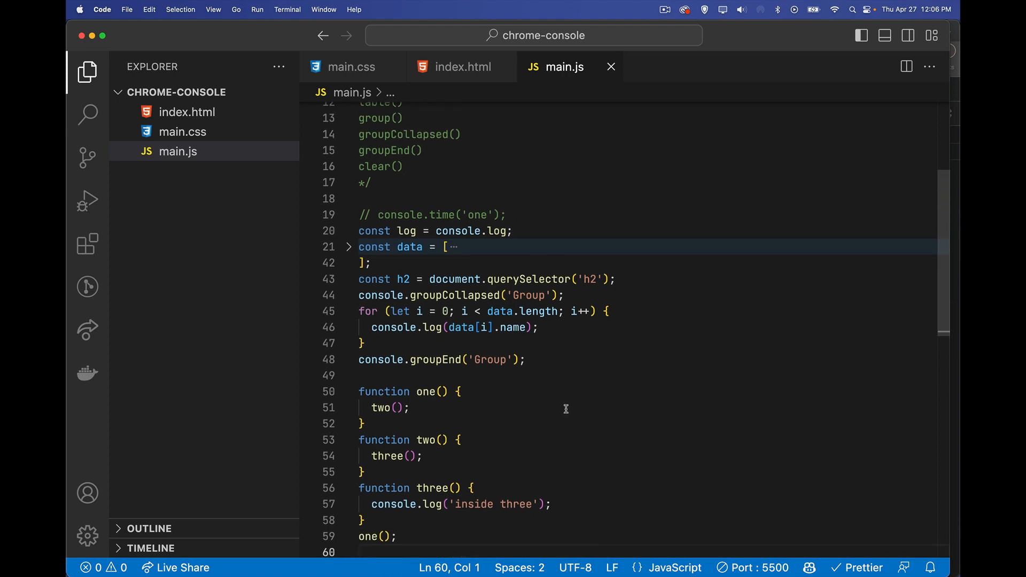
{"action": "scroll", "scroll_direction": "up", "scroll_amount": 3}
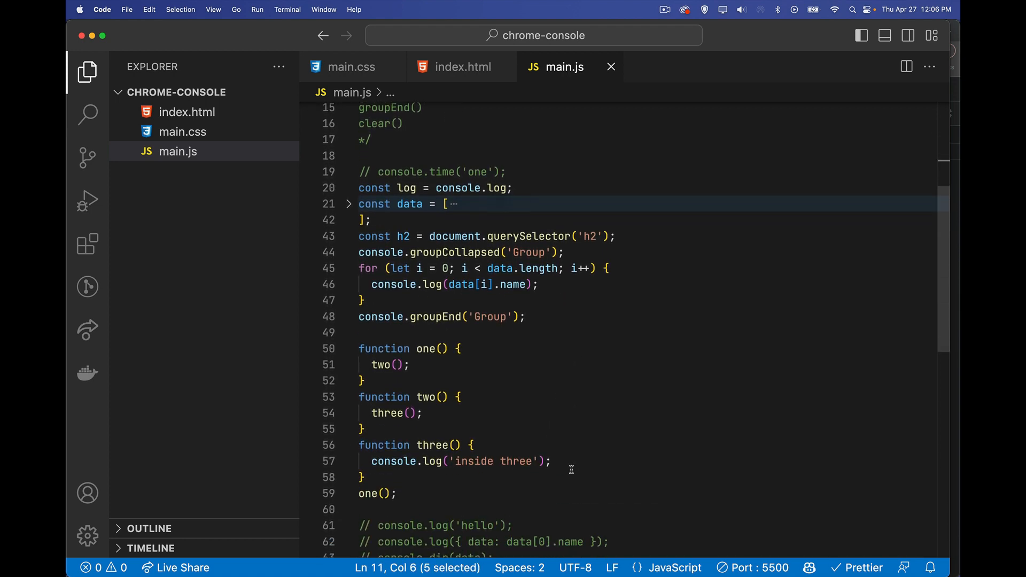
- Switch three() to console.trace and expand 'inside three' to show callers three, two, one, anonymous
{"action": "type", "text": "trac"}
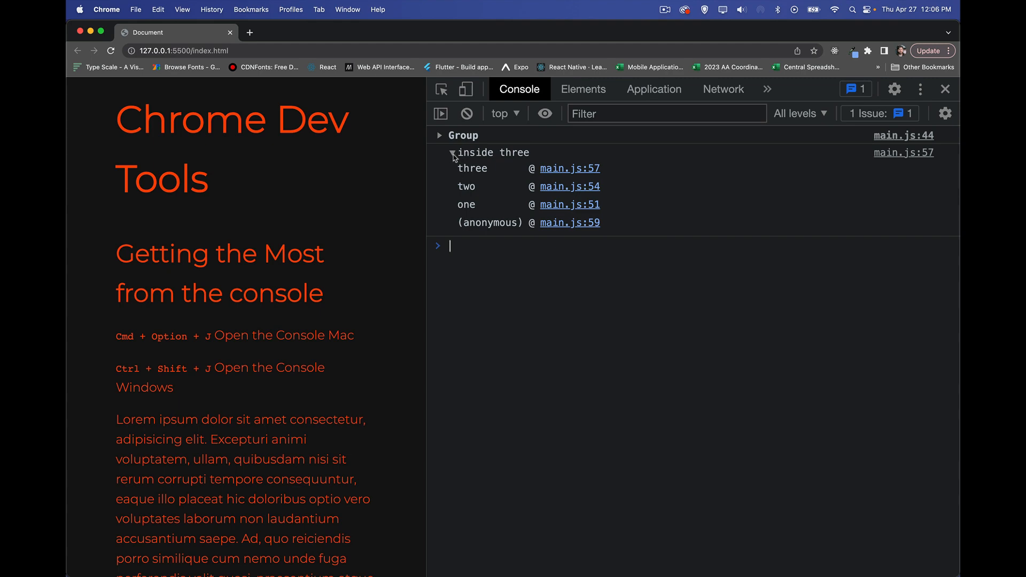
{"action": "left_click", "coordinate": [440, 153]}
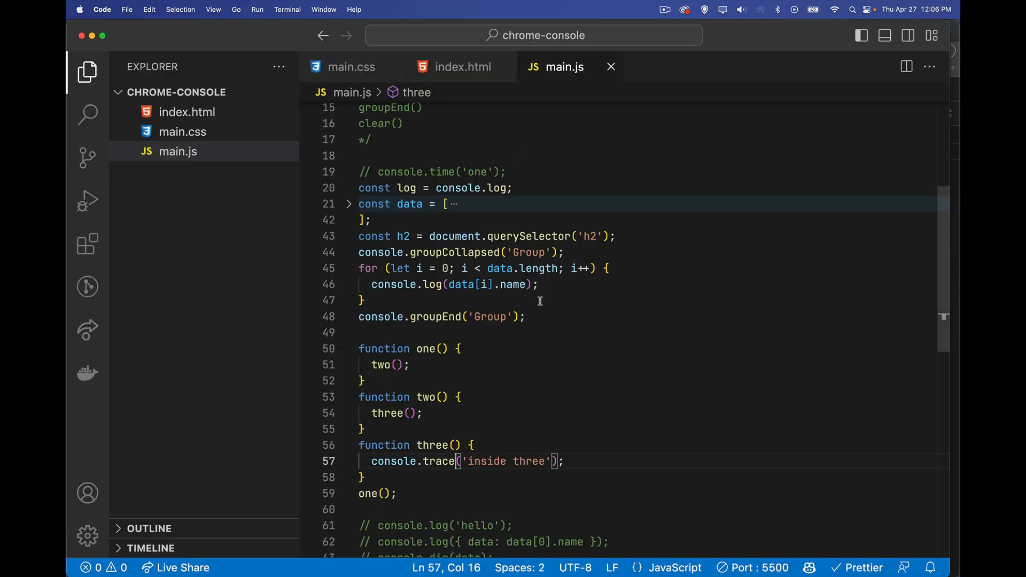
{"action": "mouse_move", "coordinate": [547, 461]}
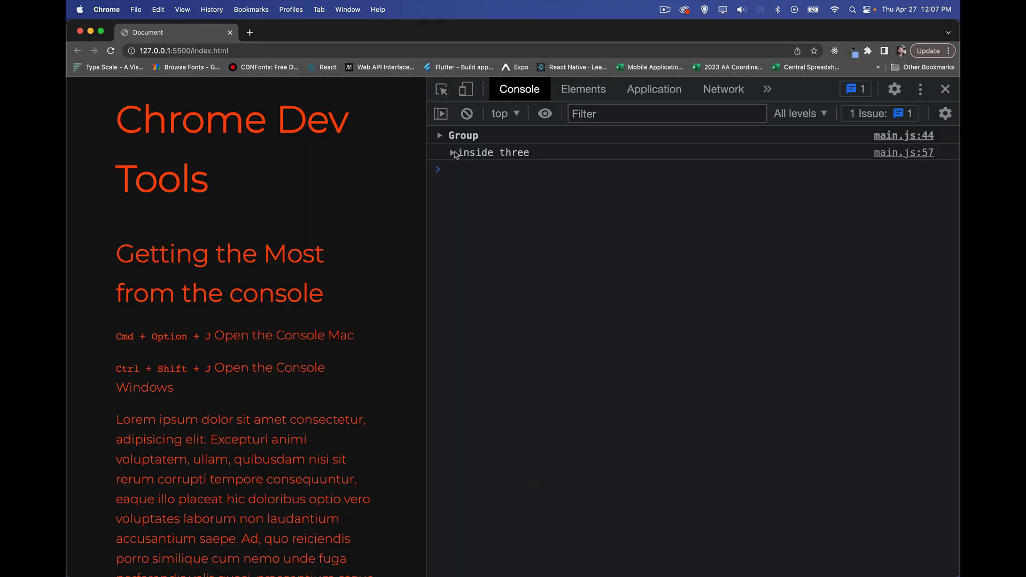
{"action": "left_click", "coordinate": [452, 153]}
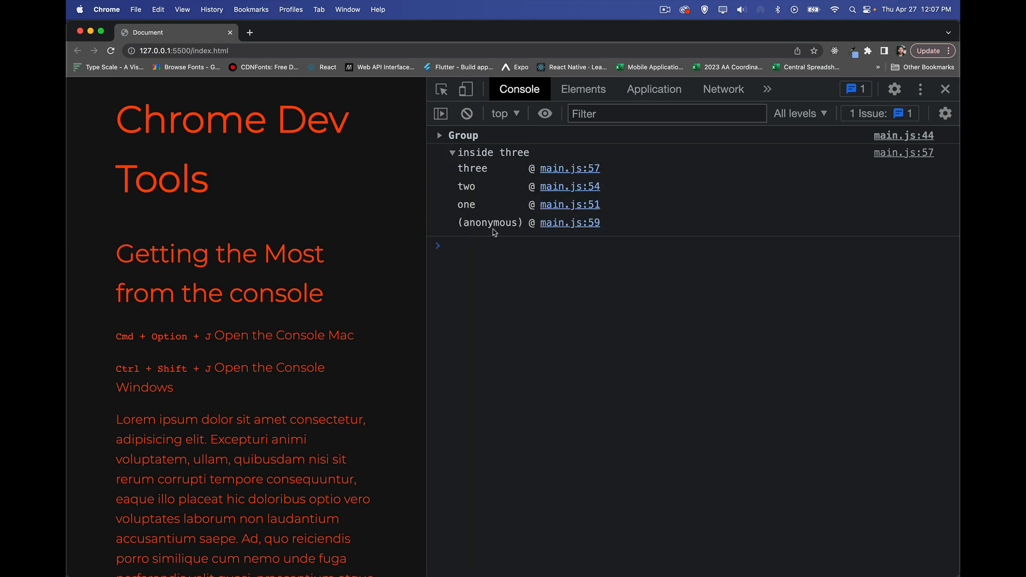
{"action": "mouse_move", "coordinate": [492, 238]}
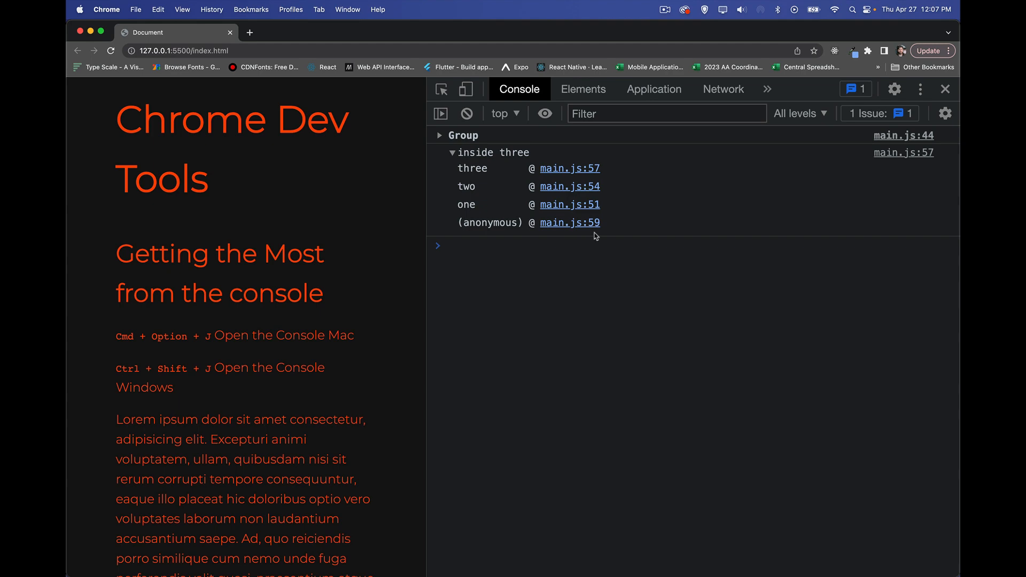
{"action": "mouse_move", "coordinate": [593, 234]}
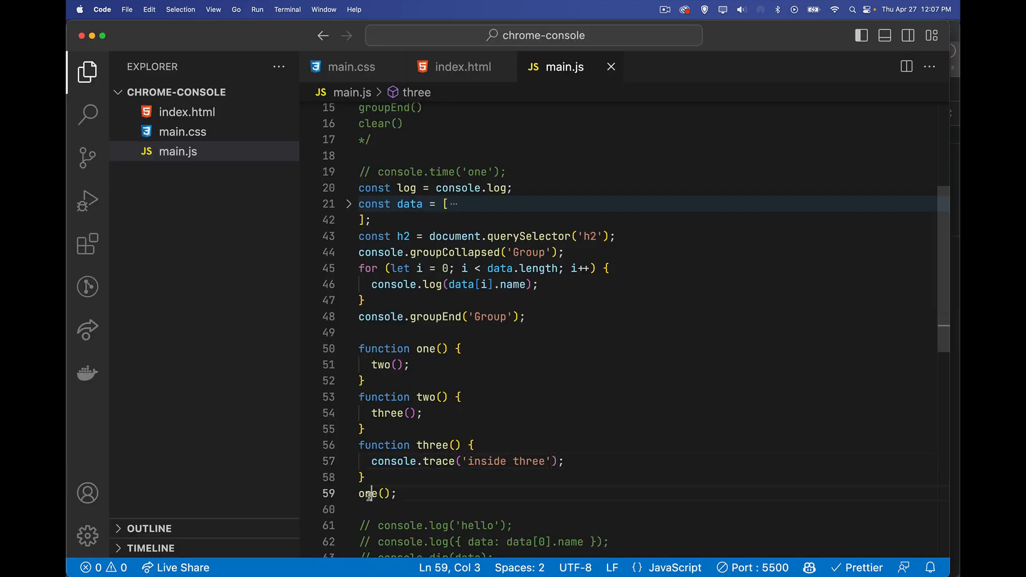
{"action": "left_click", "coordinate": [401, 493]}
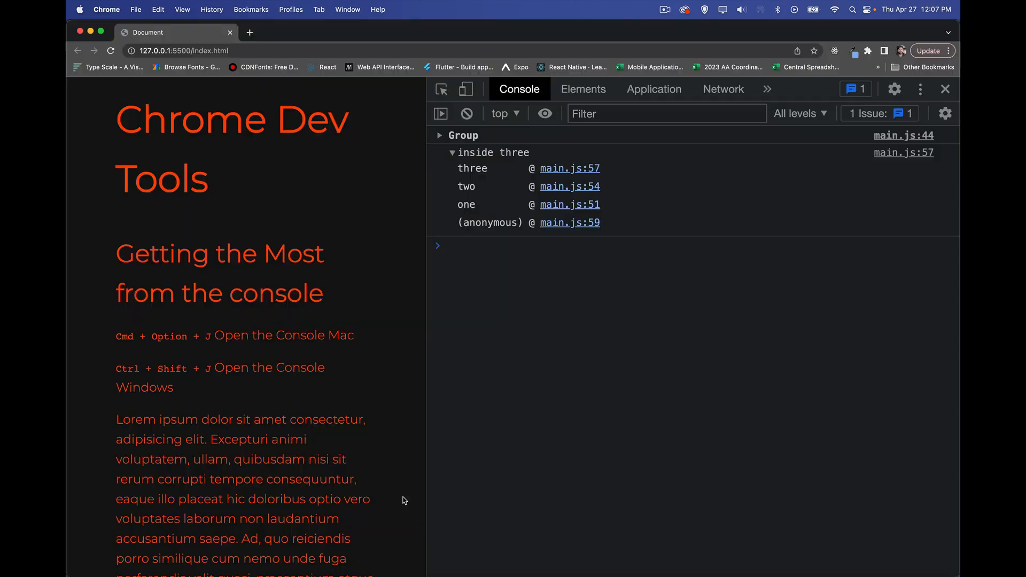
{"action": "mouse_move", "coordinate": [620, 237]}
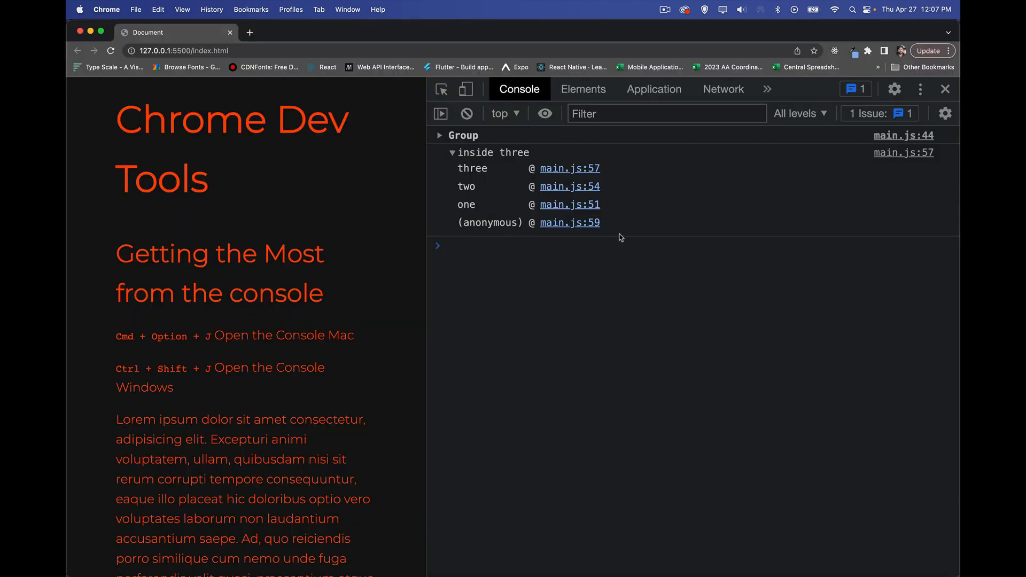
{"action": "mouse_move", "coordinate": [609, 213]}
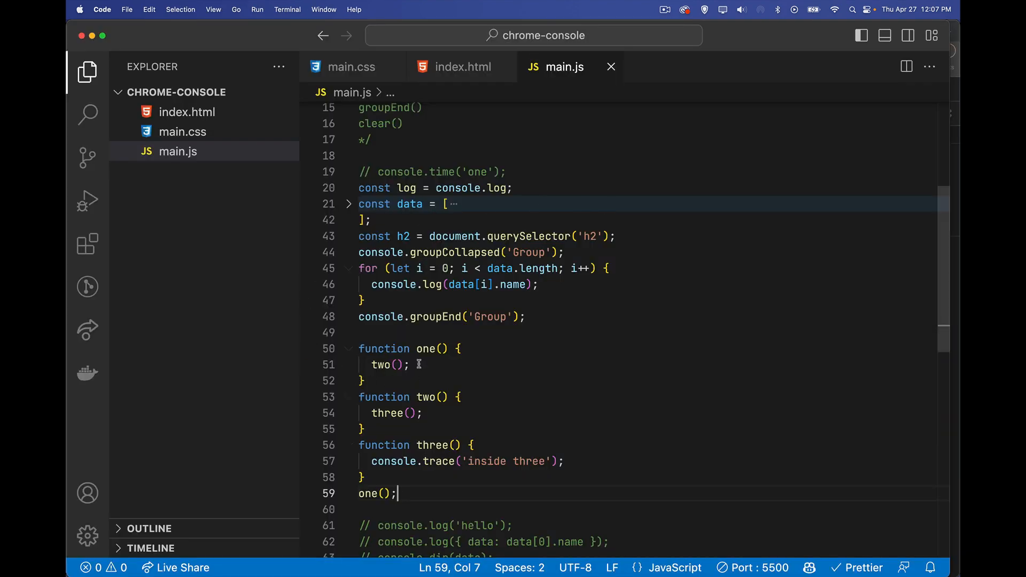
{"action": "left_click", "coordinate": [402, 365]}
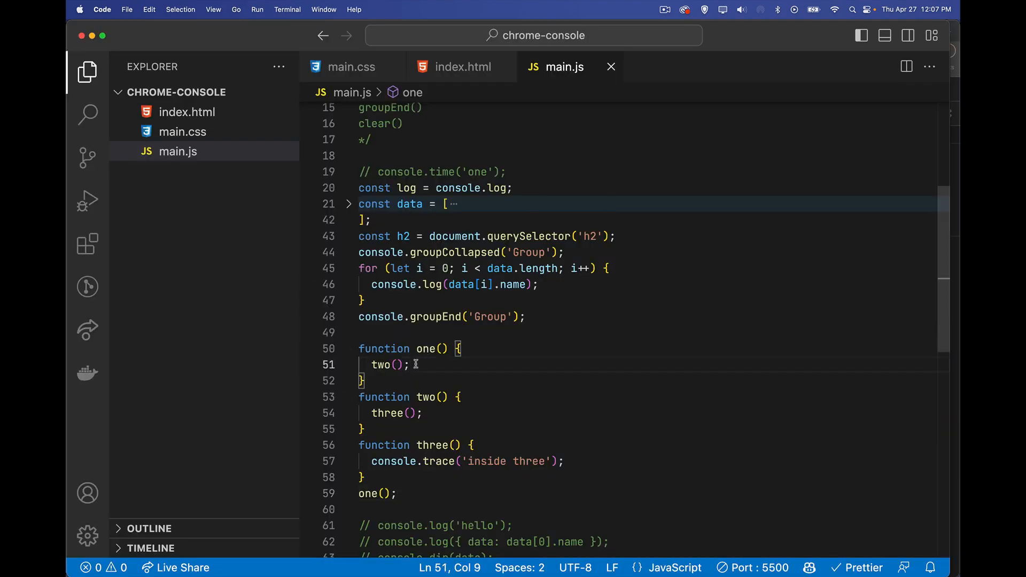
{"action": "mouse_move", "coordinate": [426, 413]}
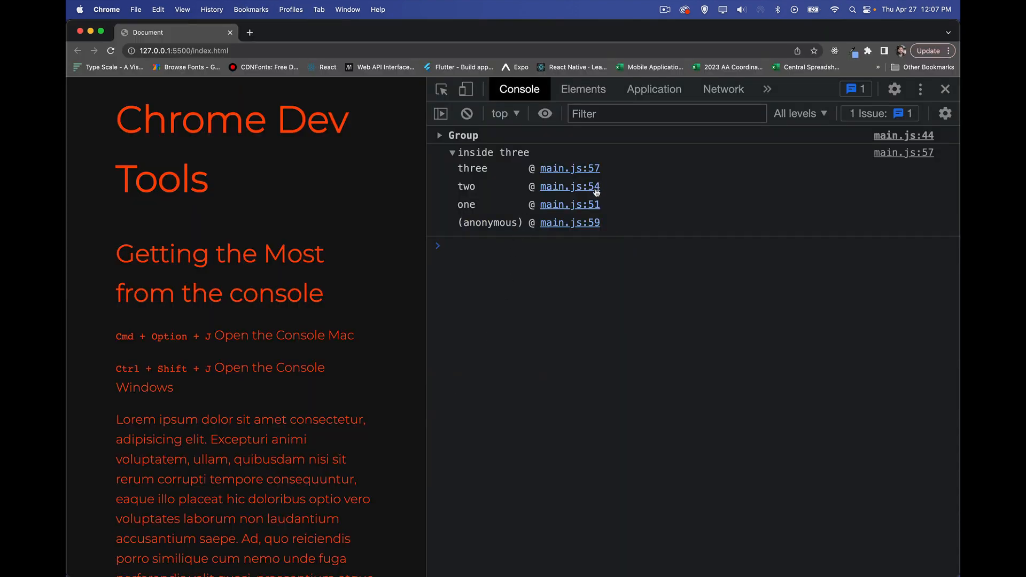
{"action": "mouse_move", "coordinate": [483, 196]}
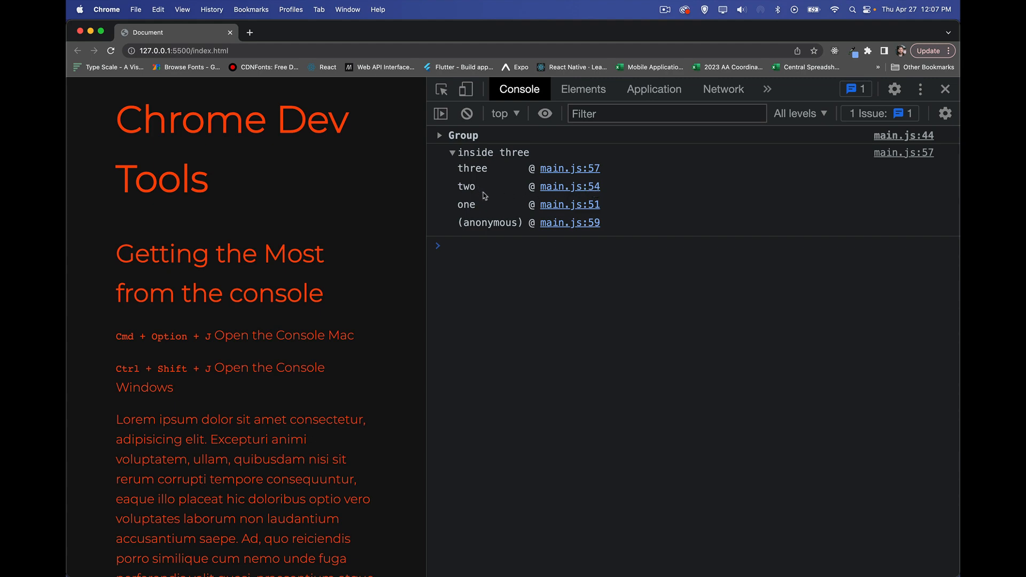
{"action": "mouse_move", "coordinate": [498, 173]}
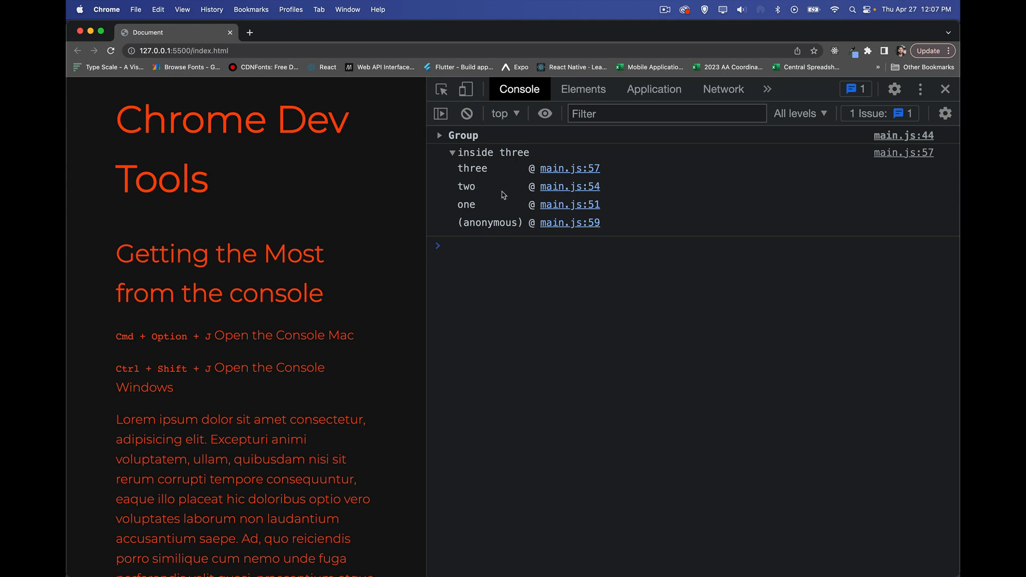
{"action": "mouse_move", "coordinate": [480, 230]}
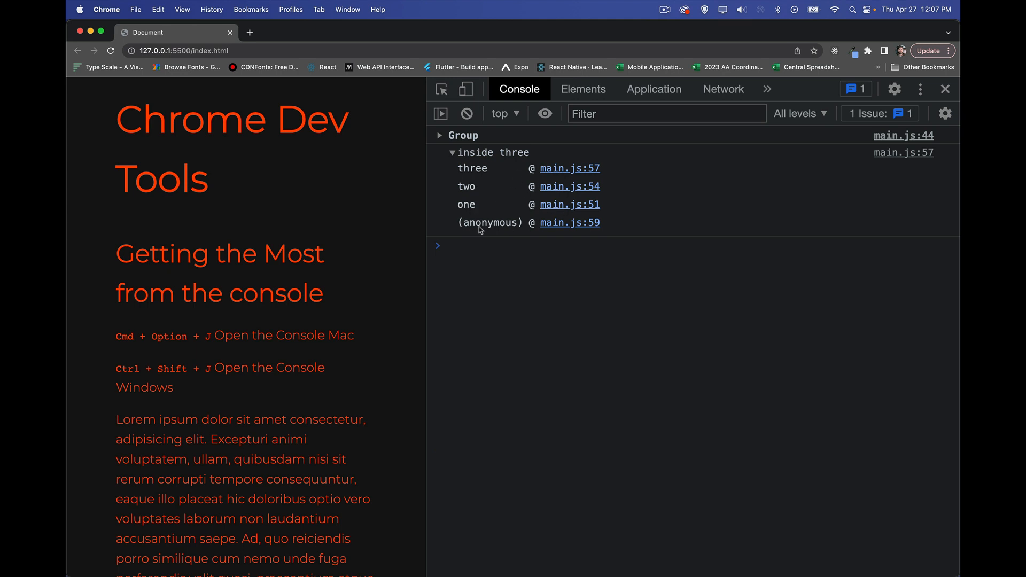
{"action": "mouse_move", "coordinate": [580, 233]}
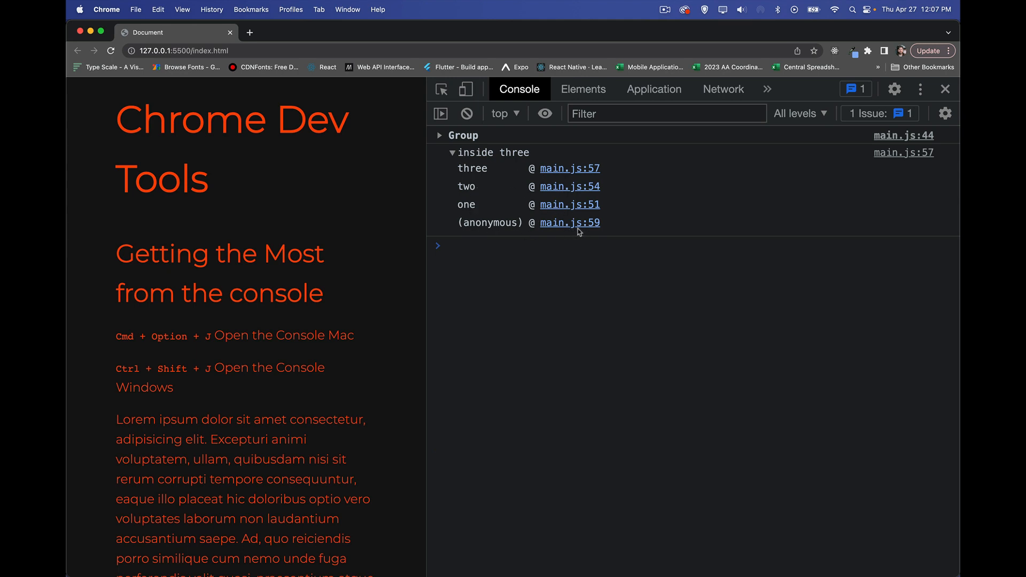
{"action": "mouse_move", "coordinate": [910, 190]}
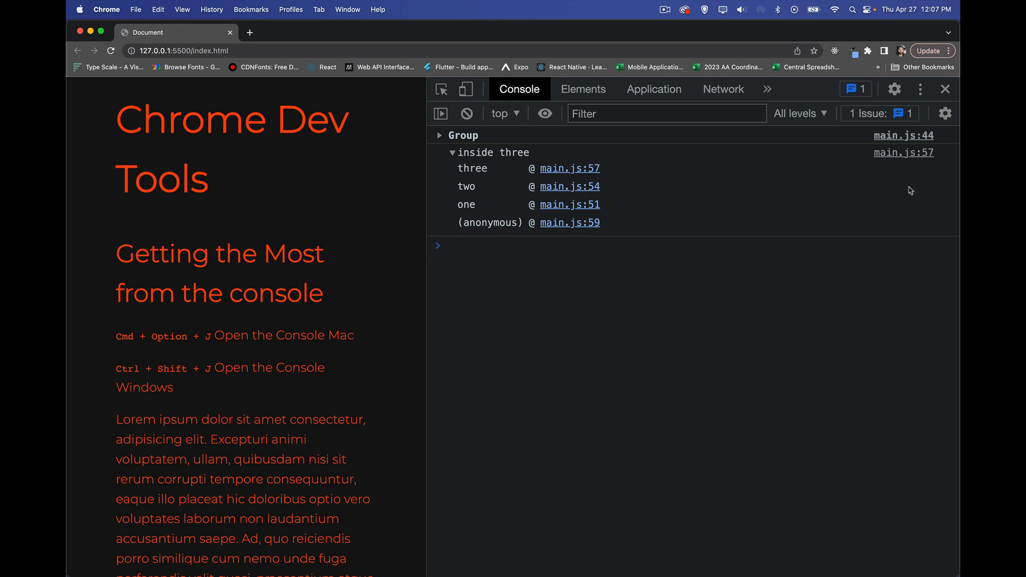
{"action": "mouse_move", "coordinate": [916, 164]}
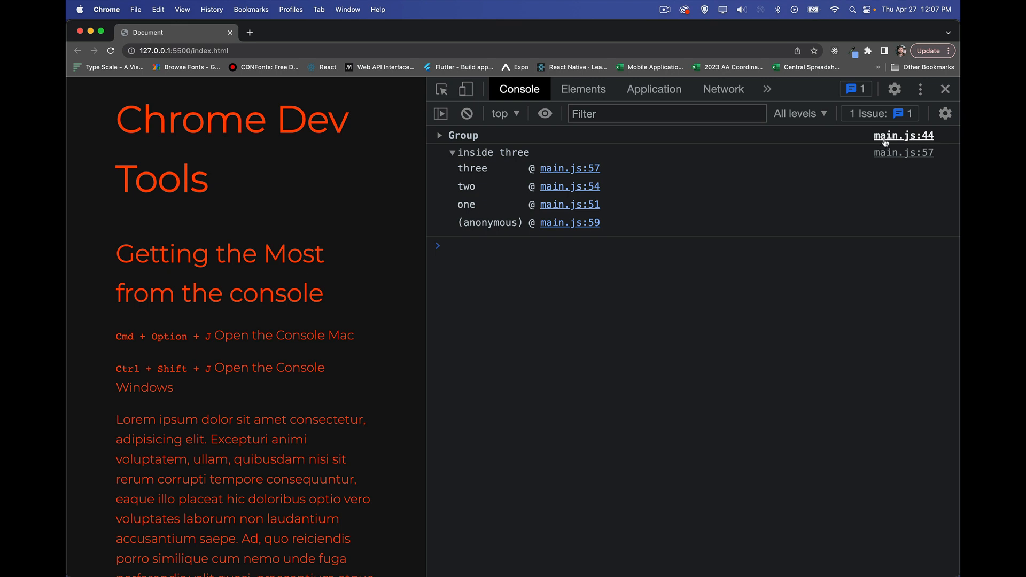
{"action": "mouse_move", "coordinate": [904, 136]}
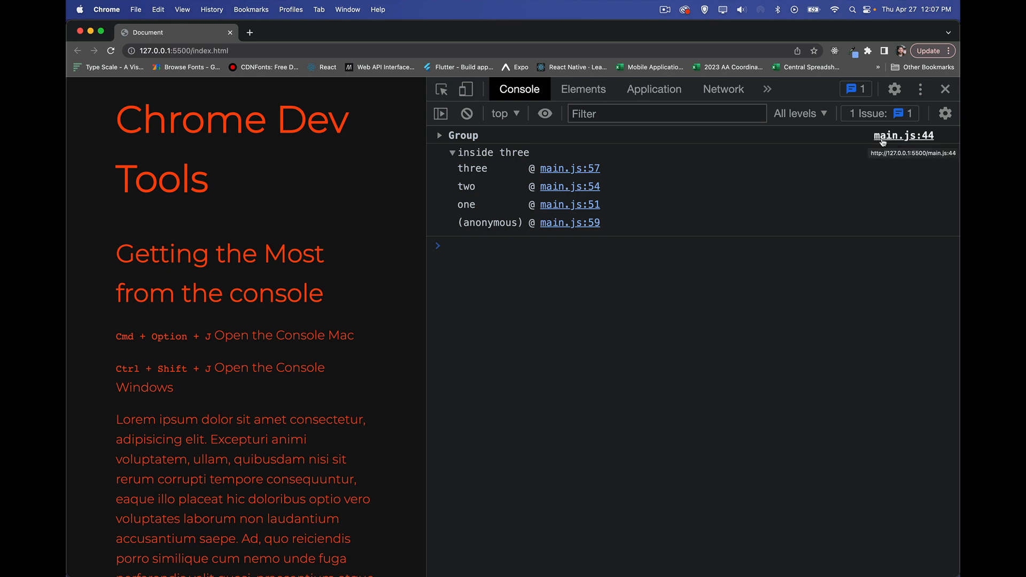
{"action": "mouse_move", "coordinate": [906, 142]}
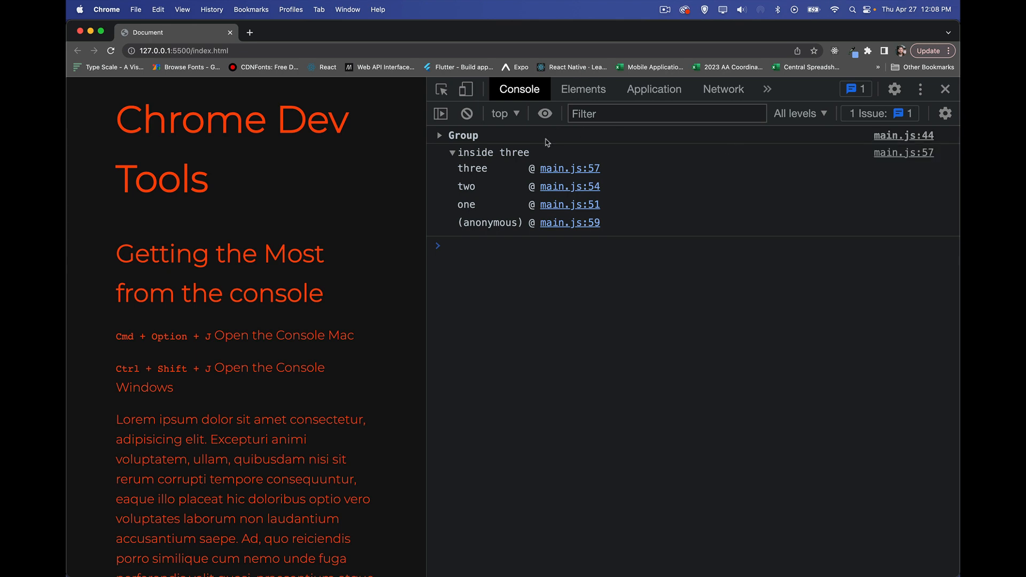
{"action": "mouse_move", "coordinate": [904, 139]}
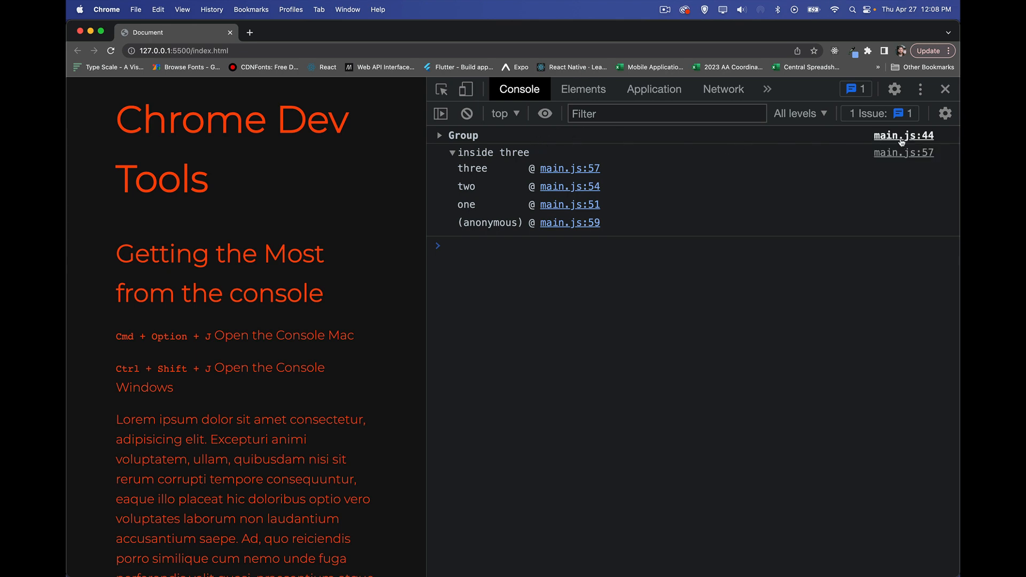
{"action": "mouse_move", "coordinate": [904, 136]}
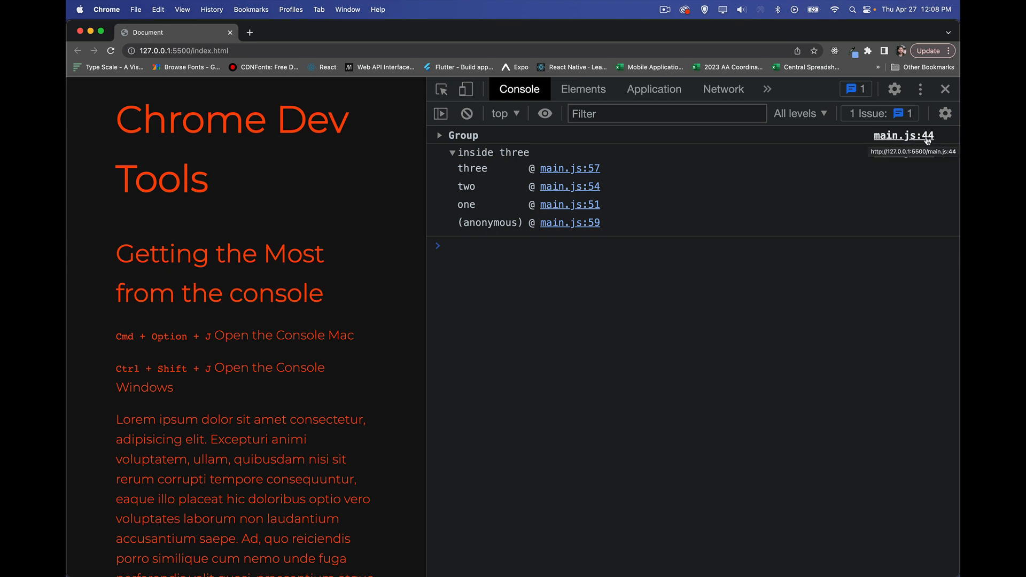
{"action": "mouse_move", "coordinate": [913, 158]}
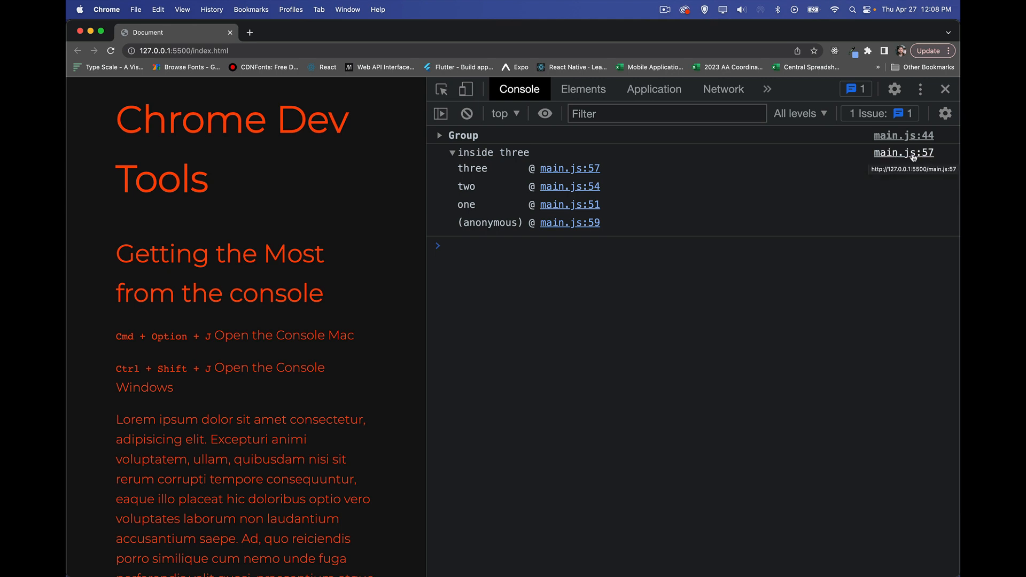
{"action": "mouse_move", "coordinate": [609, 207]}
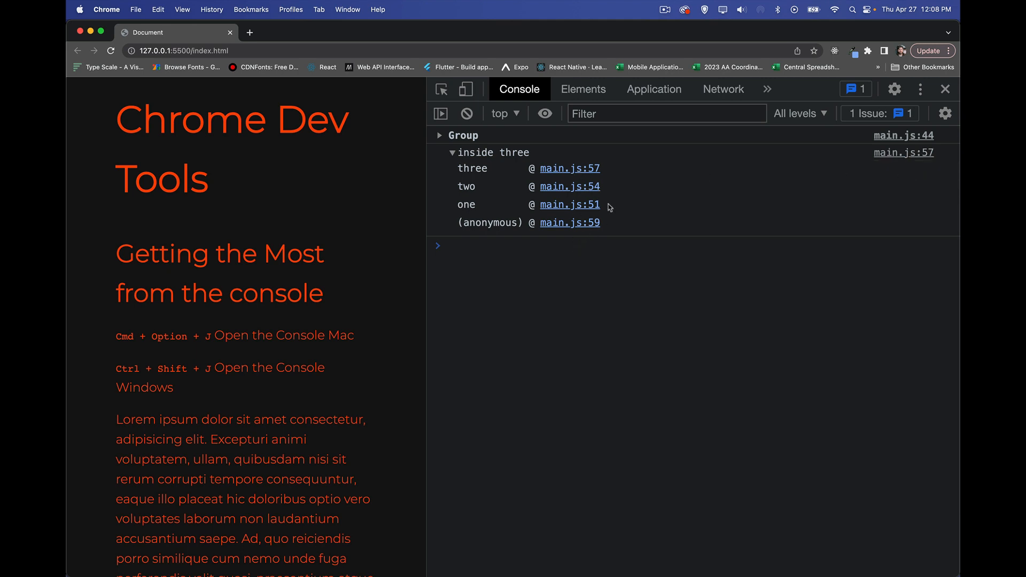
{"action": "mouse_move", "coordinate": [598, 178]}
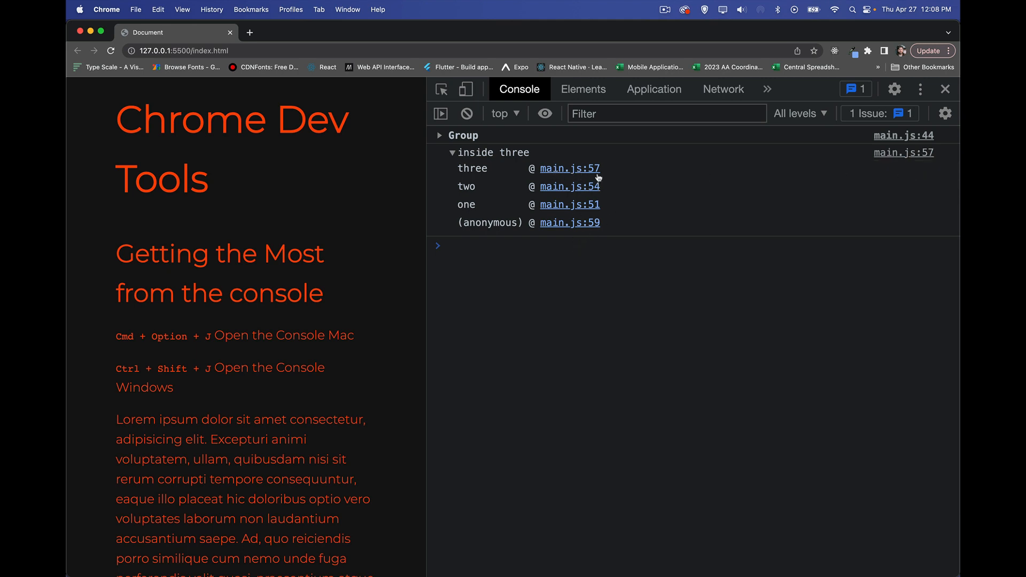
{"action": "mouse_move", "coordinate": [601, 196]}
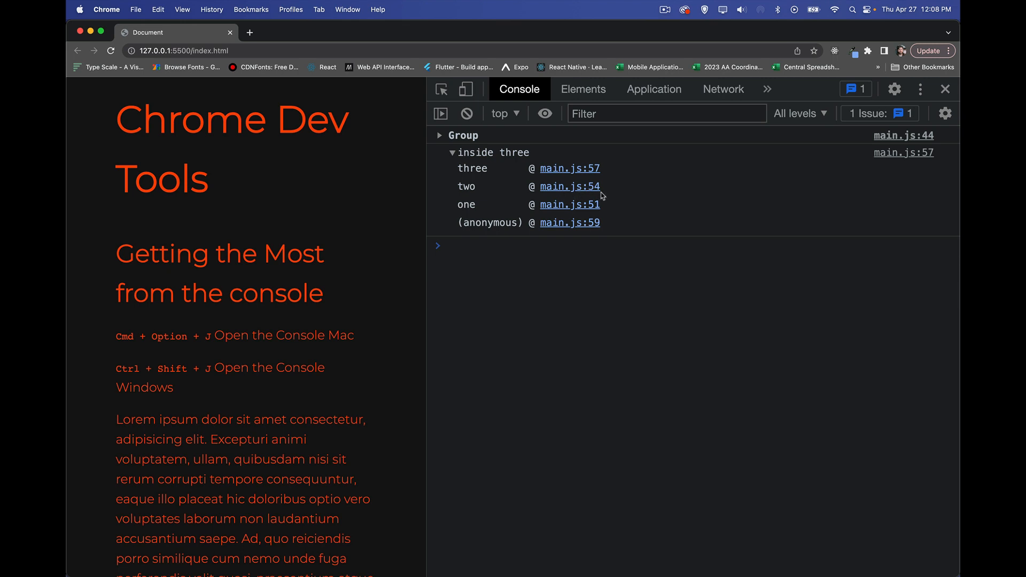
{"action": "mouse_move", "coordinate": [620, 171]}
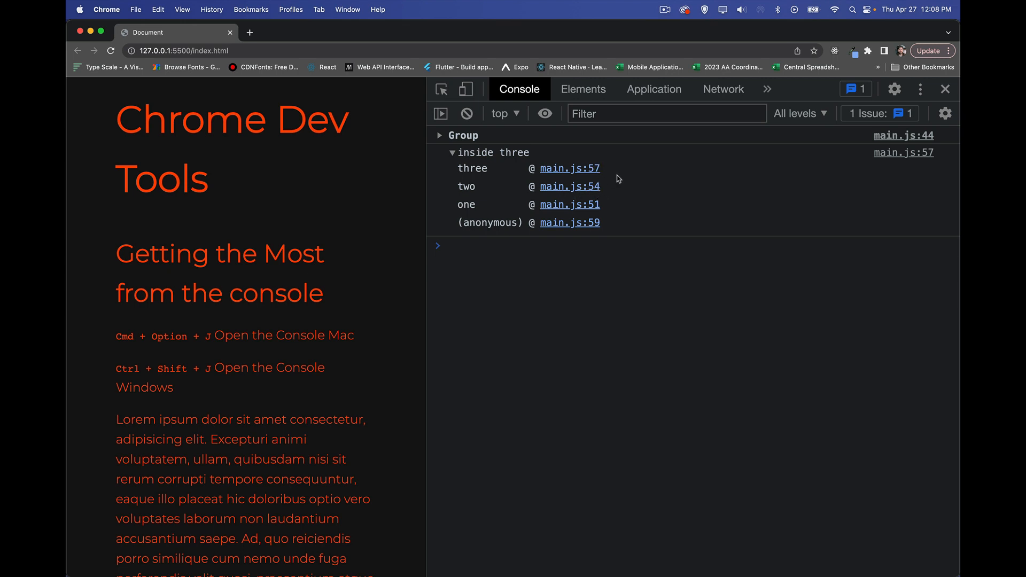
{"action": "mouse_move", "coordinate": [590, 169]}
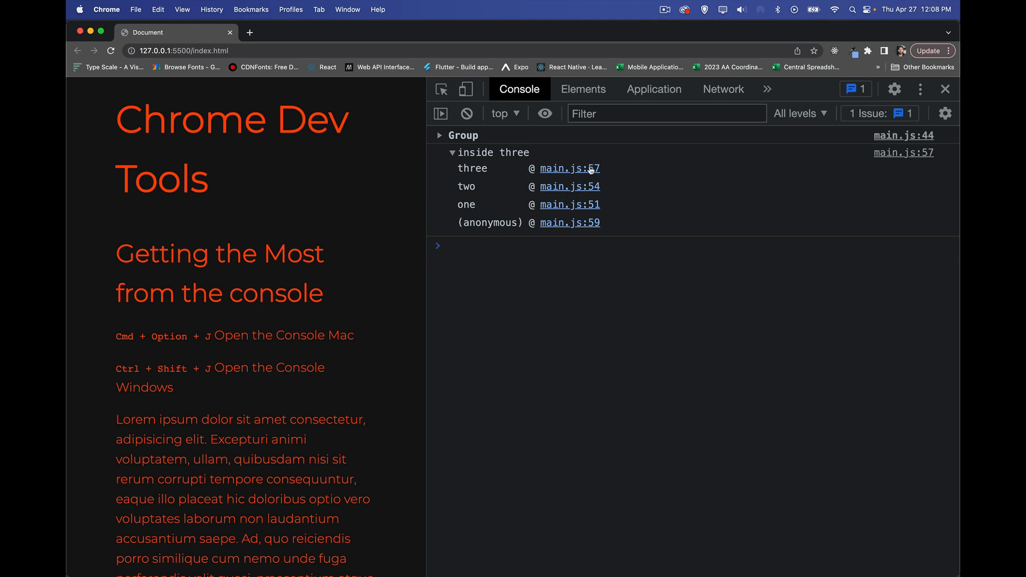
{"action": "mouse_move", "coordinate": [606, 173]}
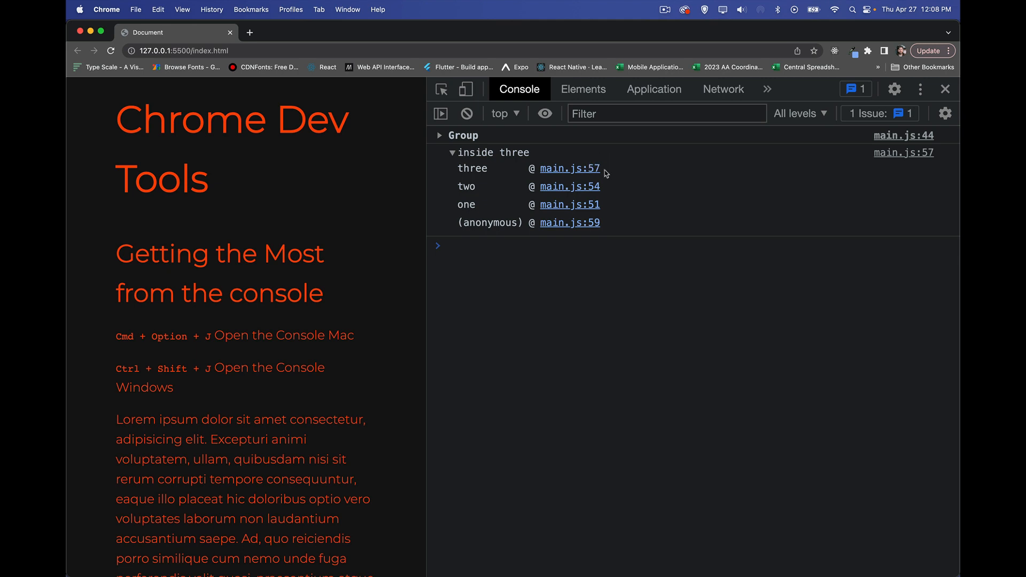
{"action": "mouse_move", "coordinate": [708, 171]}
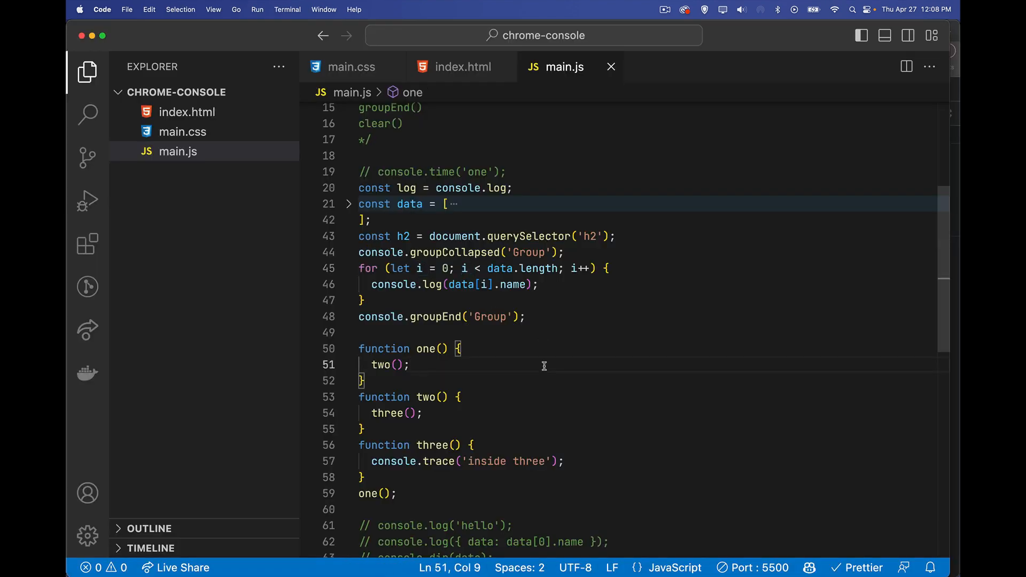
- Scroll the console to view the log, error, warn, info, assert, table and timer output
{"action": "scroll", "scroll_direction": "down", "scroll_amount": 3}
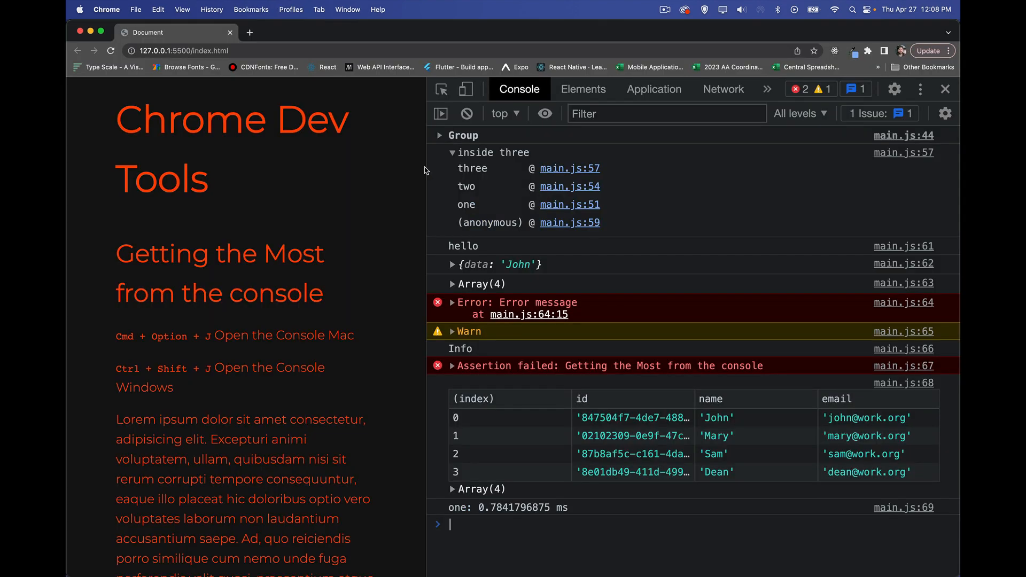
{"action": "mouse_move", "coordinate": [526, 557]}
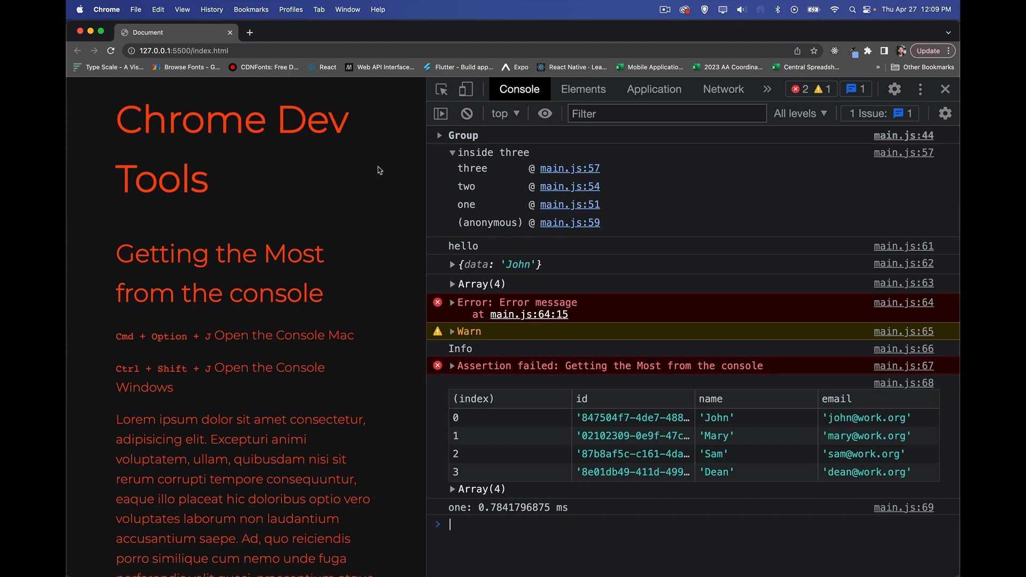
{"action": "mouse_move", "coordinate": [685, 405]}
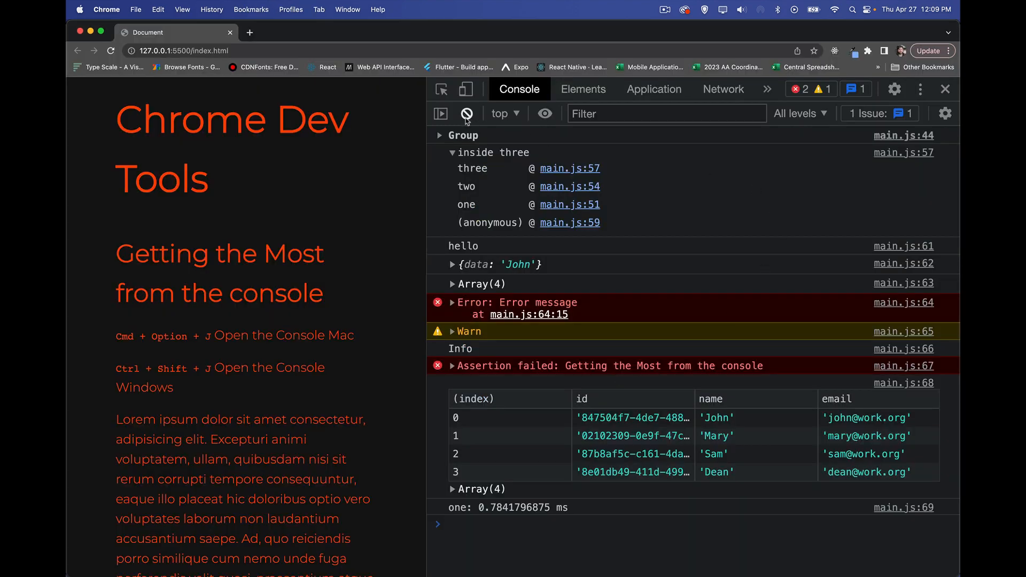
- Clear the earlier console output so only 'Console was cleared' and the data table remain
{"action": "left_click", "coordinate": [466, 113]}
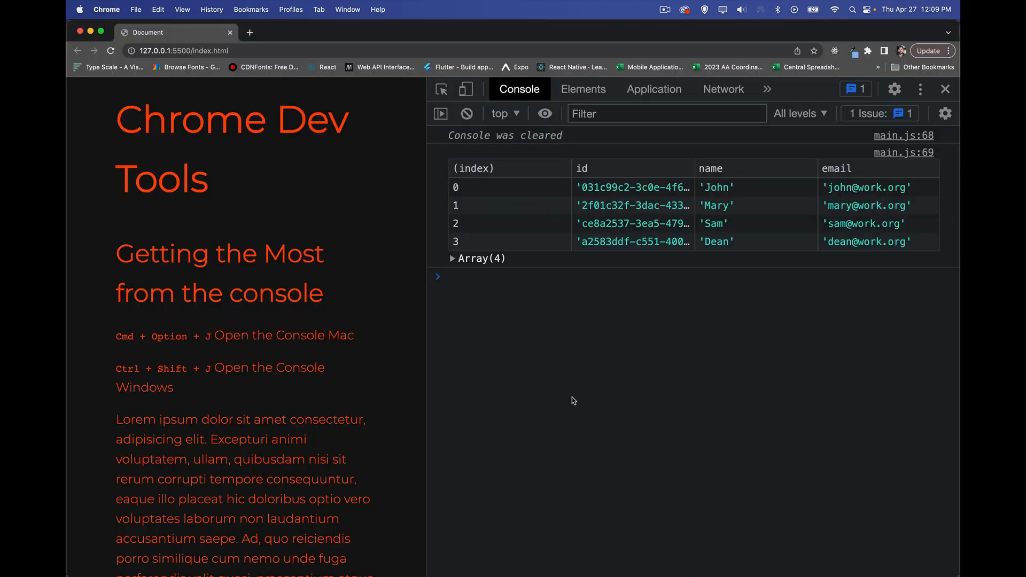
{"action": "mouse_move", "coordinate": [566, 146]}
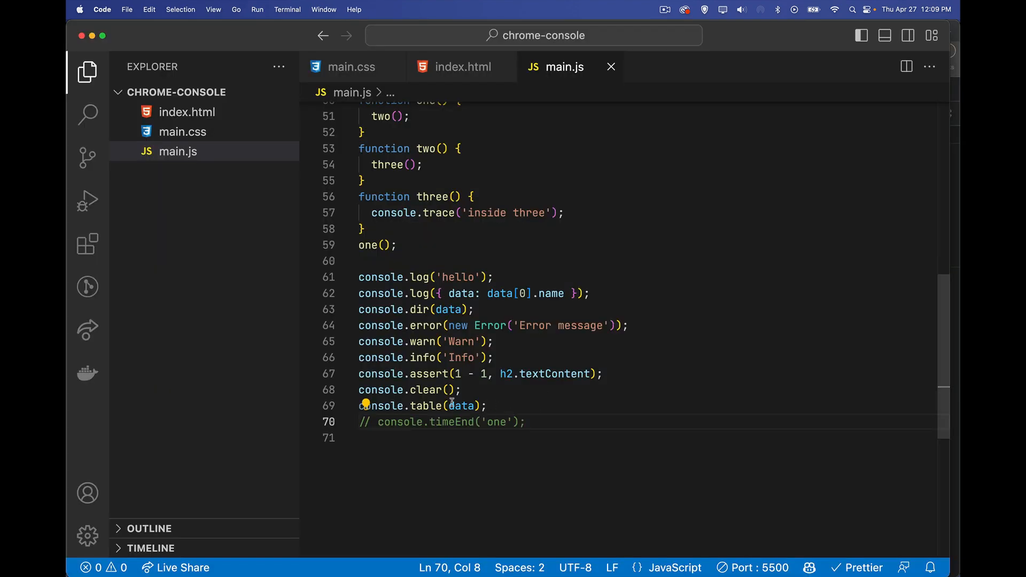
- Move console.timeEnd('one') above console.clear() and console.table(data) in main.js
{"action": "left_click", "coordinate": [603, 373]}
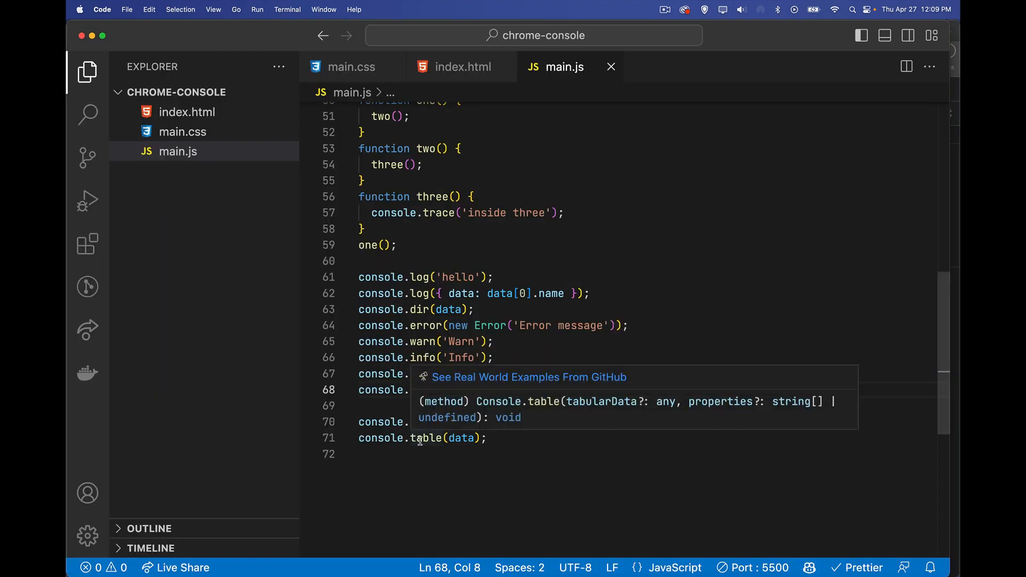
{"action": "left_click", "coordinate": [390, 485]}
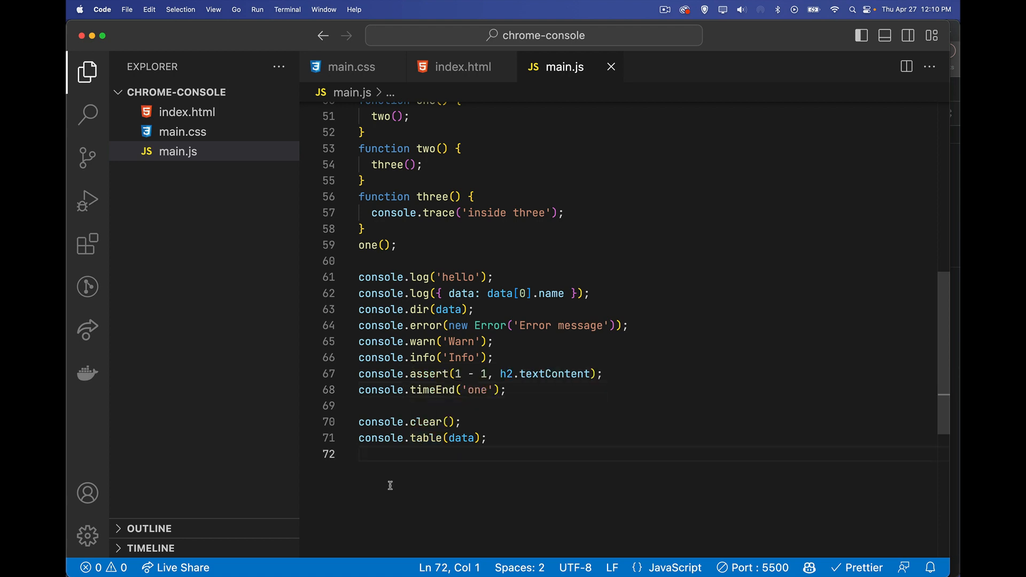